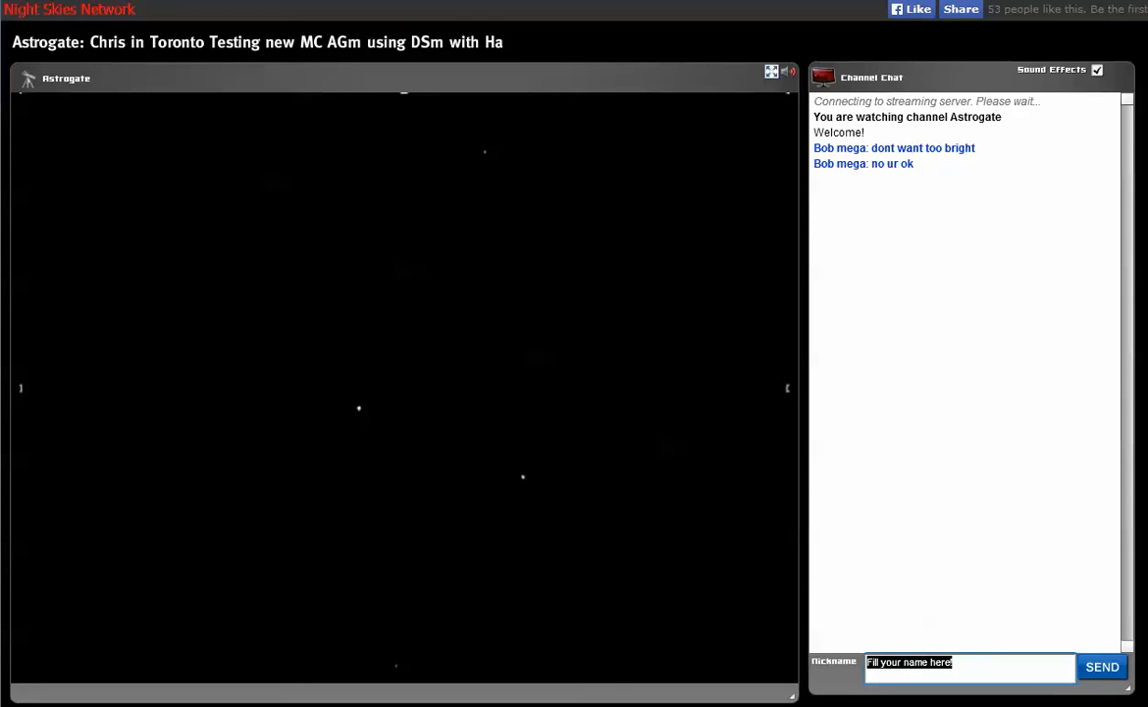
Join the chat as 'Mal' and greet the broadcaster with 'Hi Chris'
text(MallinCam Jack)
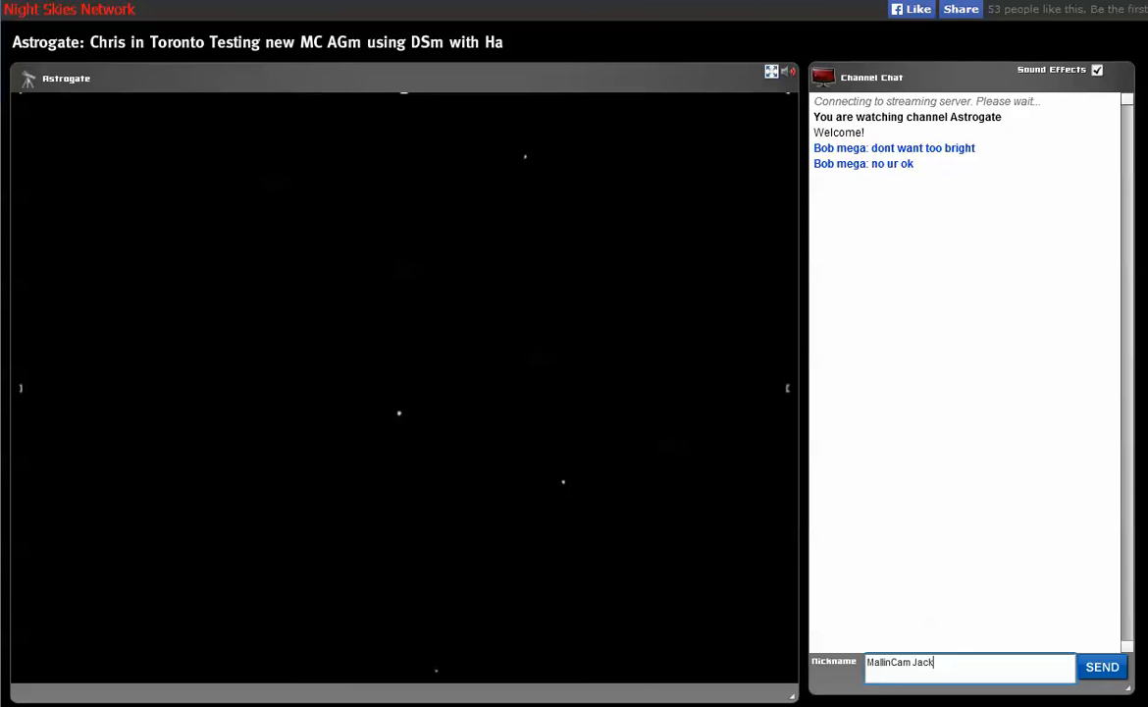
click(1104, 668)
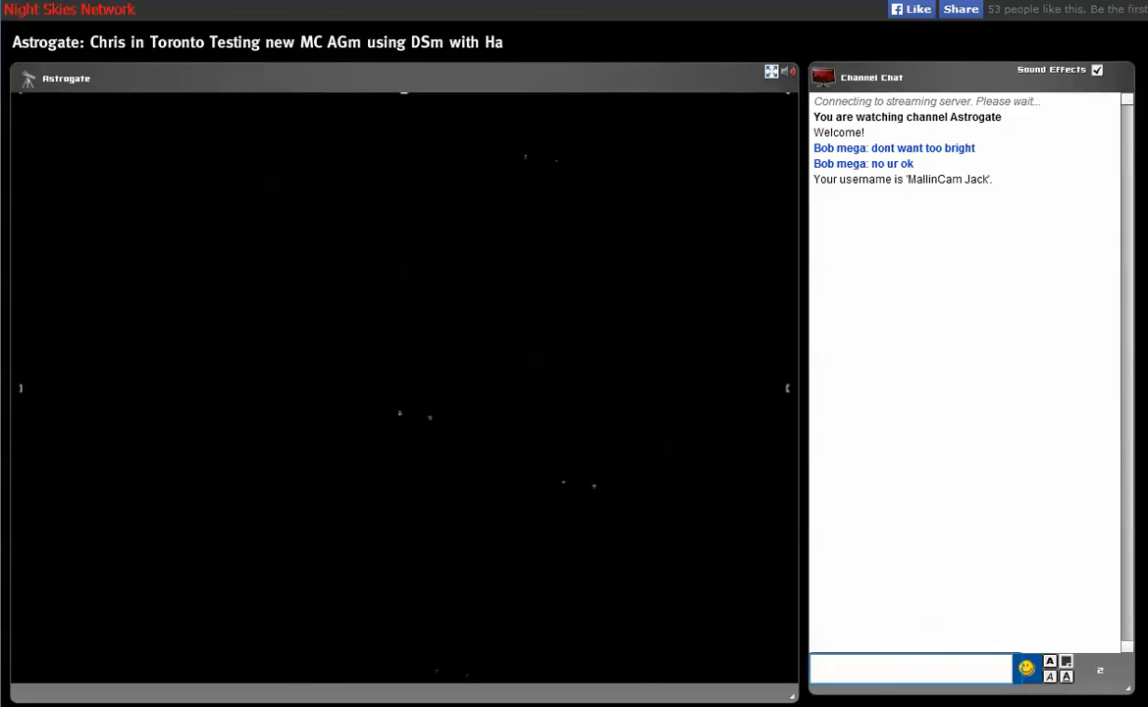
click(1068, 669)
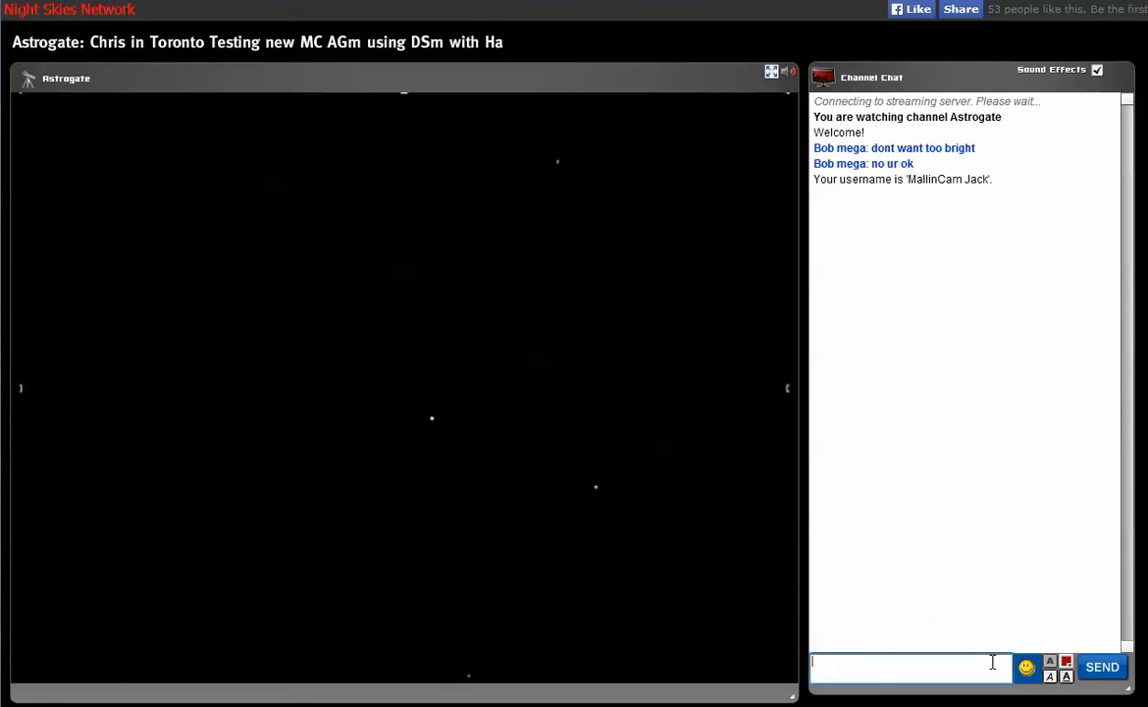
text(Hi Chris)
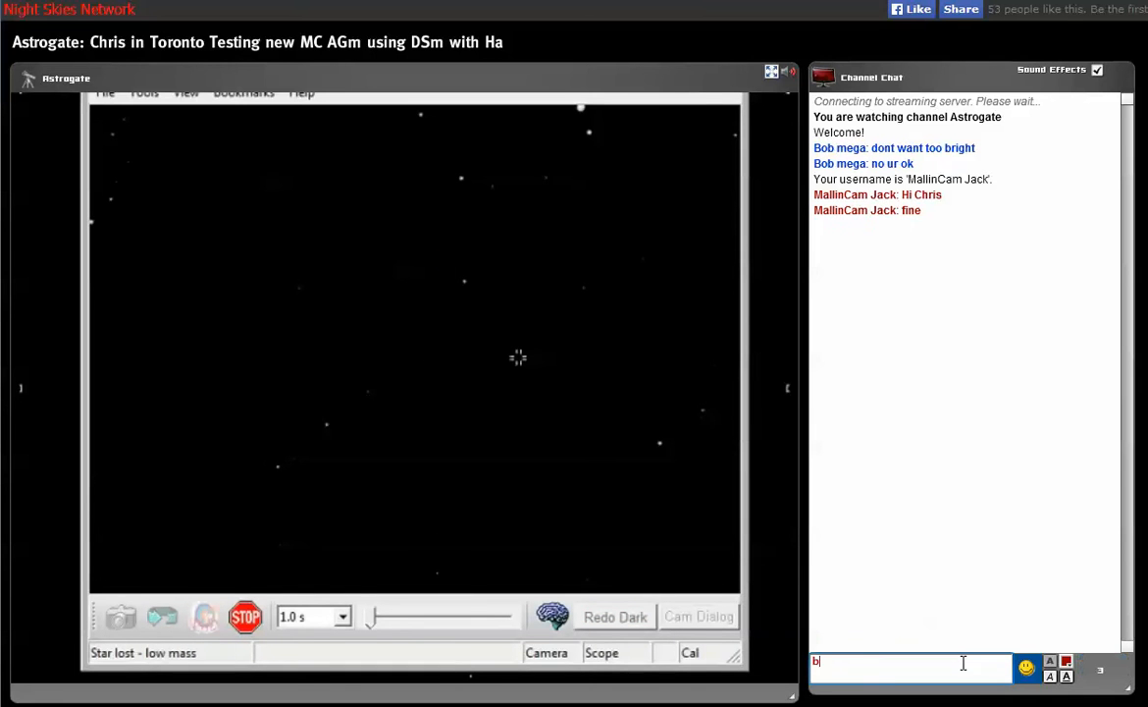
Post a chat message about not having seen the stream the last time
text(een check)
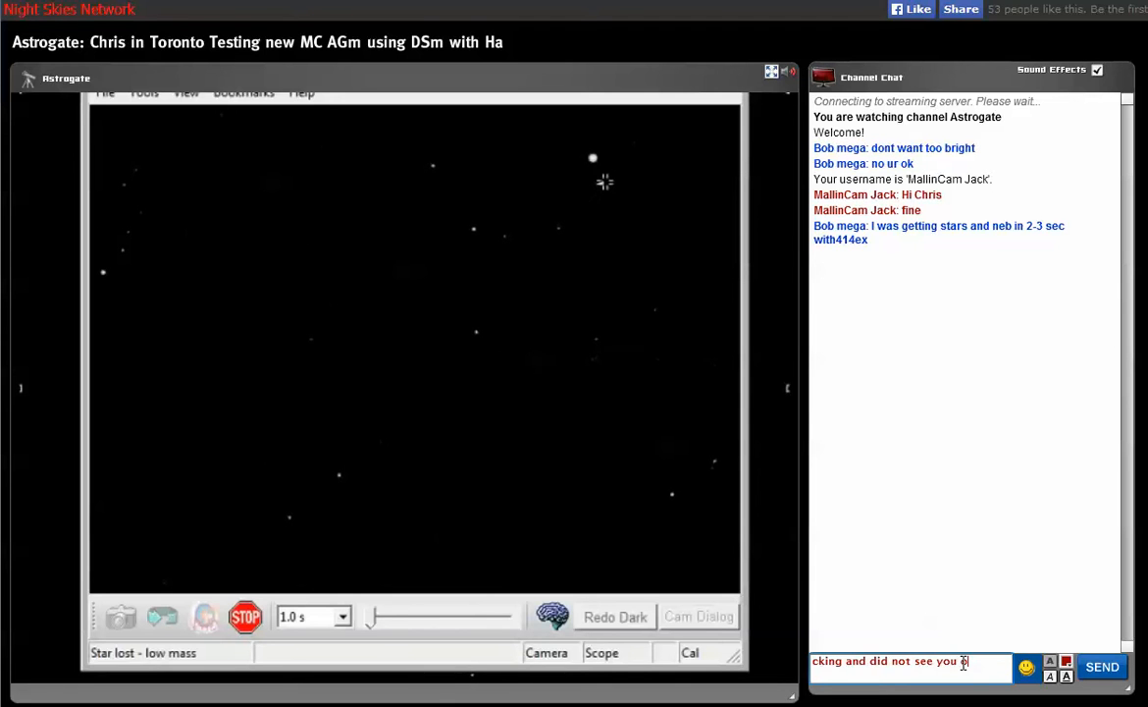
text(on the la)
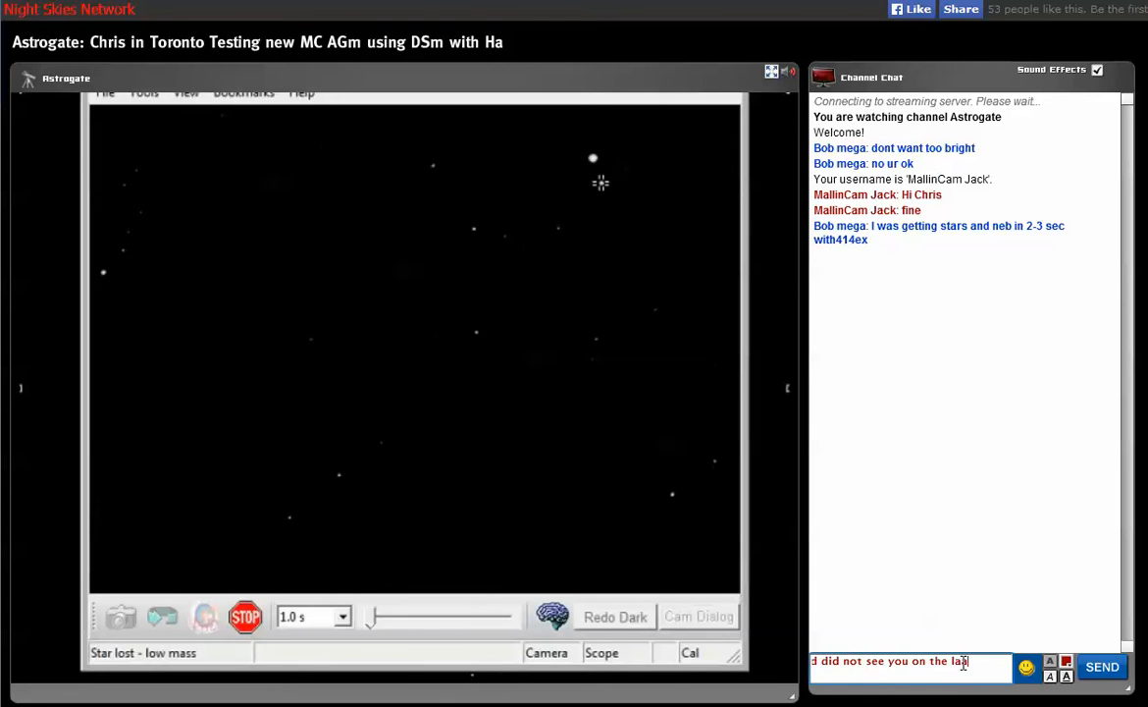
text(see you on the laast time)
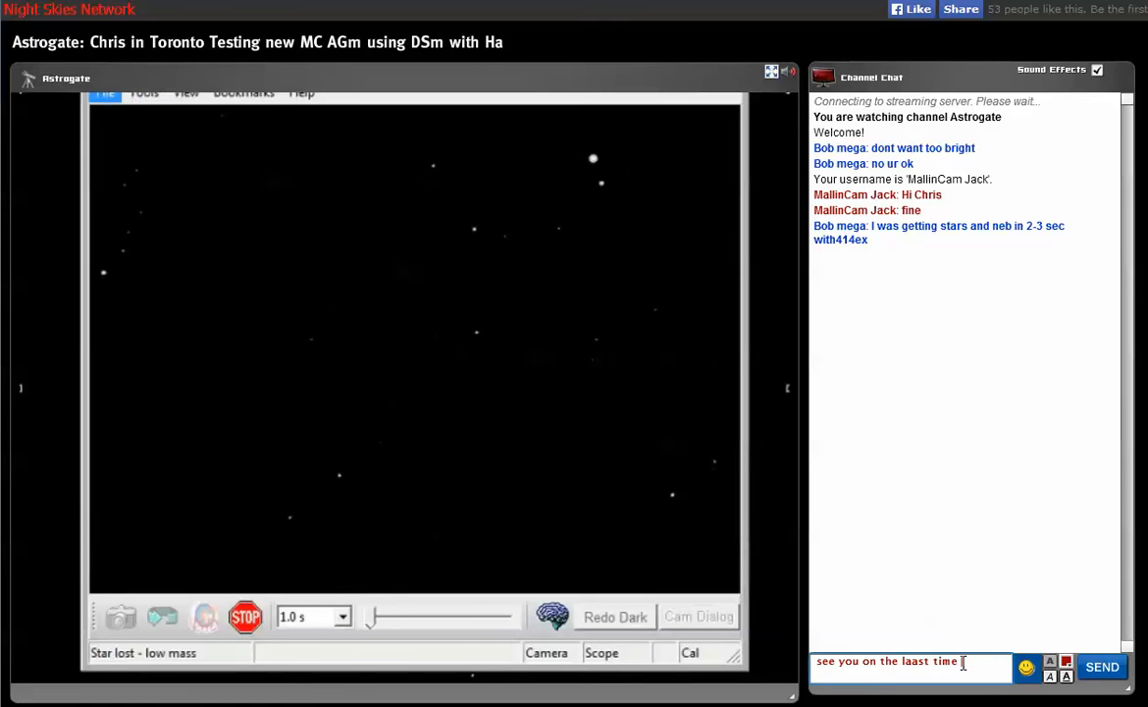
click(104, 93)
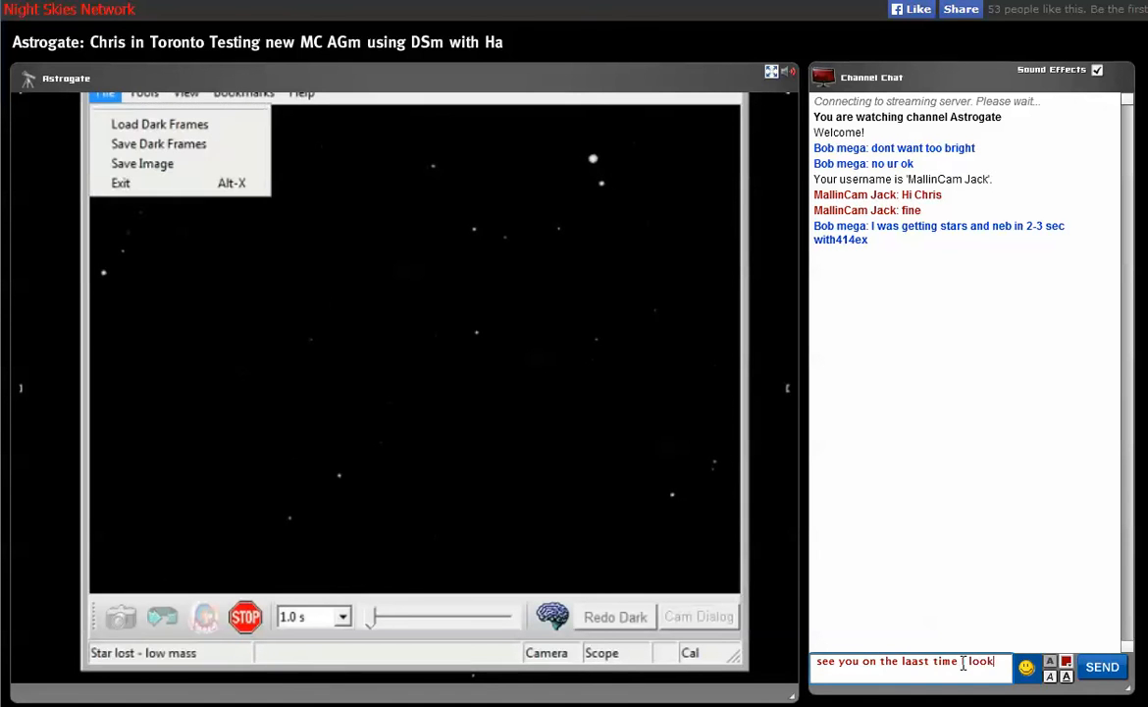
click(143, 92)
text(how long have you been on)
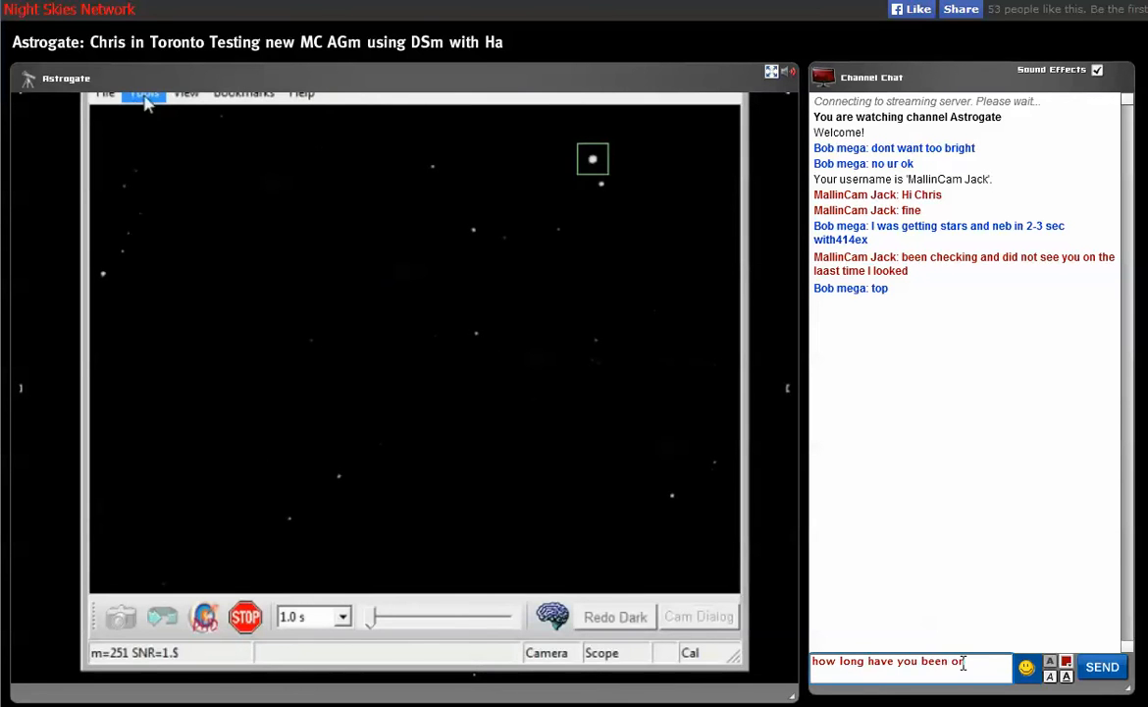
Ask how long they've been on and start noting that recording is under way
click(1103, 668)
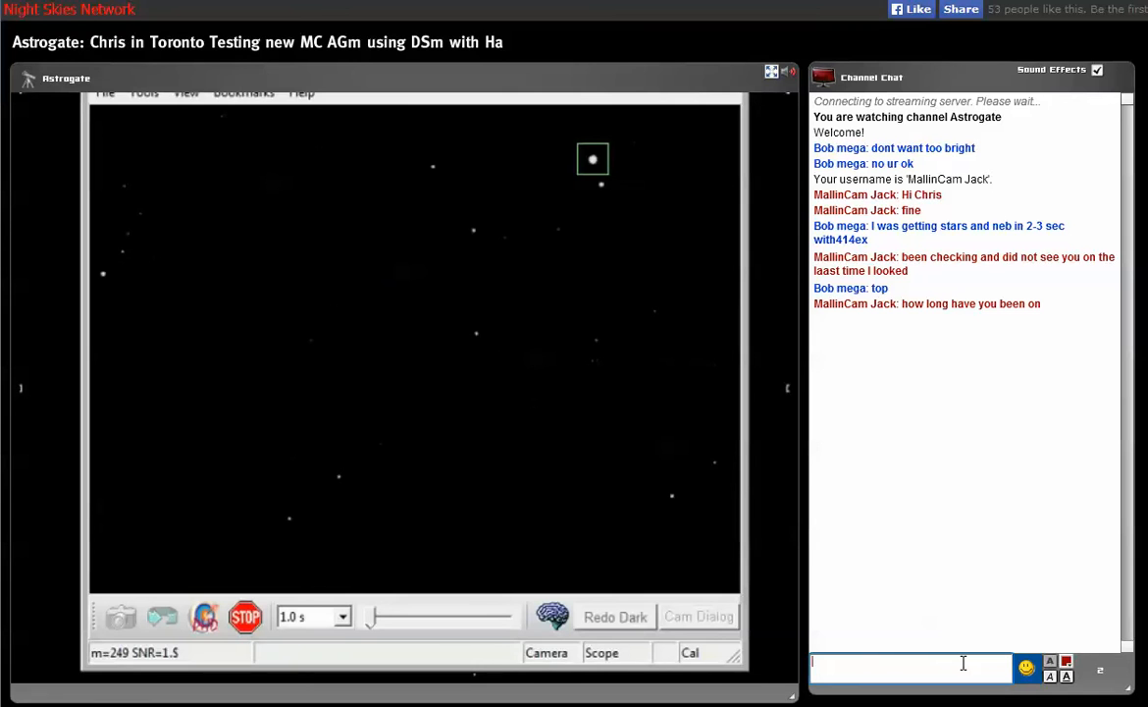
text(recor)
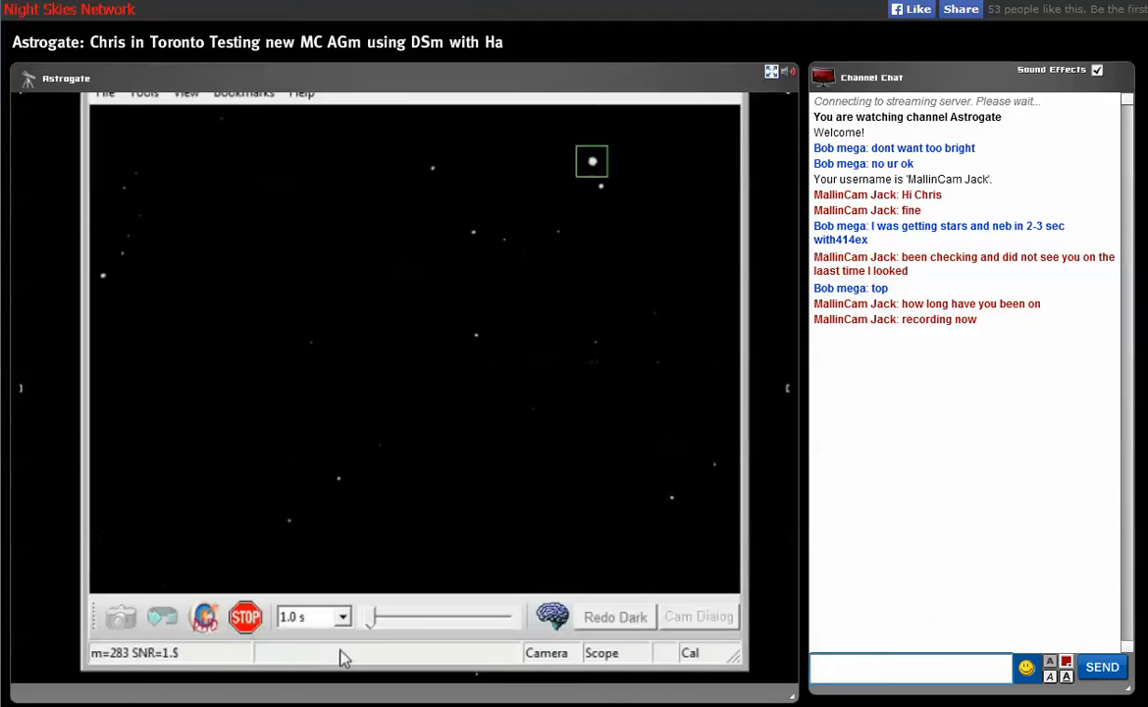
mouse_move(204, 616)
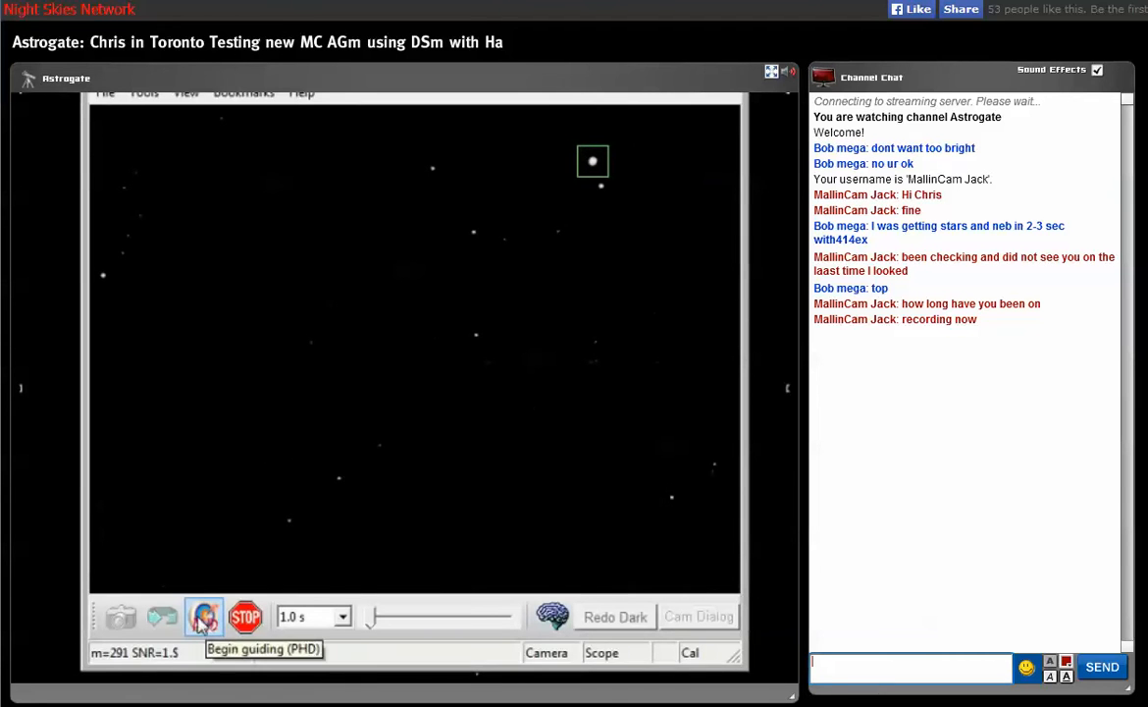
Begin guiding on the selected star and display the guiding history graph
click(204, 617)
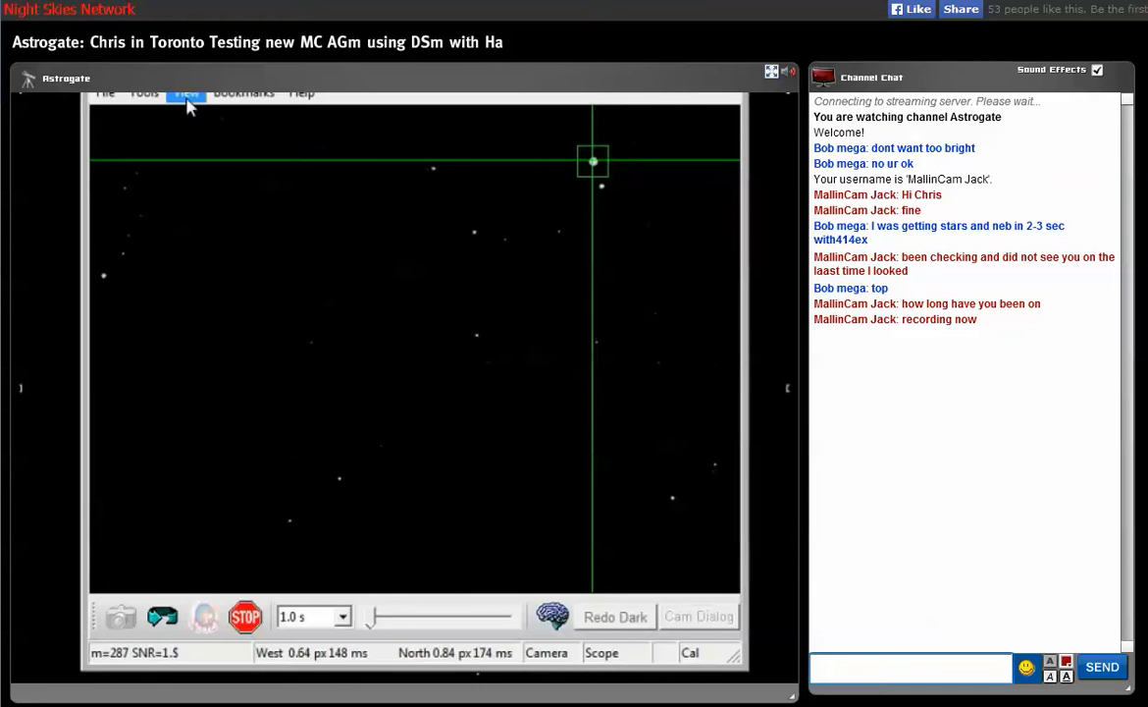
click(185, 92)
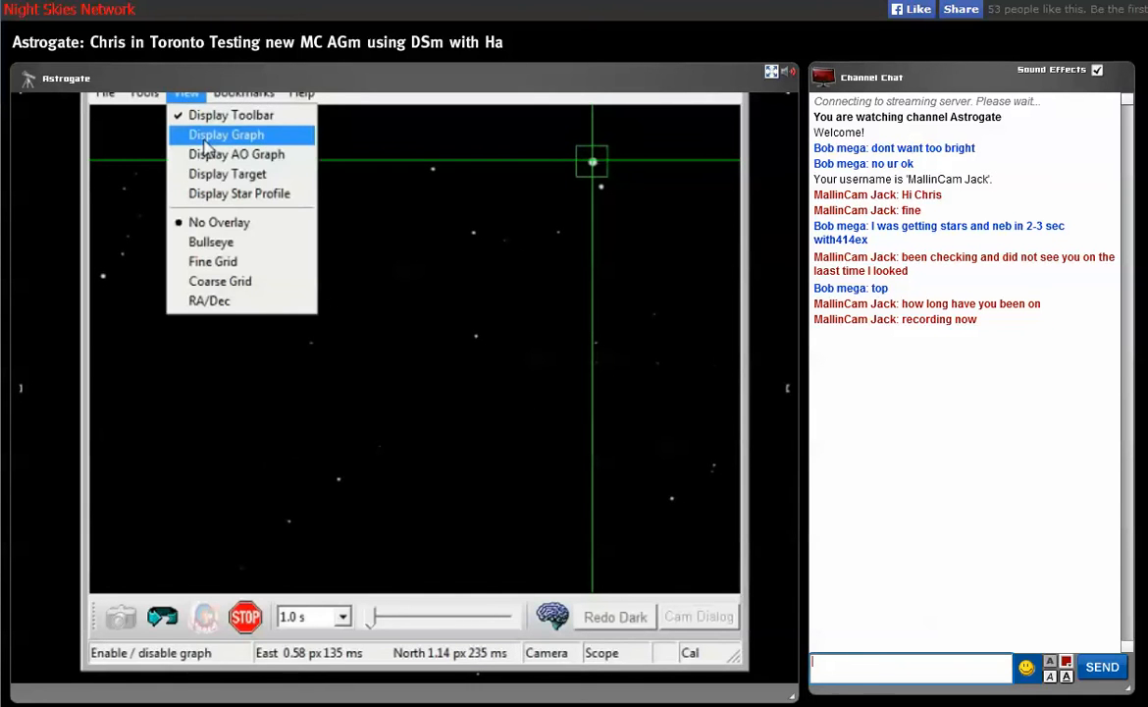
click(224, 133)
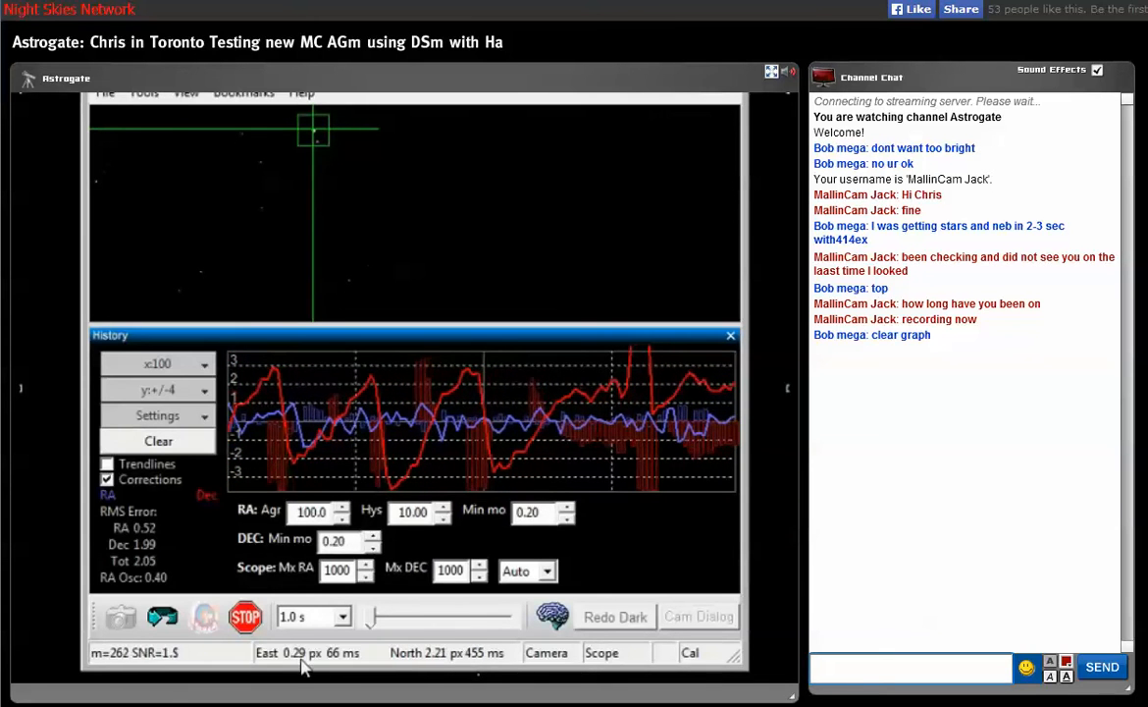
Clear the guiding history graph and post a chat note explaining which trace is RA
click(157, 439)
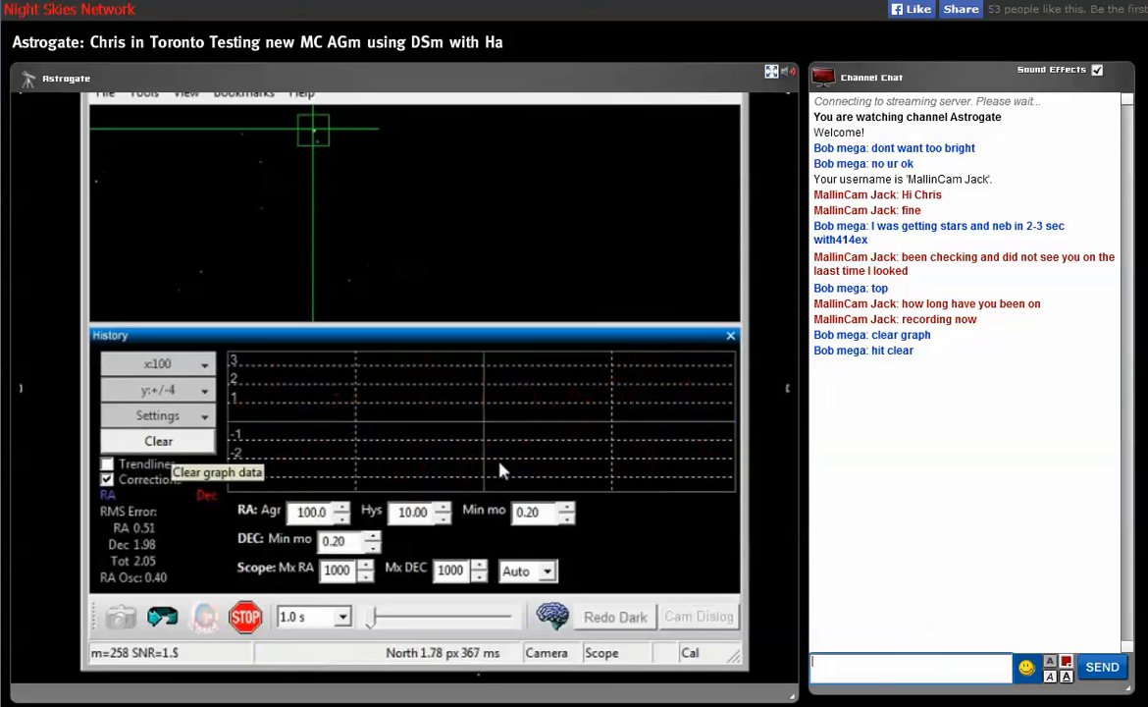
click(157, 439)
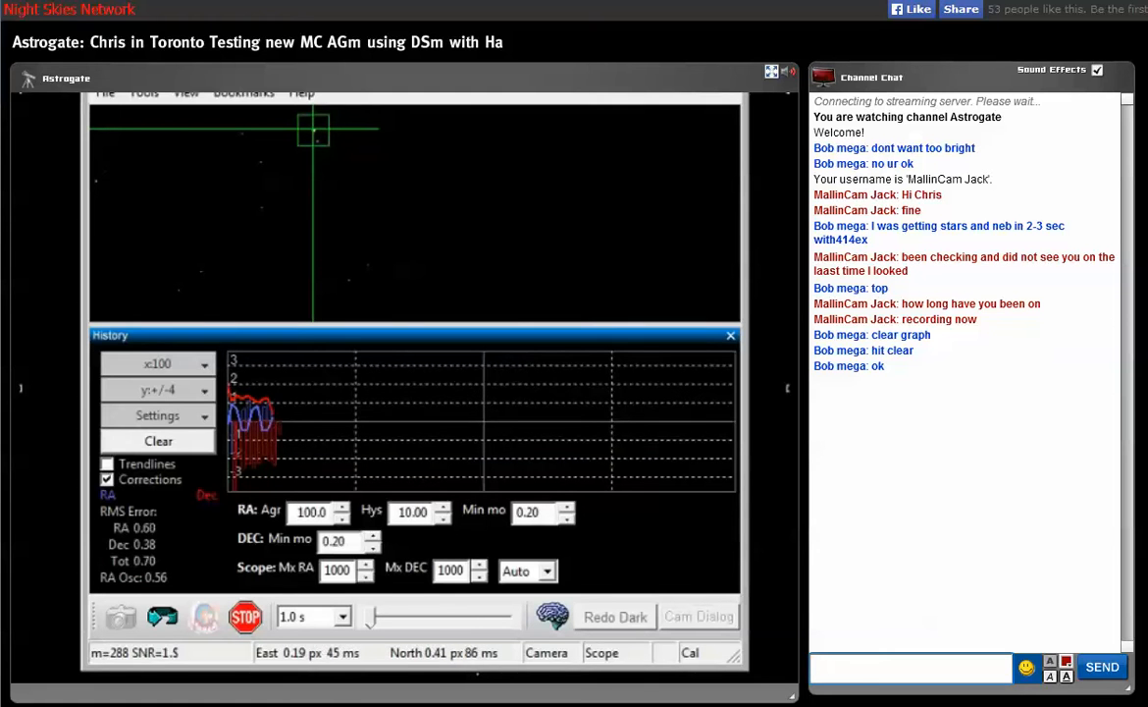
text(so purple is RA and red)
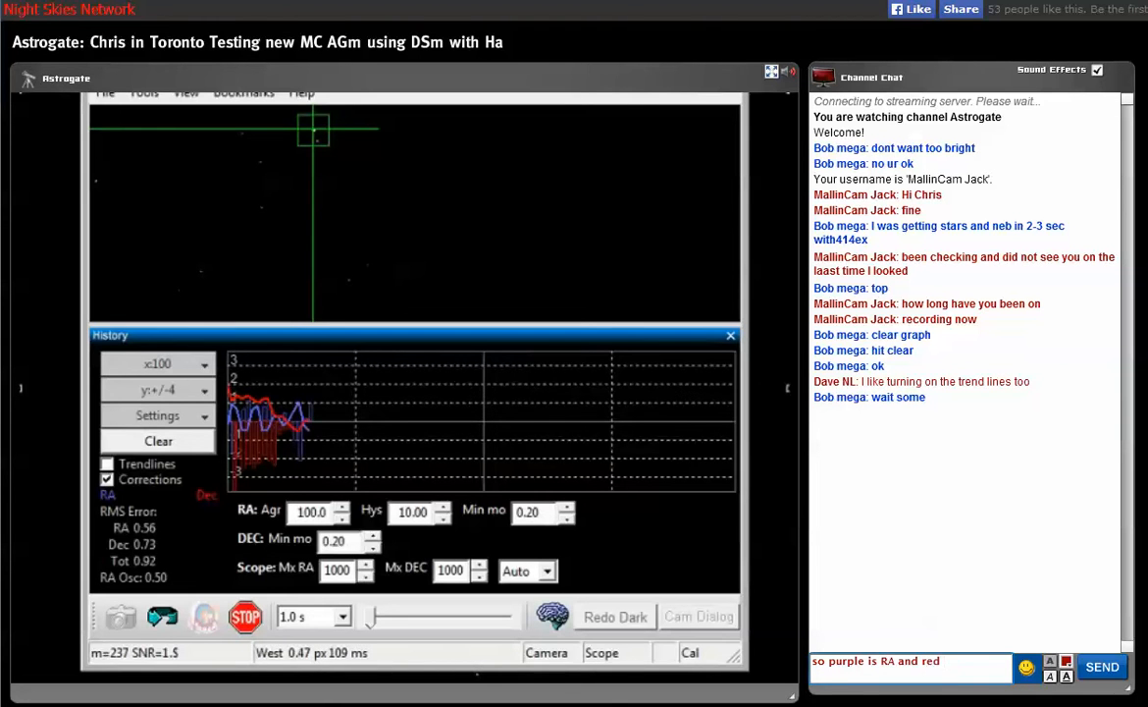
click(1102, 667)
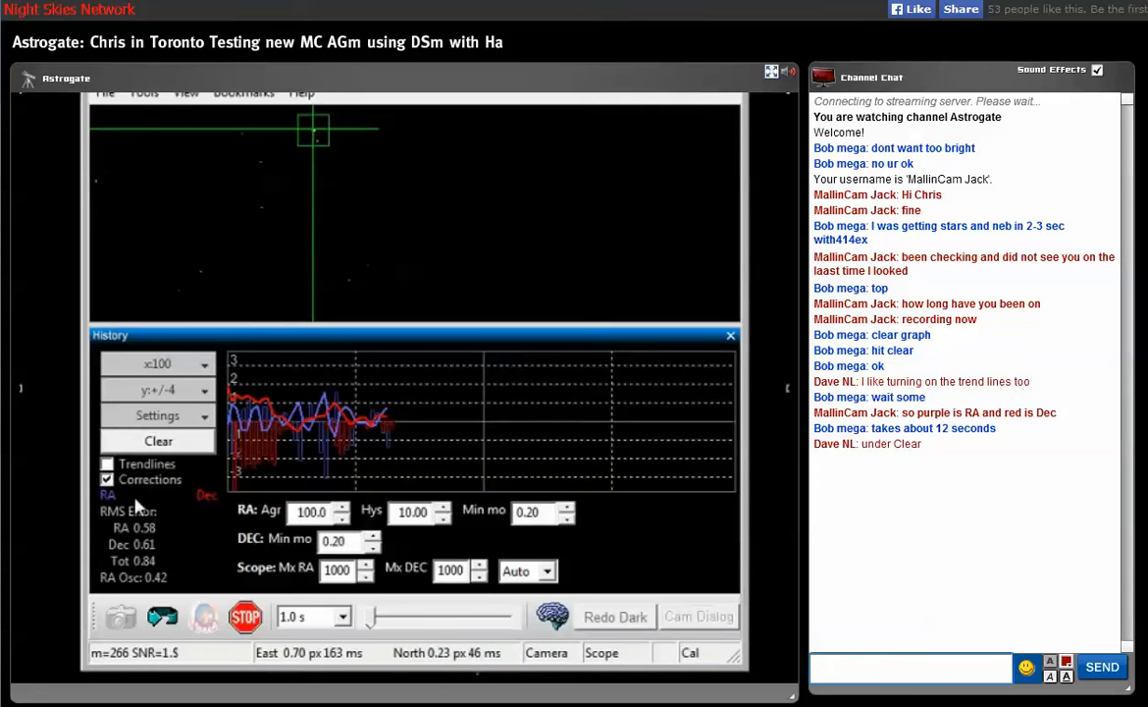
Enable trend lines on the history graph and ask whether guiding is about ±1 arc second
click(106, 463)
text(so is the guiding about +/)
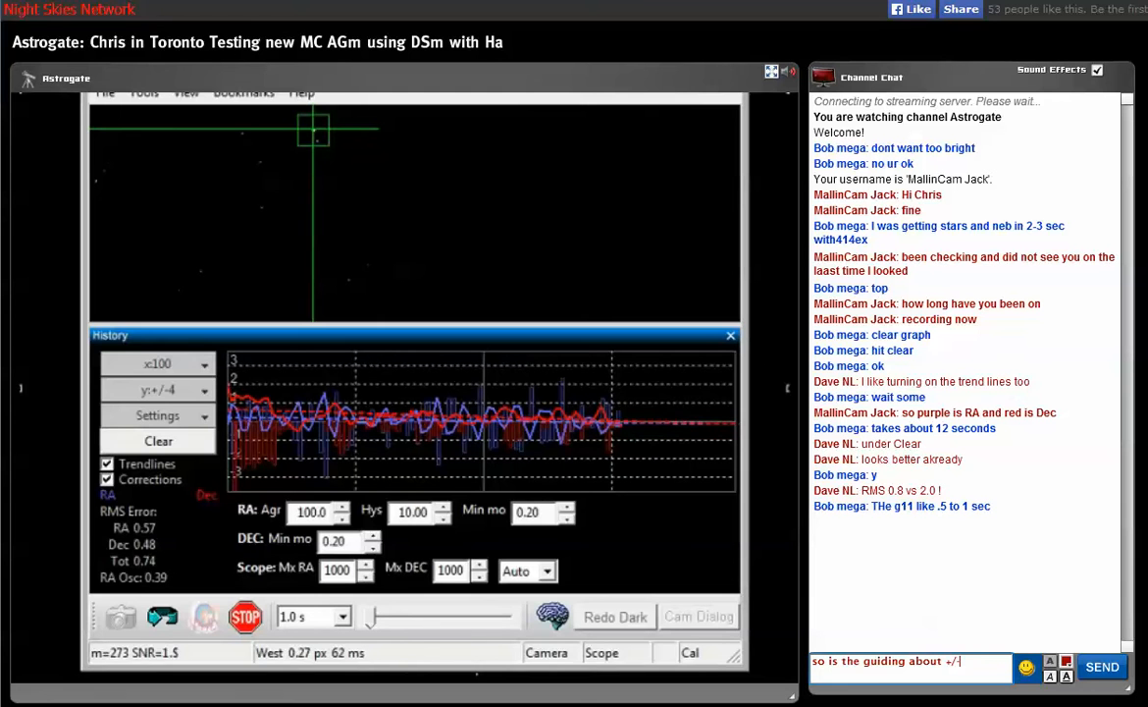
text(1 ar)
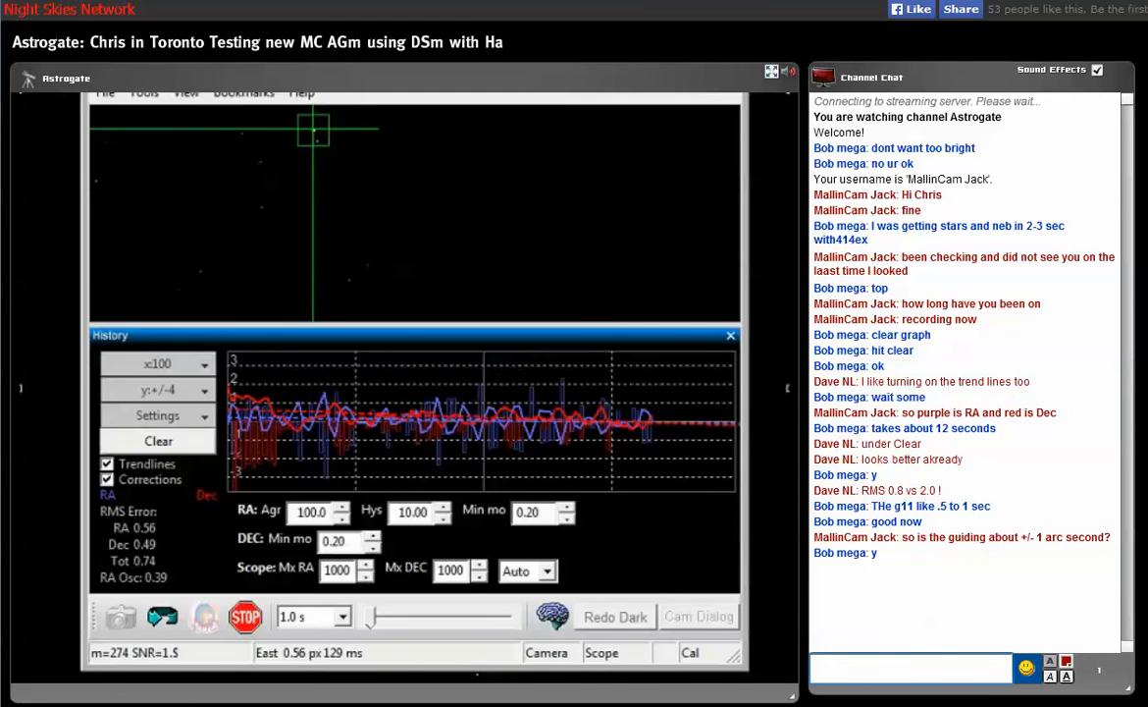
click(907, 667)
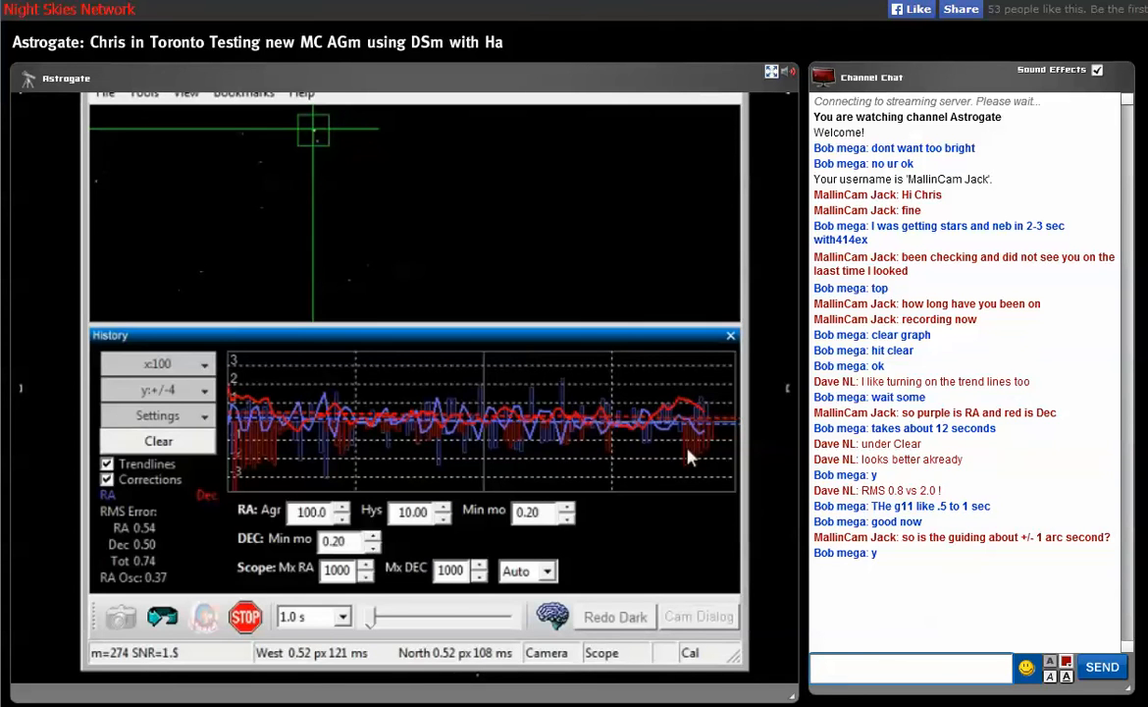
text(d)
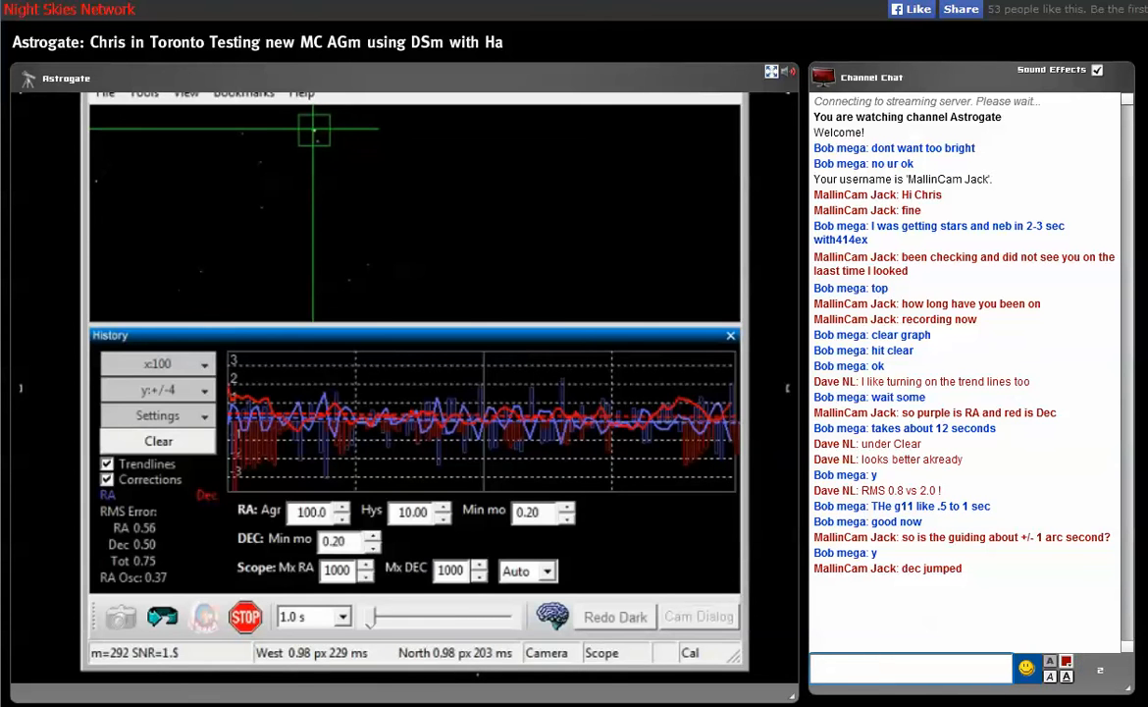
click(911, 668)
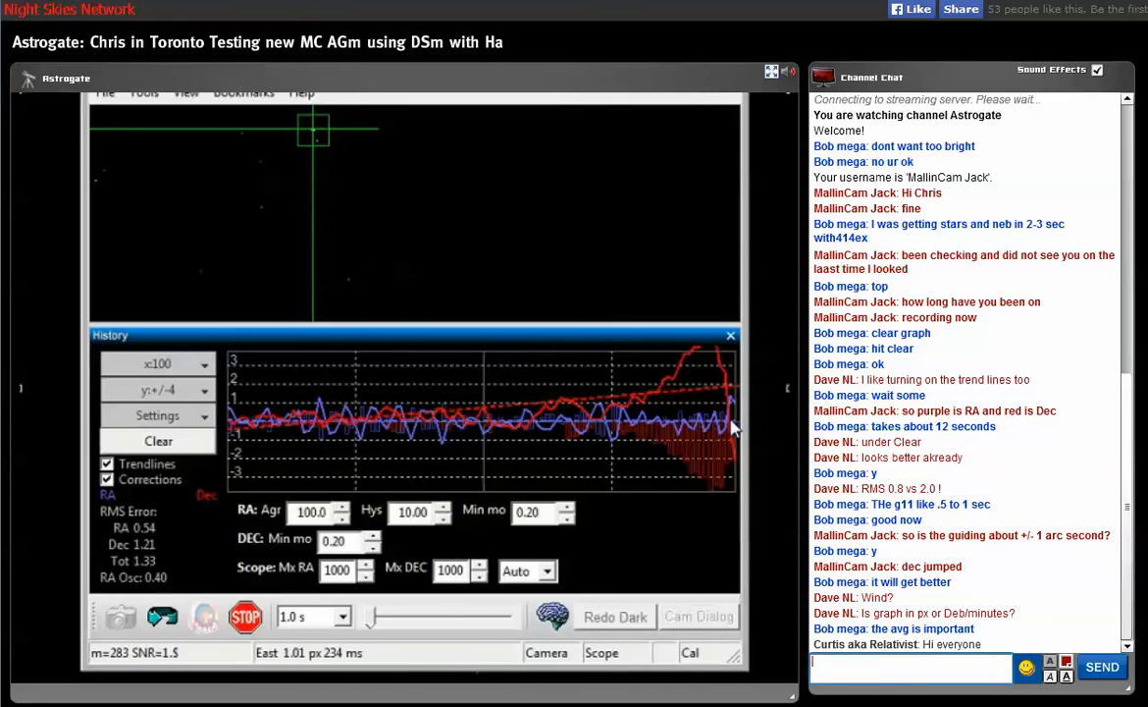
text(h)
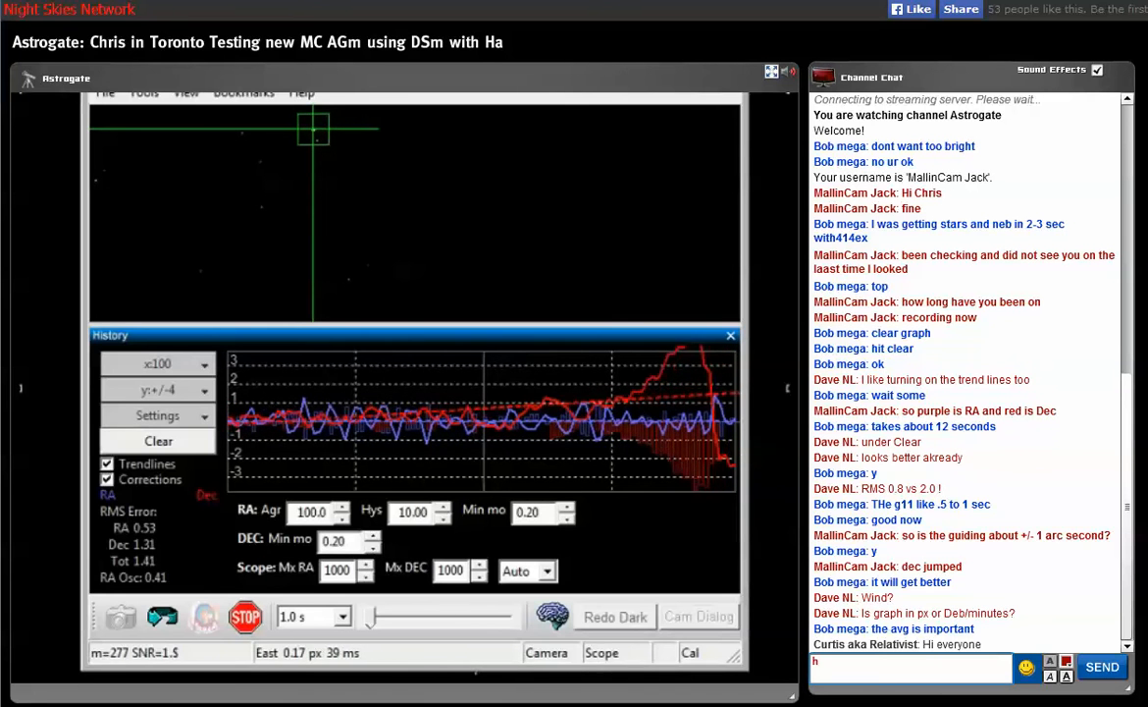
text(i Curtis, Bob,)
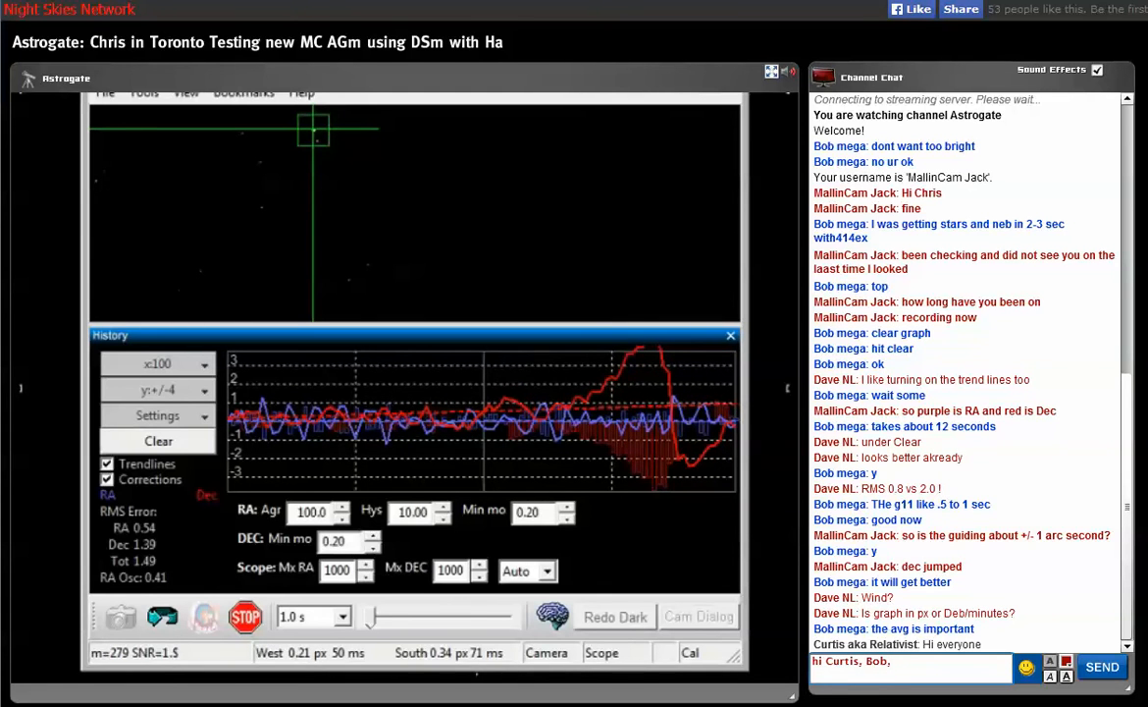
text(Dave)
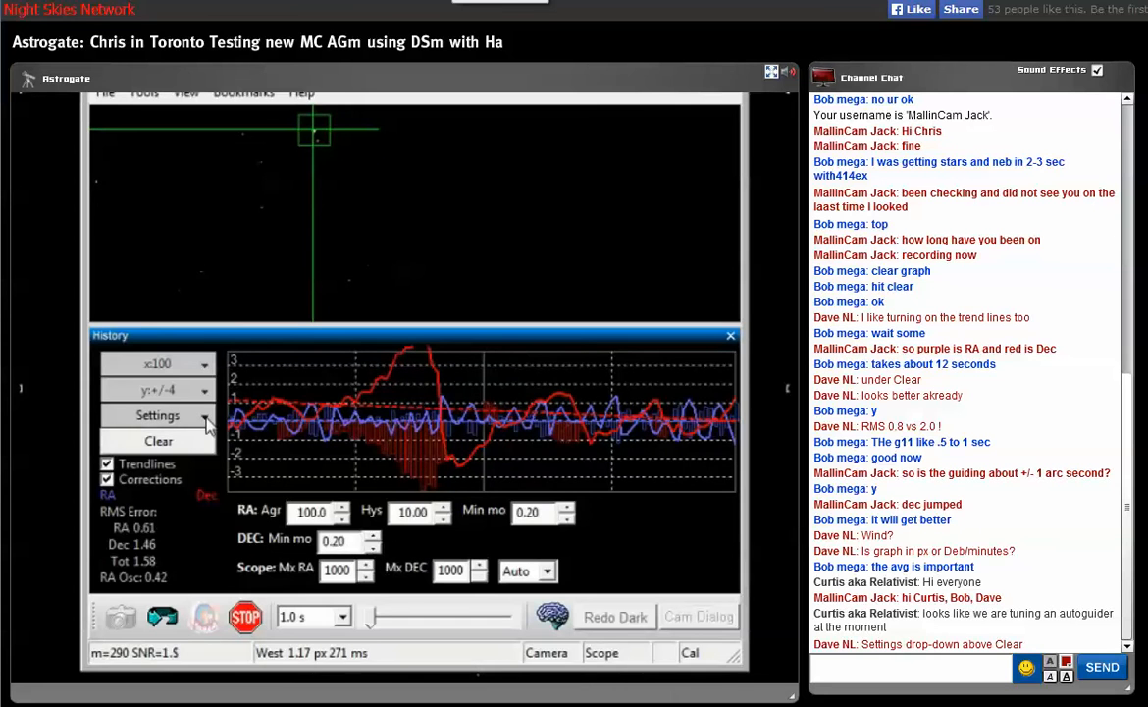
click(157, 414)
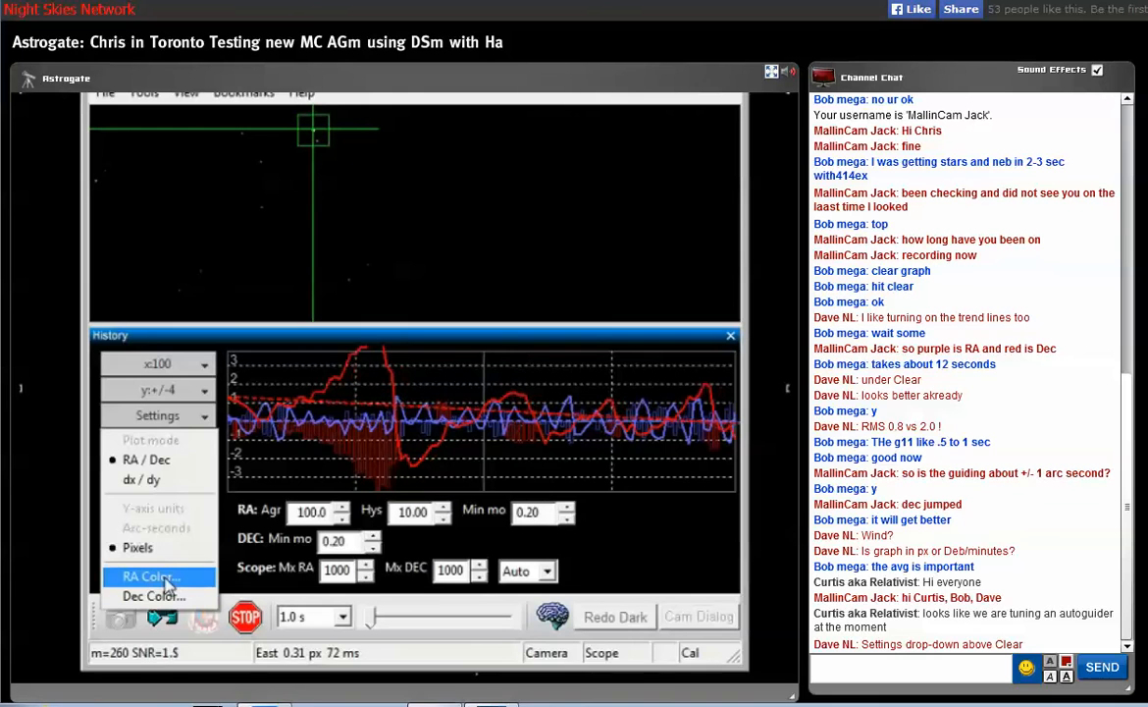
click(146, 459)
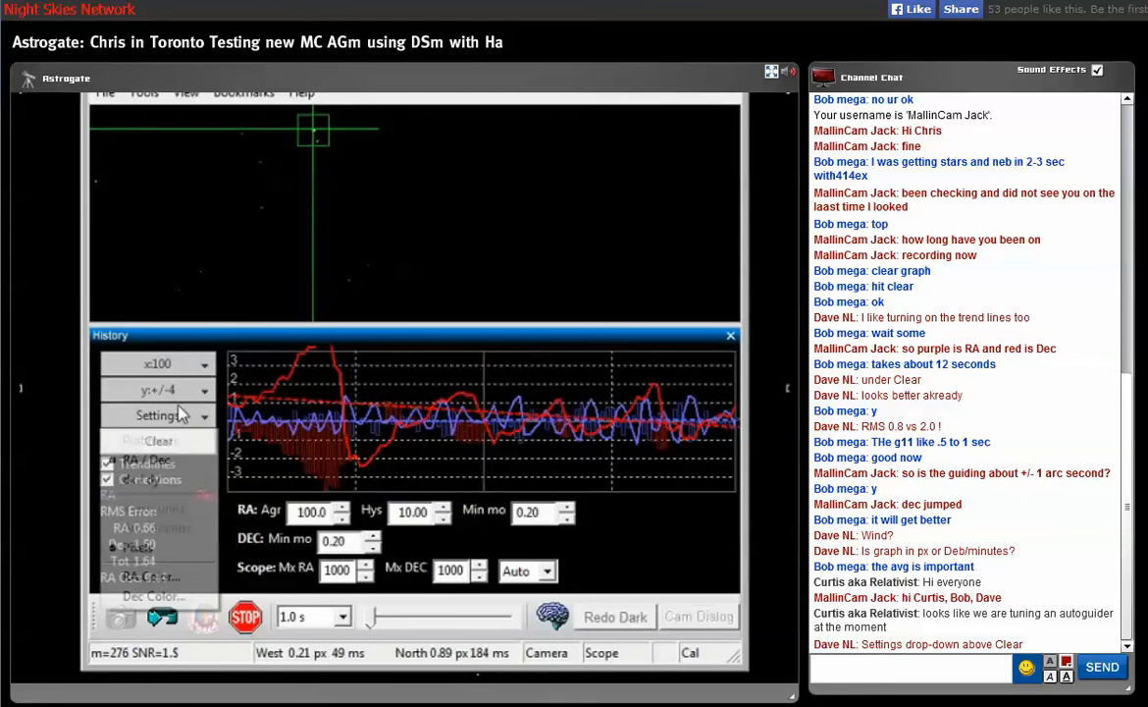
click(157, 416)
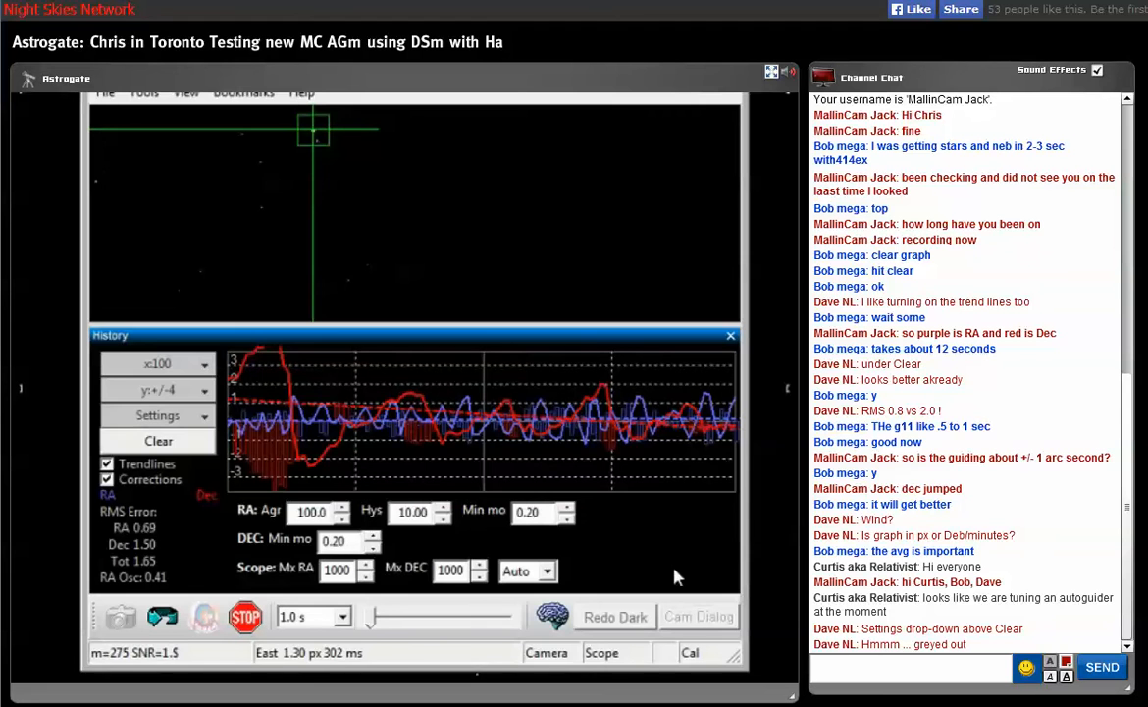
click(157, 416)
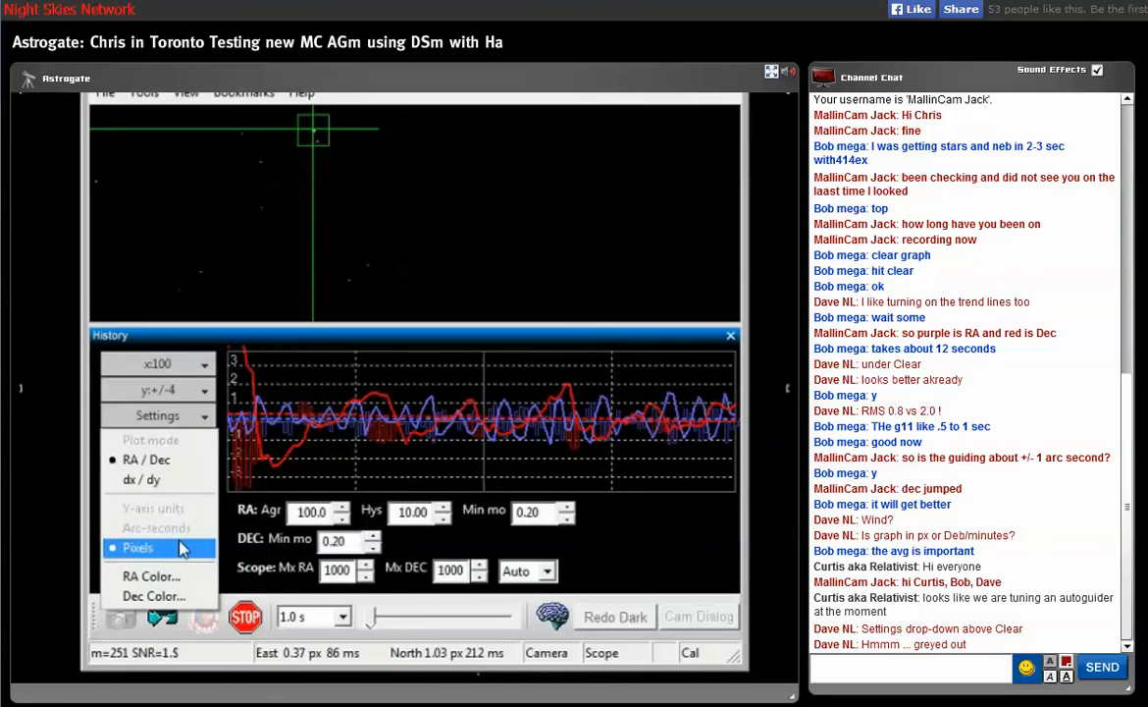
click(159, 528)
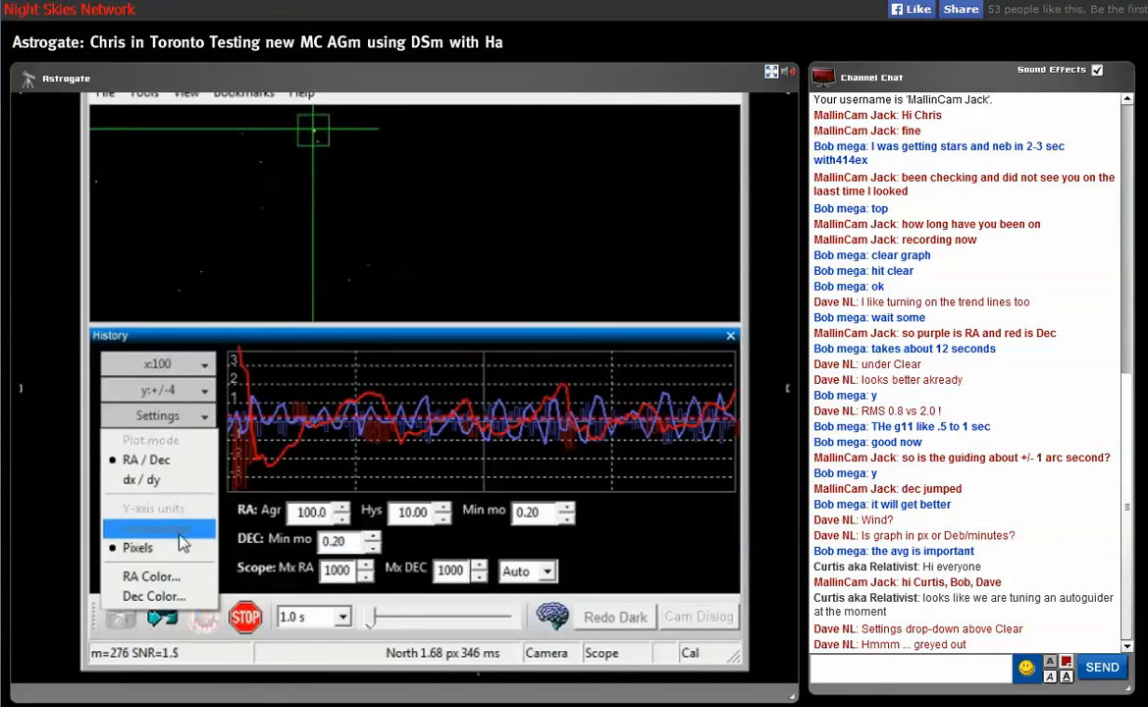
click(146, 459)
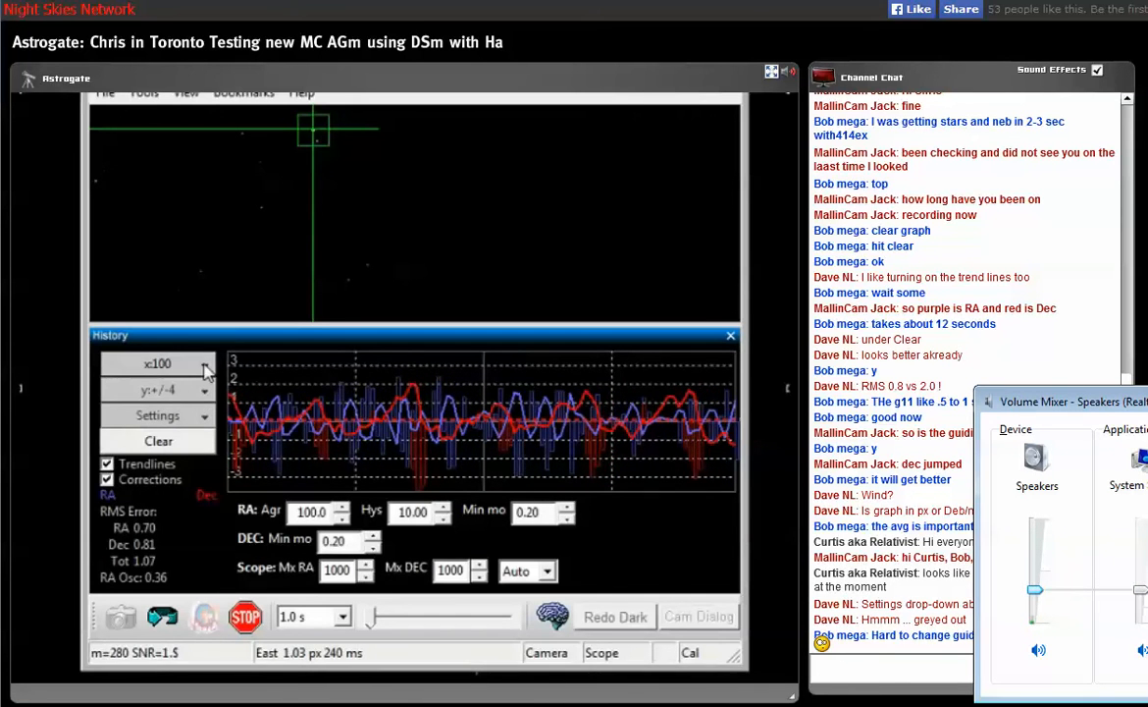
click(157, 363)
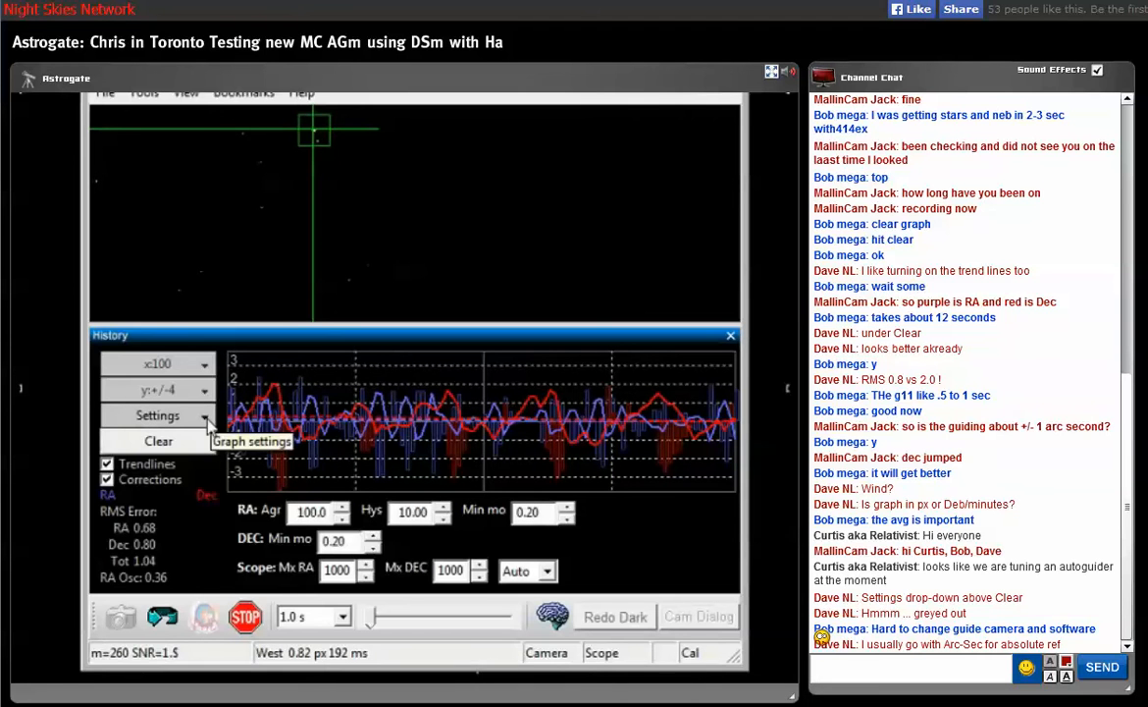
Switch the guiding history graph's plotting to arc-seconds via its settings
click(157, 415)
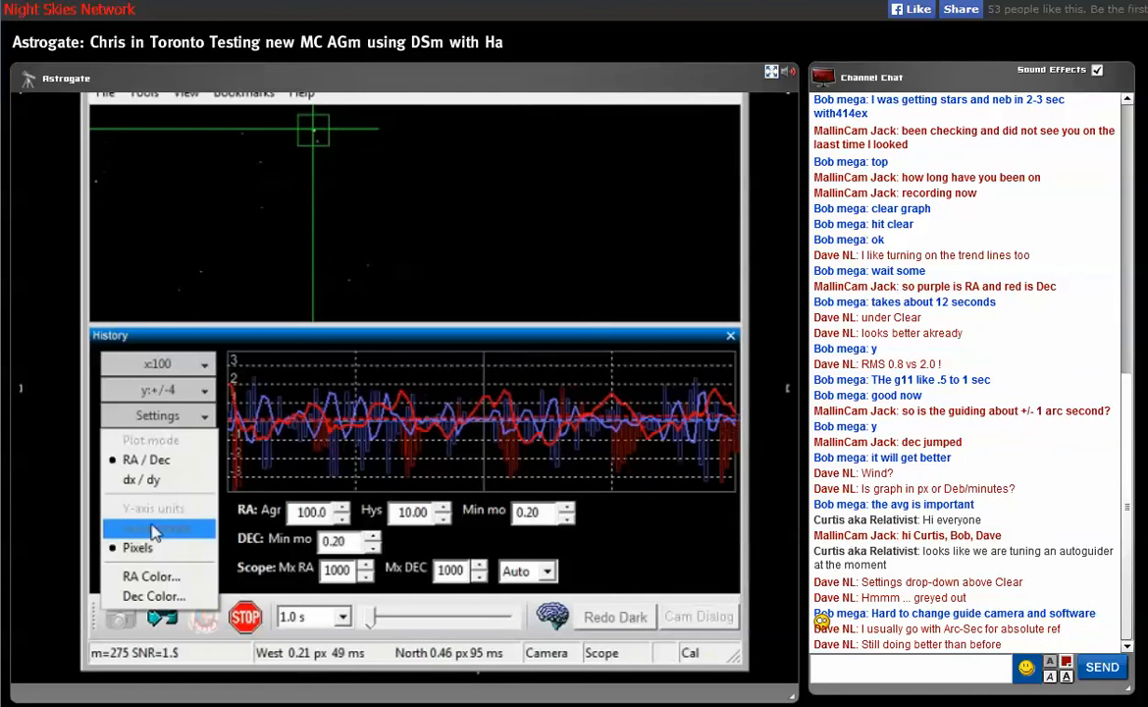
click(155, 528)
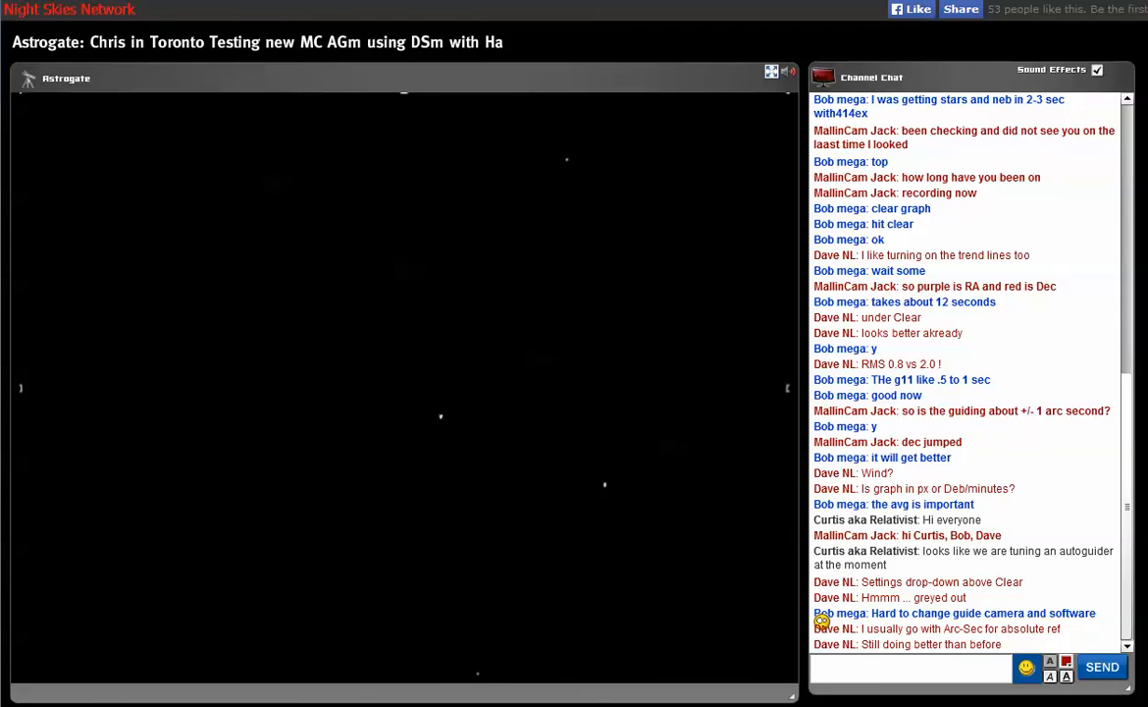
scroll(down, 3)
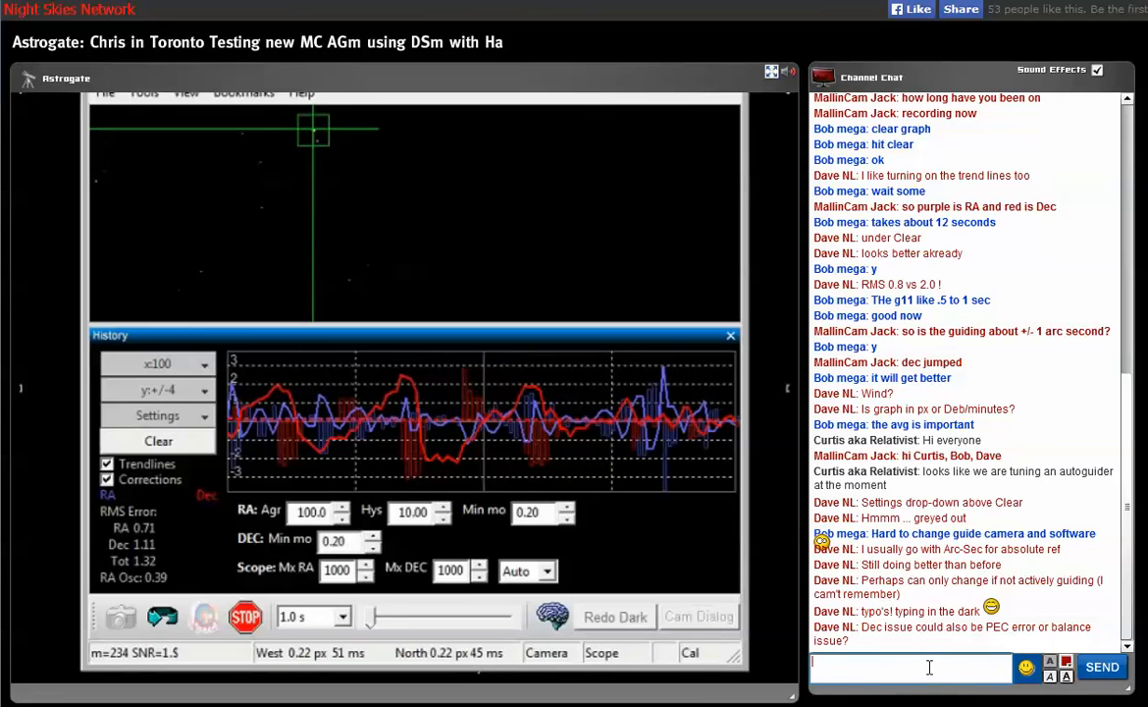
text(h)
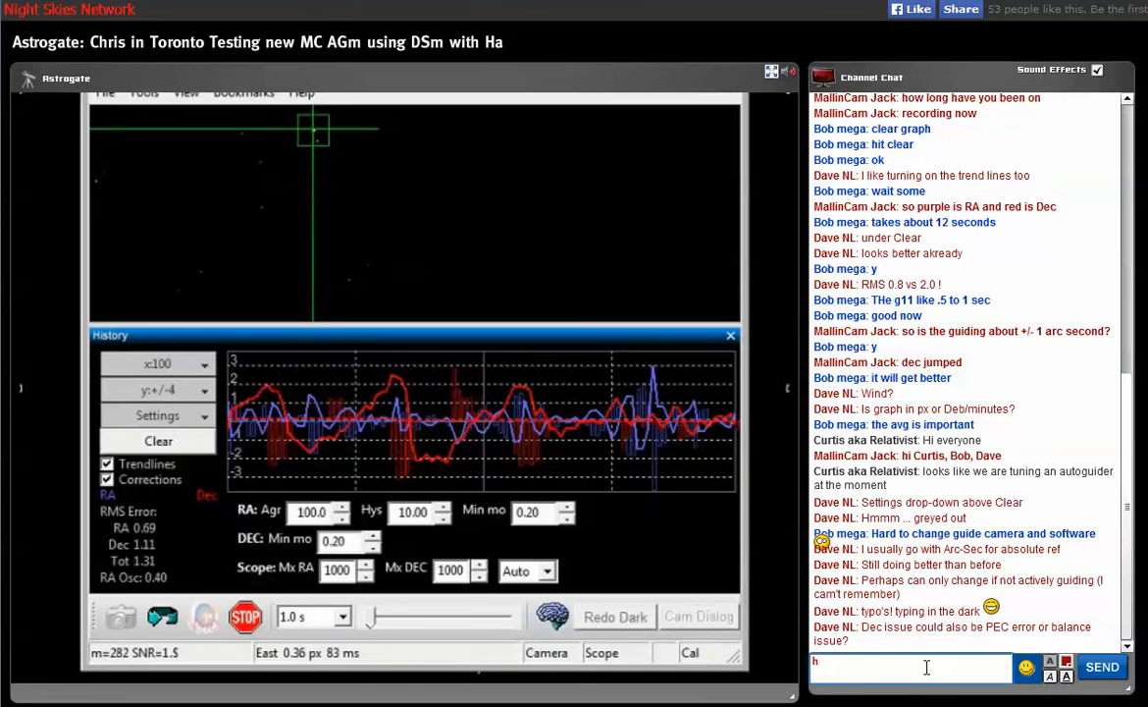
text(ow is the DSm set)
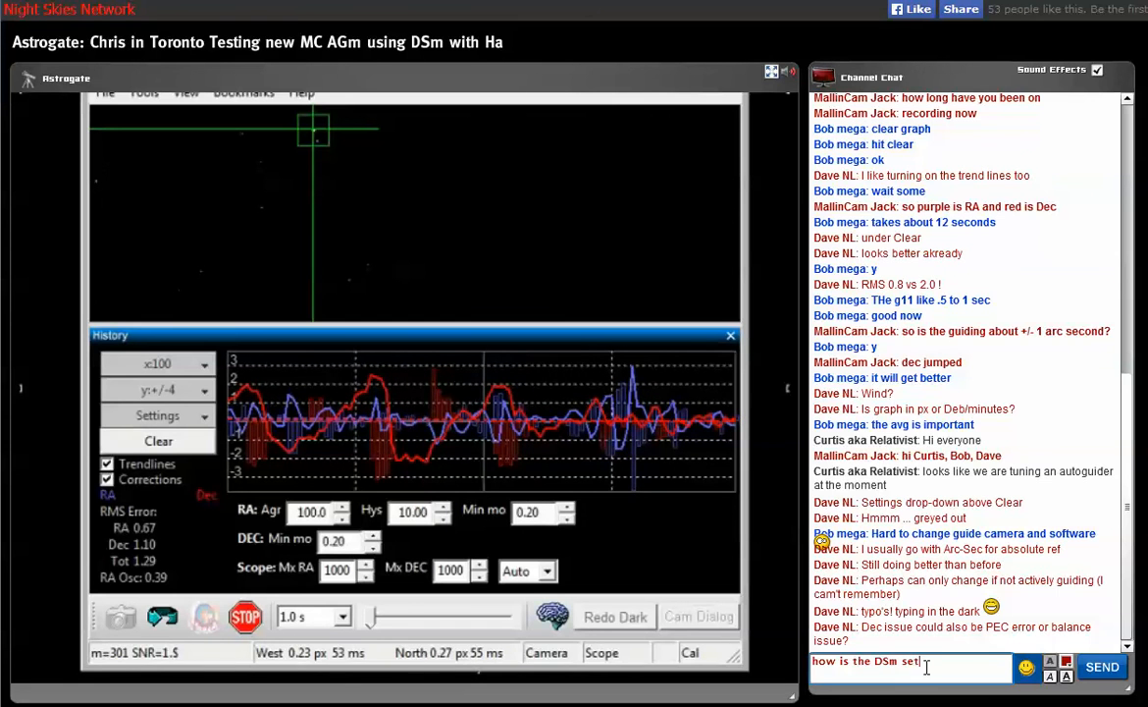
click(1101, 667)
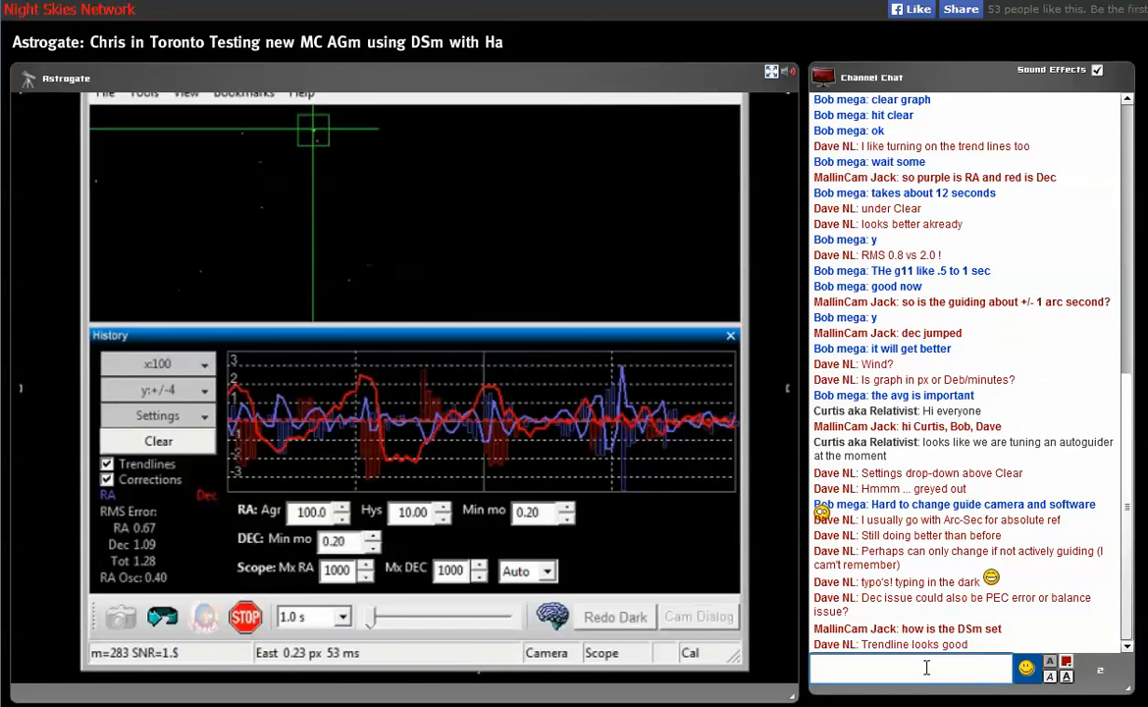
text(gain)
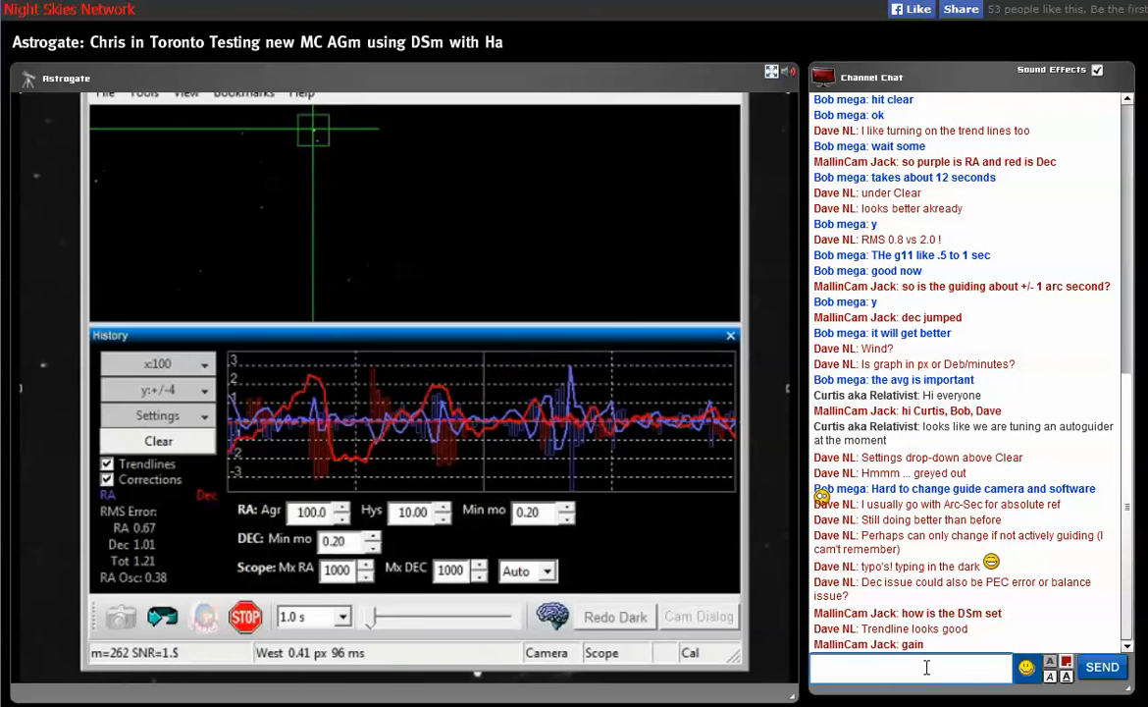
text(o)
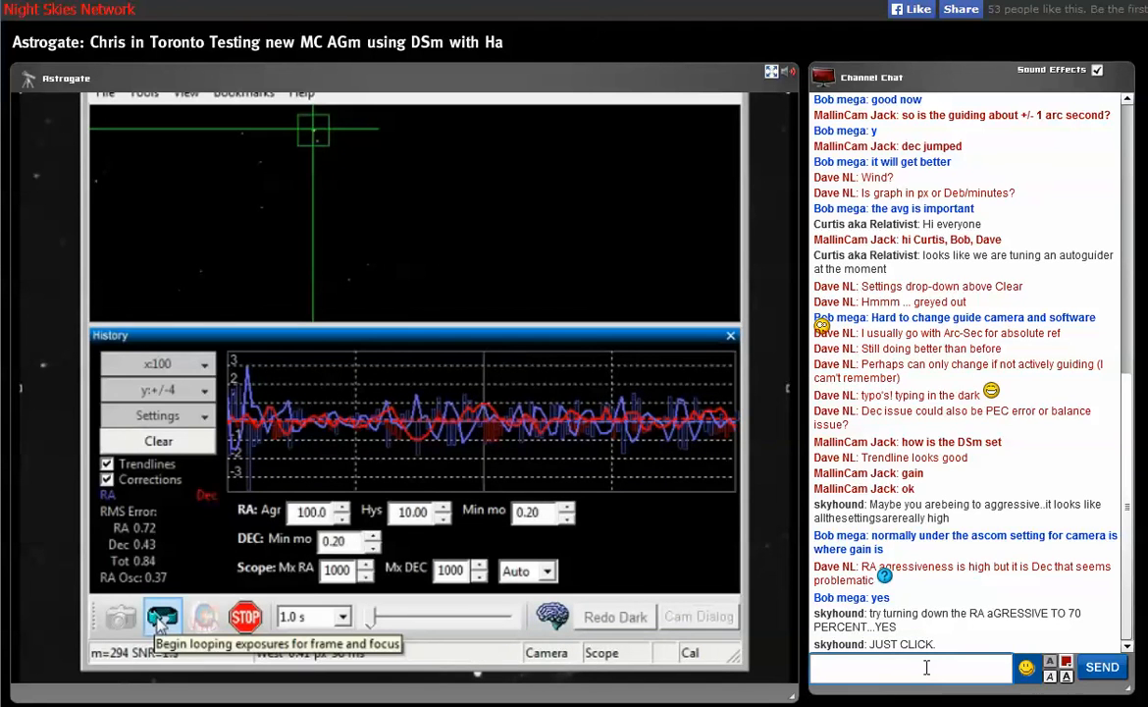
Start drafting a chat reply beginning 'John had h...'
click(161, 617)
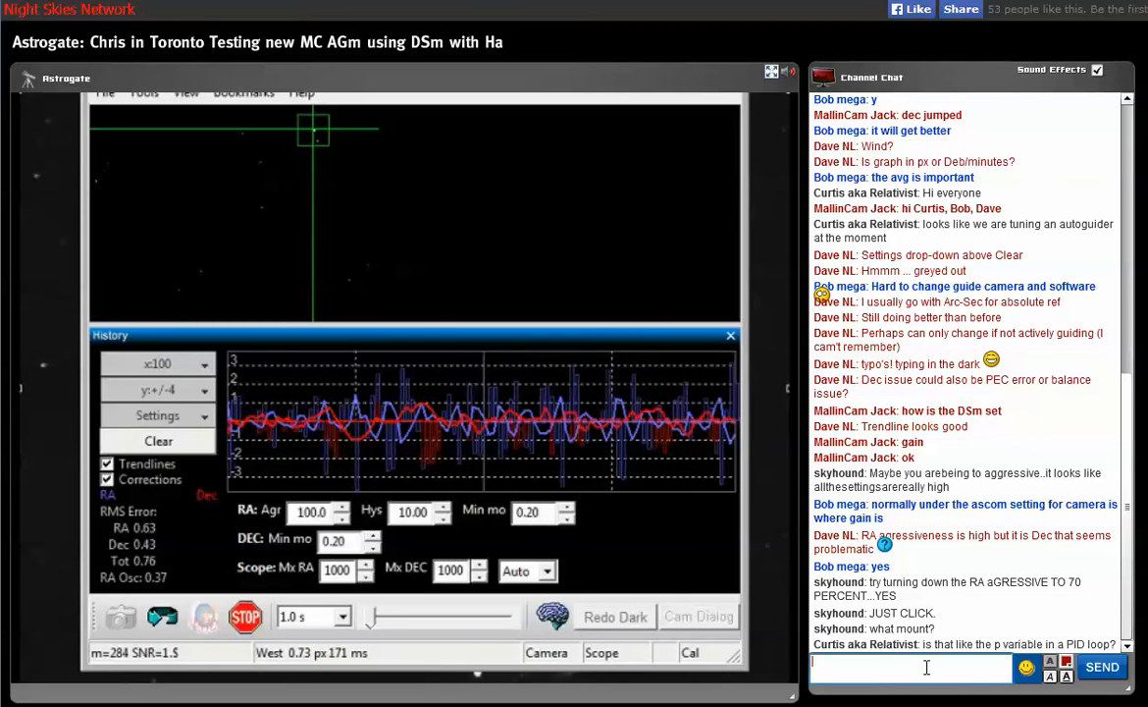
text(jo)
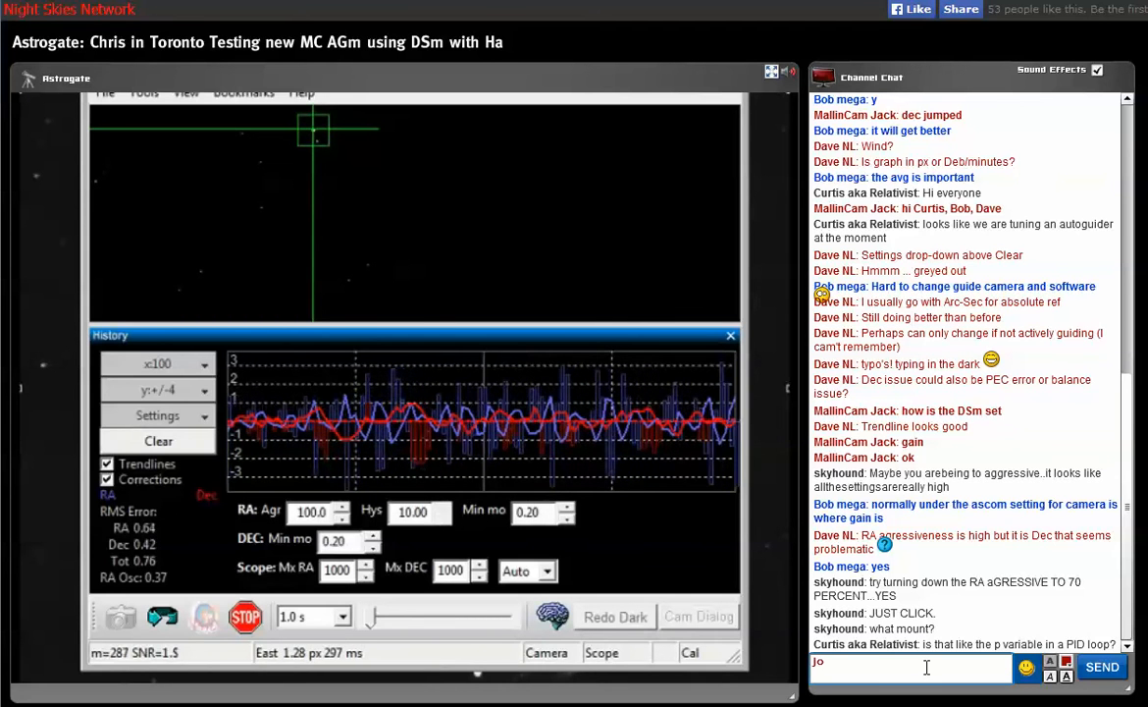
text(John had his)
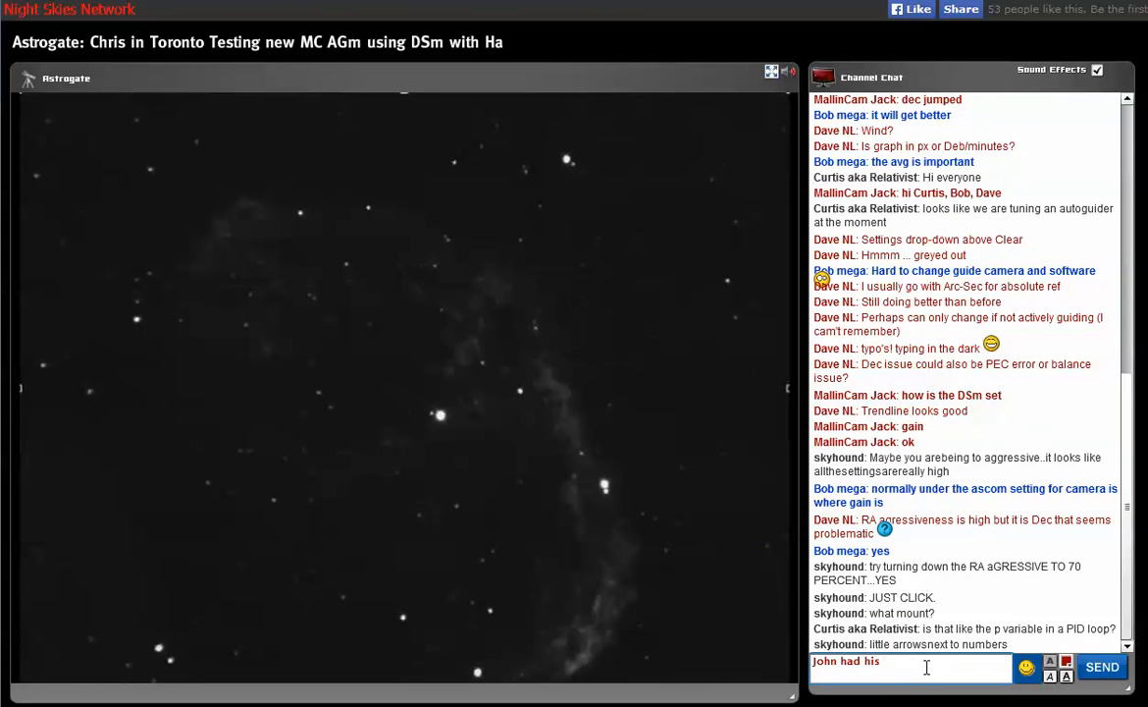
Post that John had his G11 here at ECVAR in the chat
text(G)
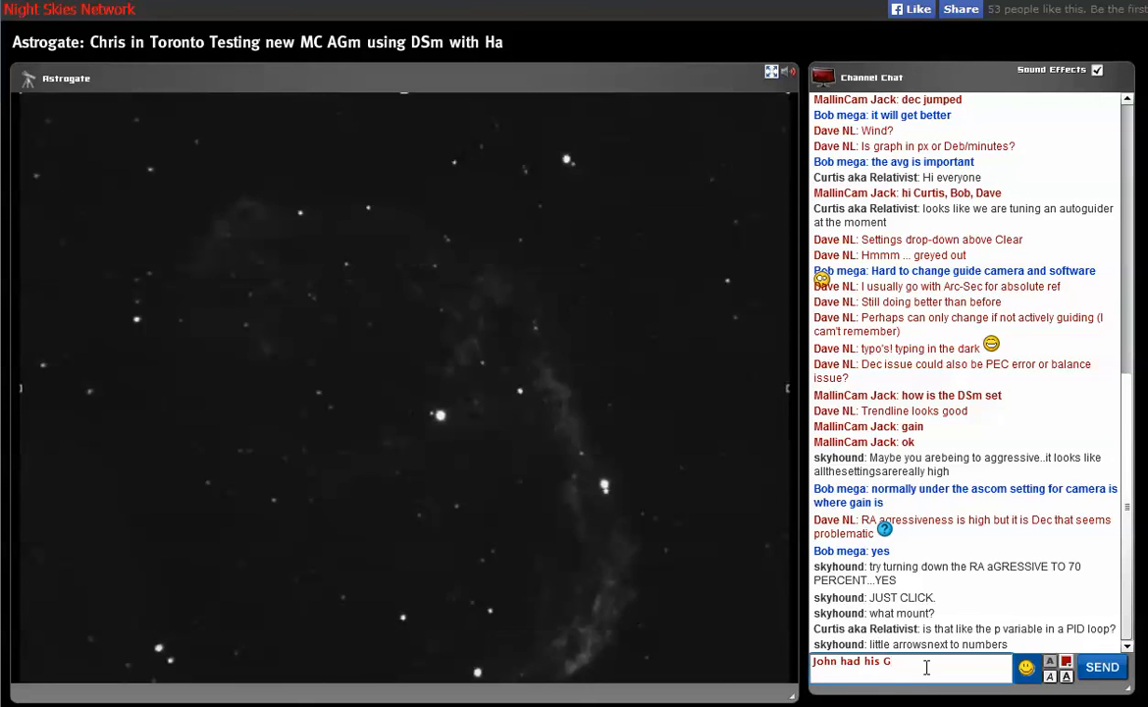
text(11 h)
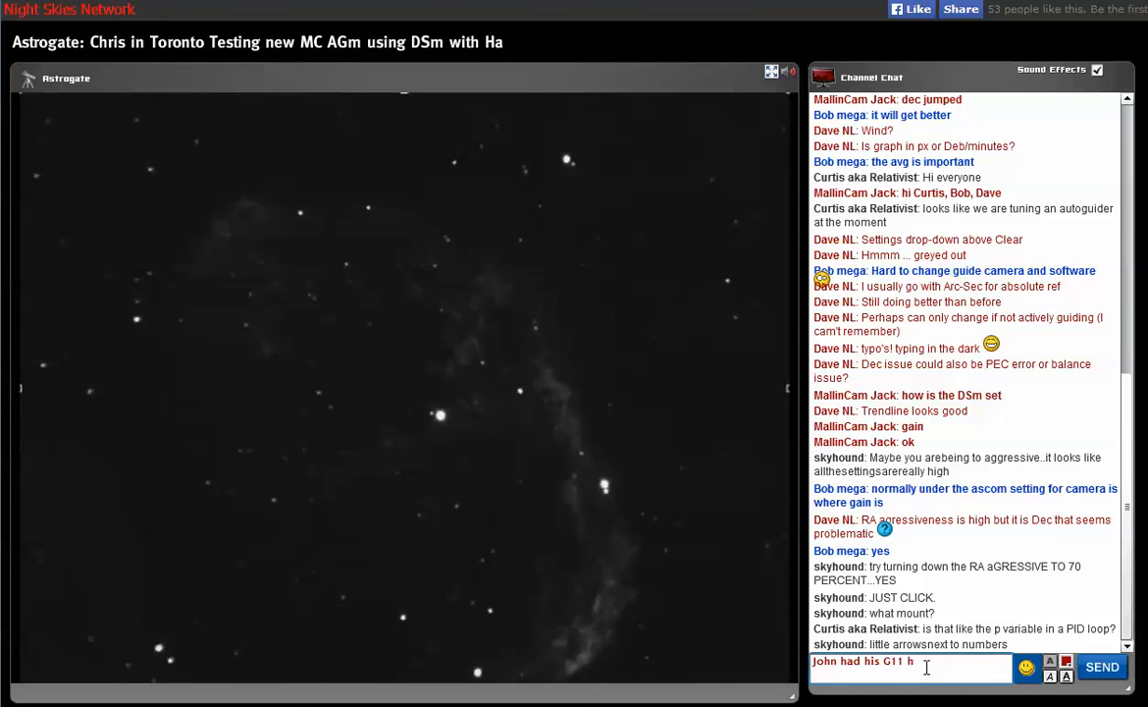
text(ere at)
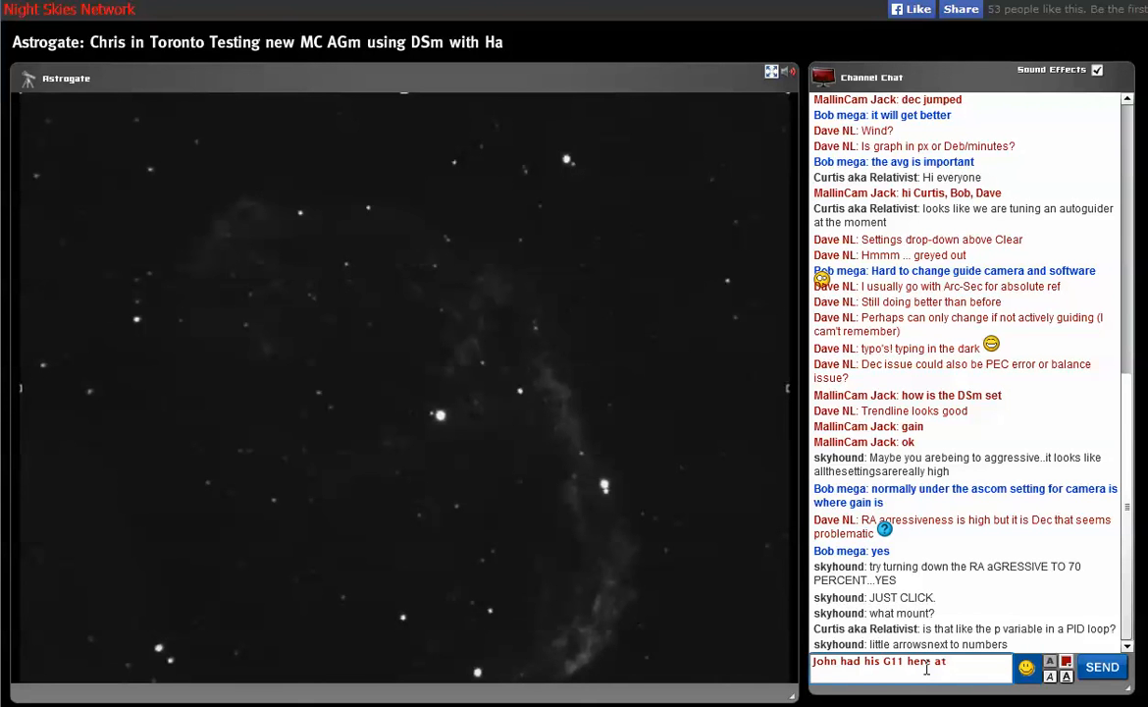
text(ECVAR a)
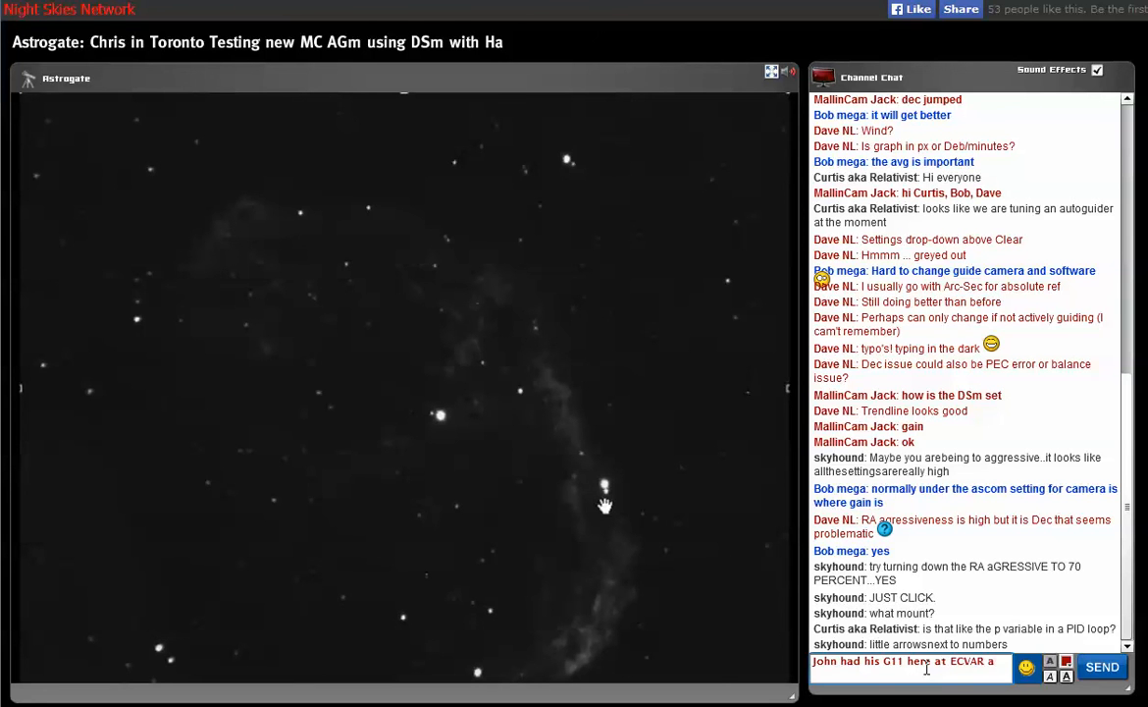
text(his G11 here at ECVAR and he had)
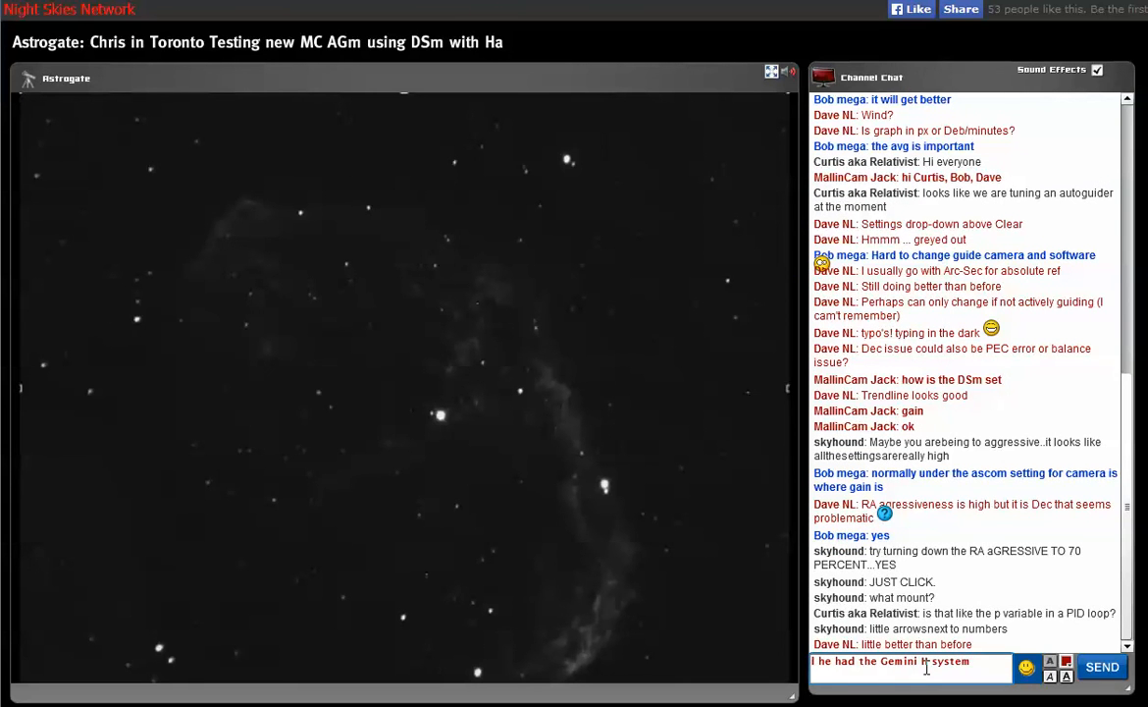
click(1101, 668)
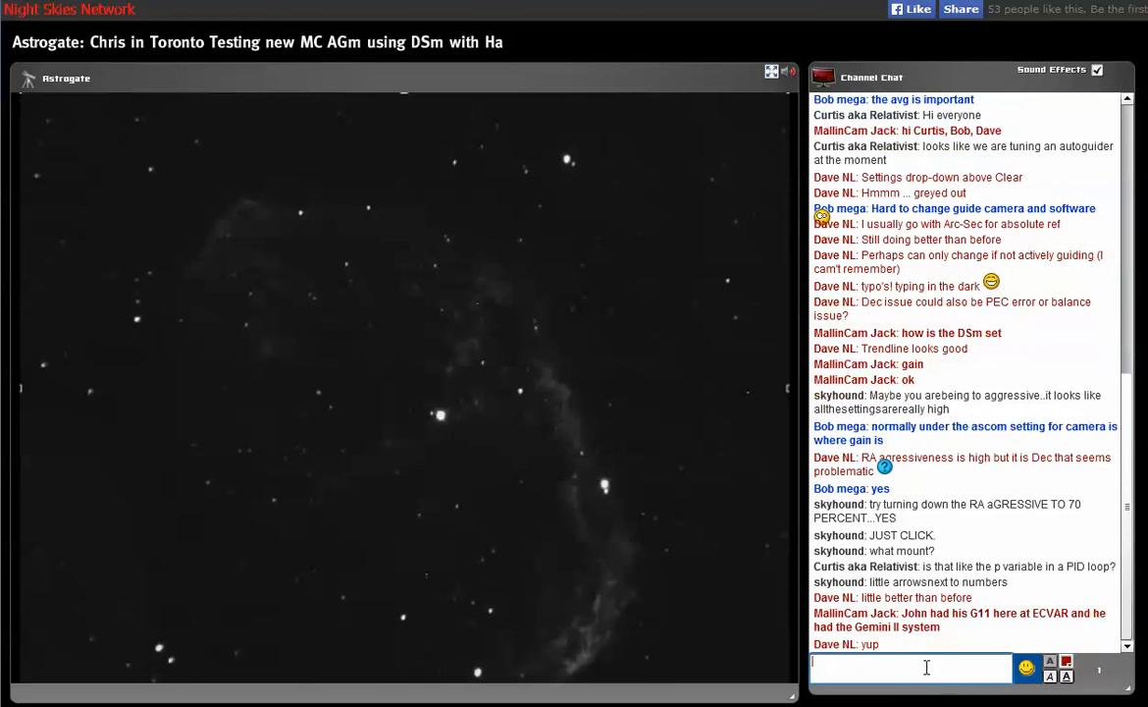
Post 'lots to learn with it' and begin a reply starting 'I think th...'
text(lots to l)
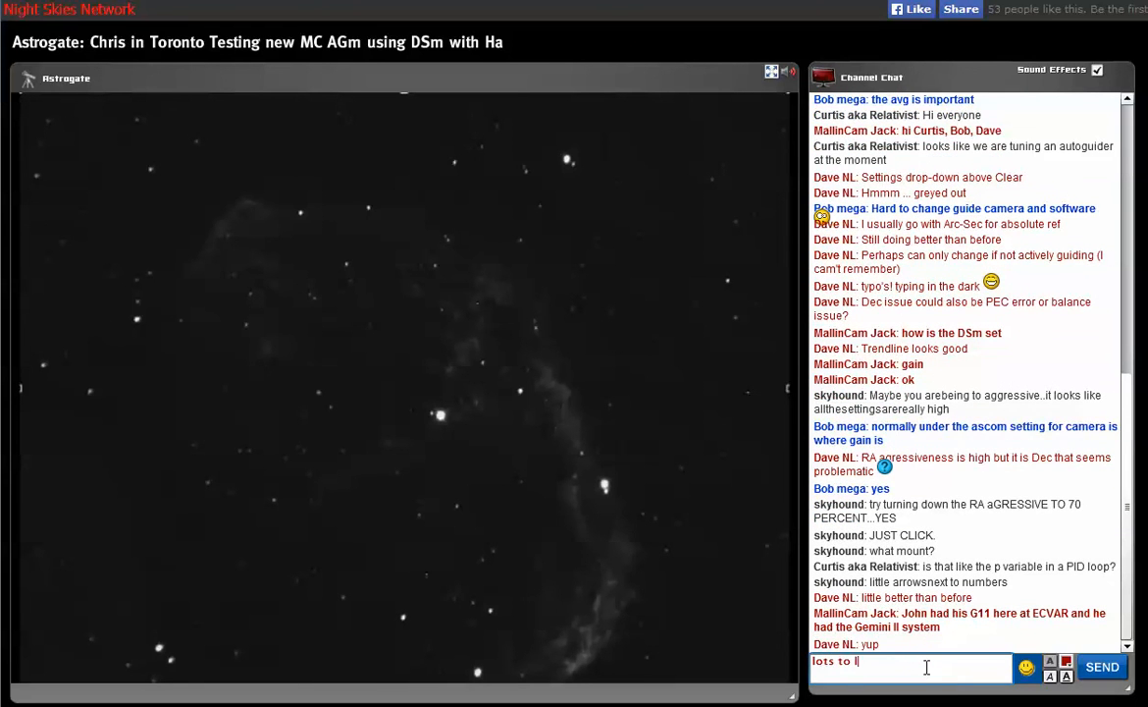
text(earn wi)
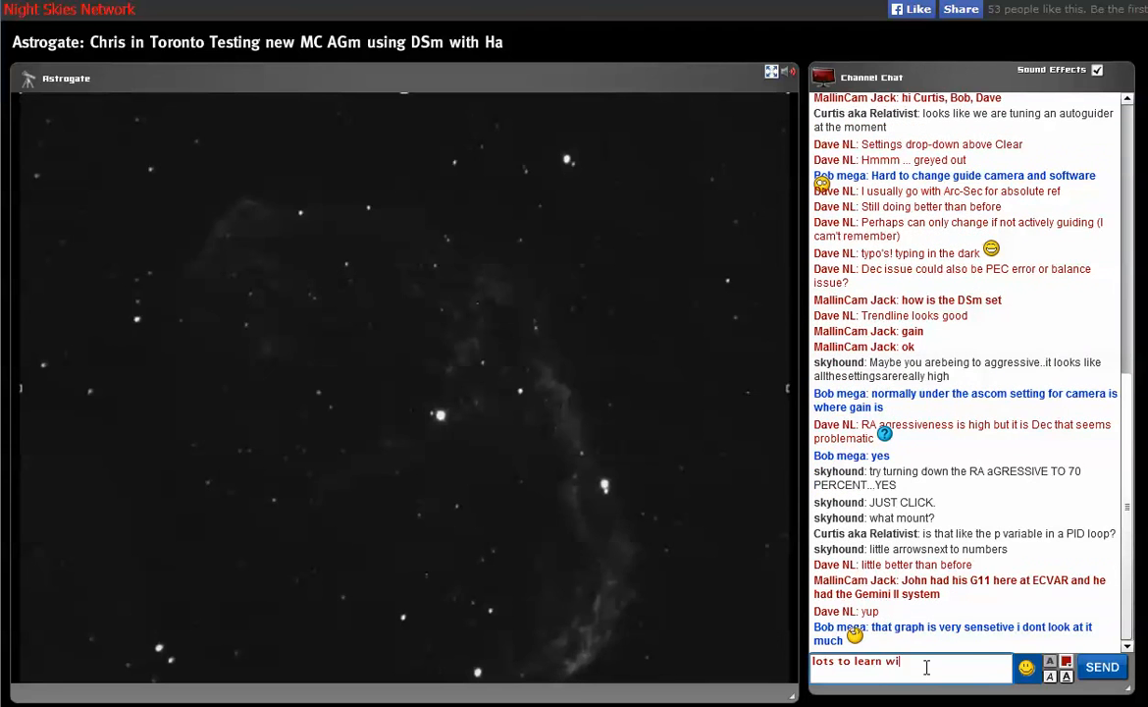
click(1102, 668)
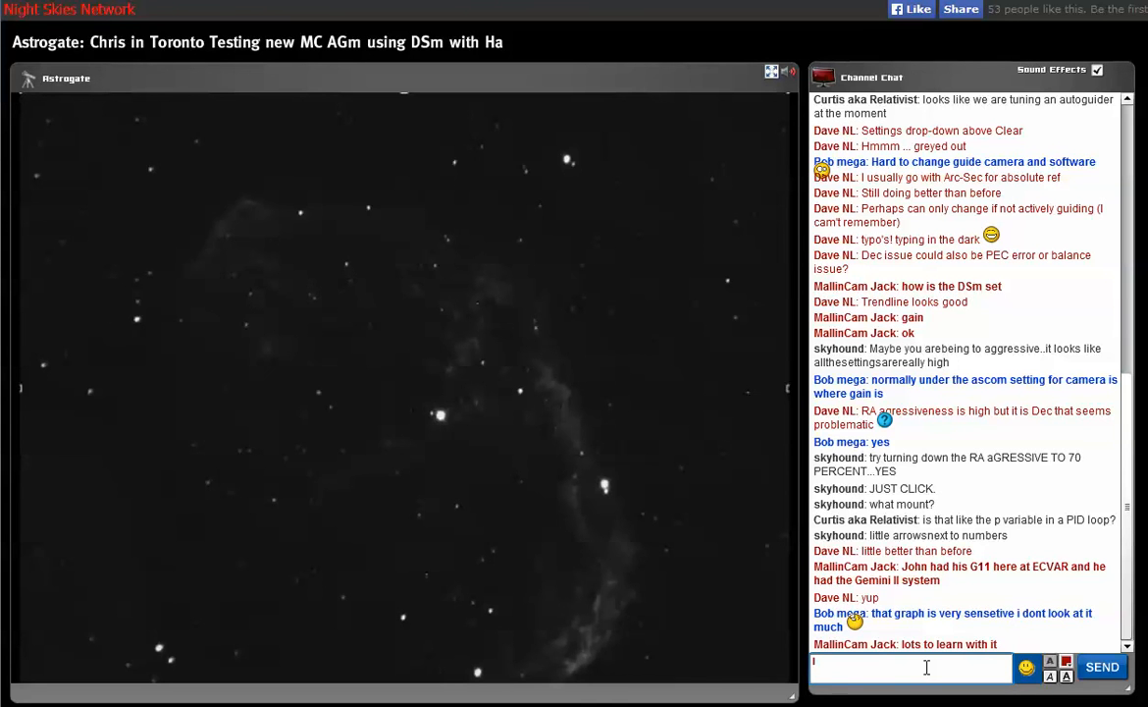
text(I think the older one is better)
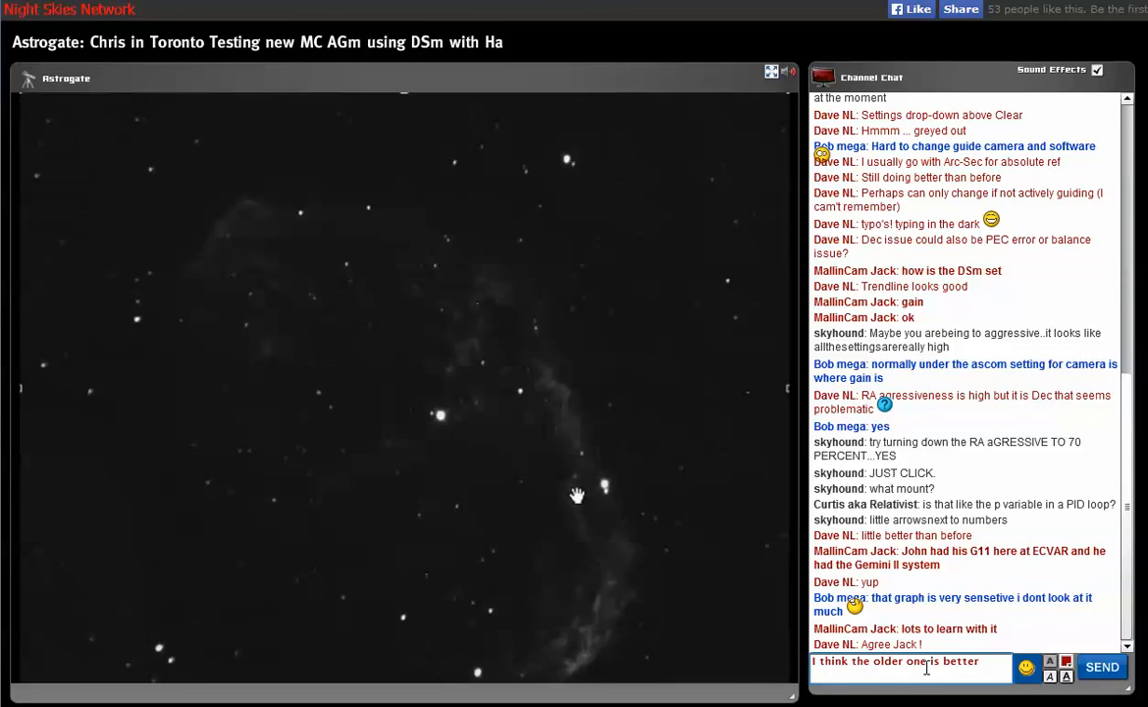
mouse_move(625, 598)
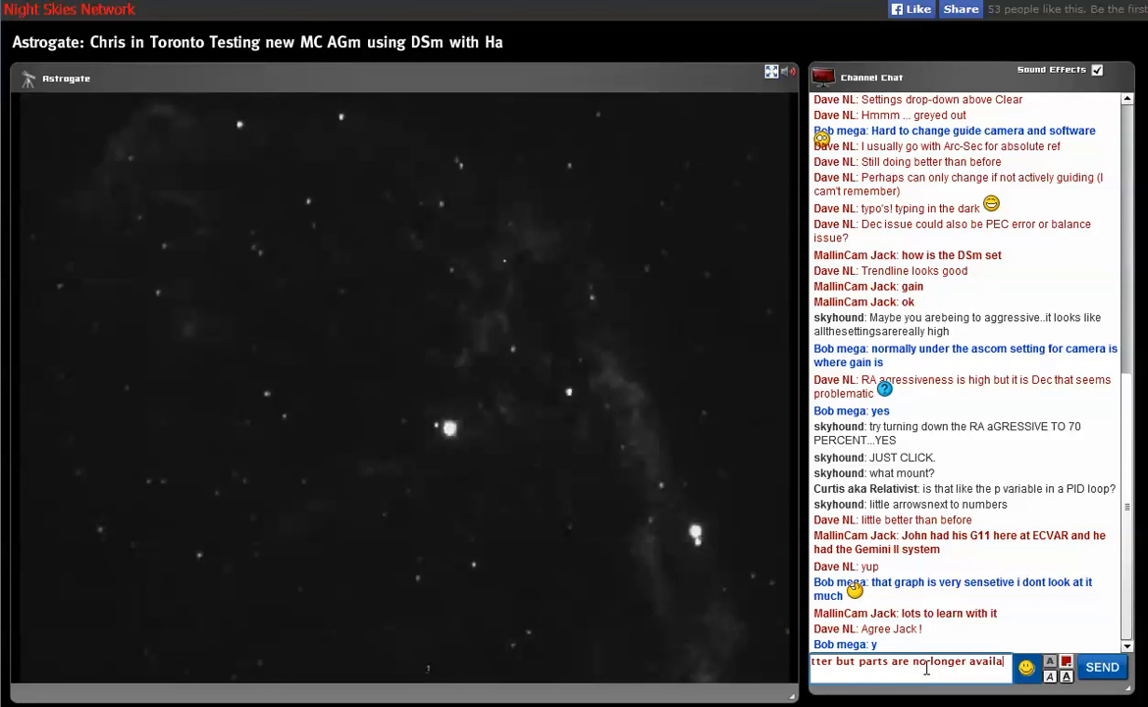
Send the 'older one is better' reply, then post 'looks good Chris' and start the next message
click(1102, 667)
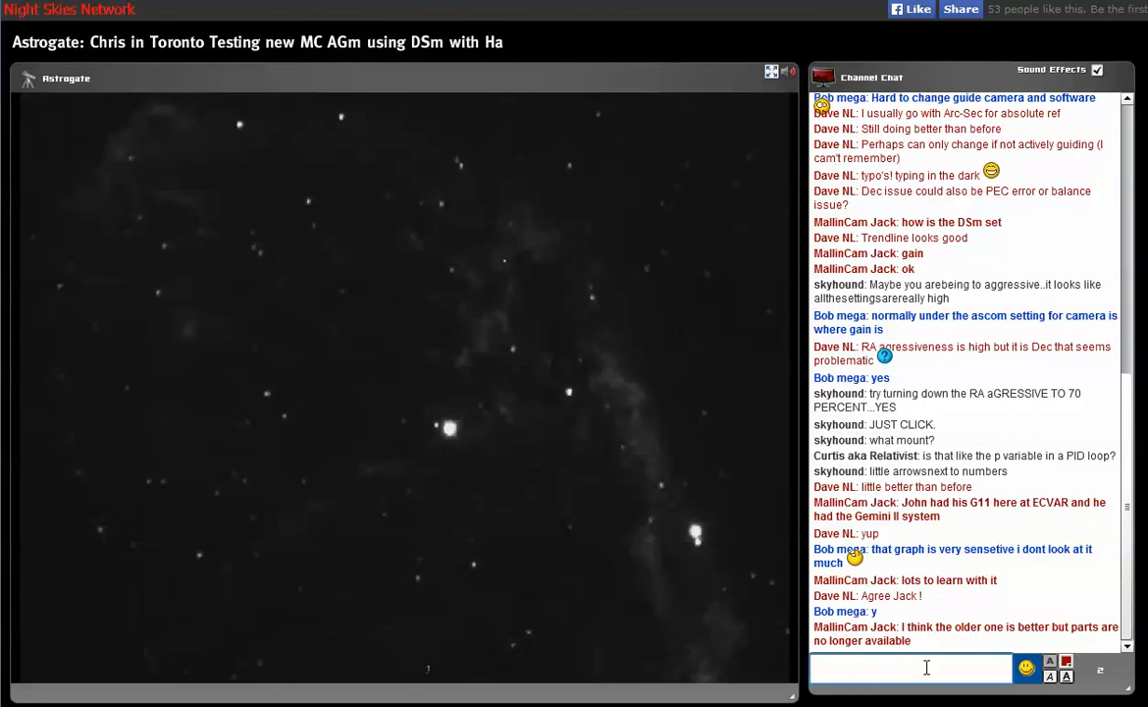
text(so)
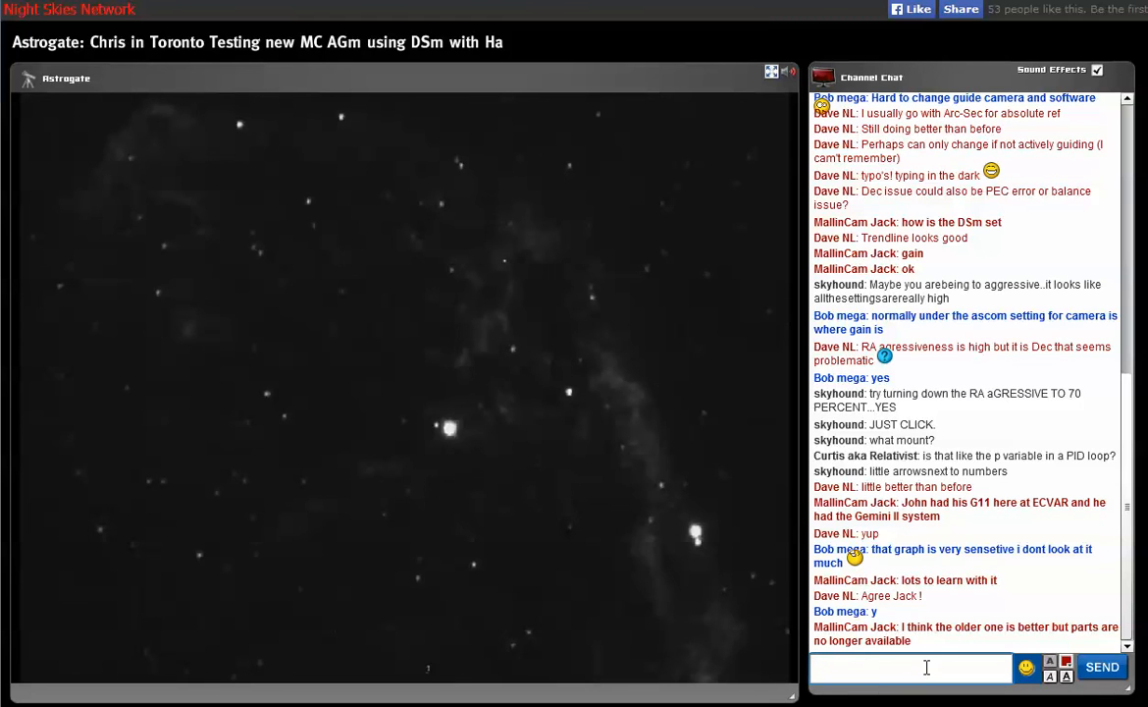
text(looks goo)
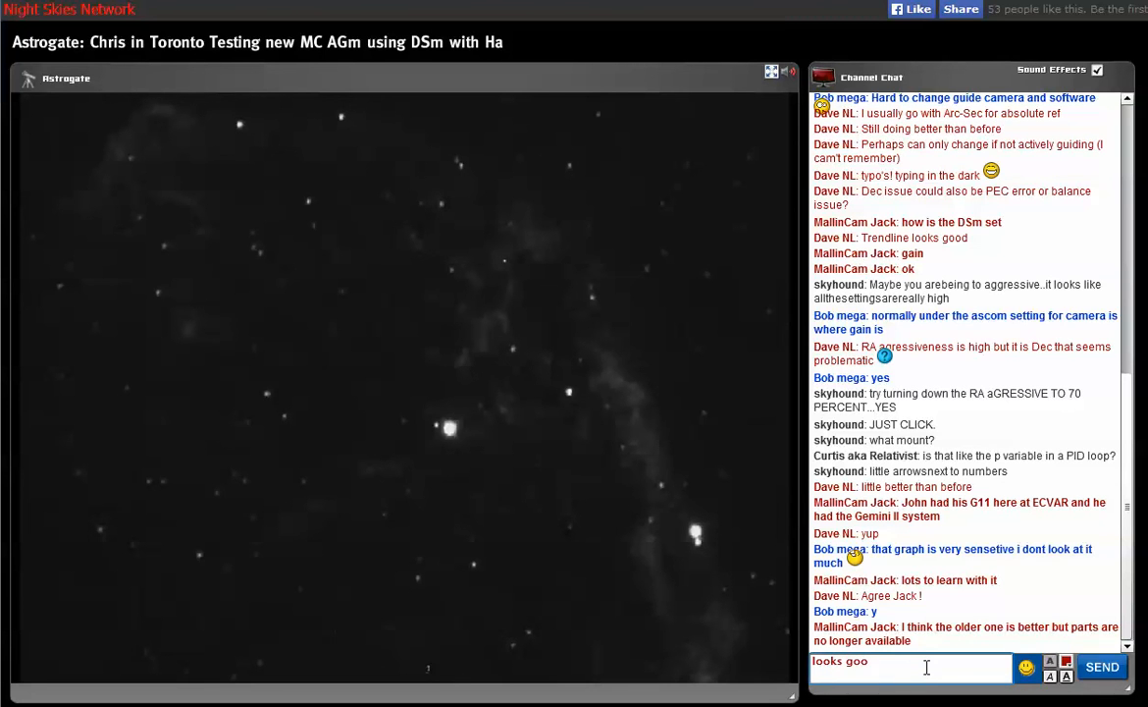
click(1101, 668)
text(s)
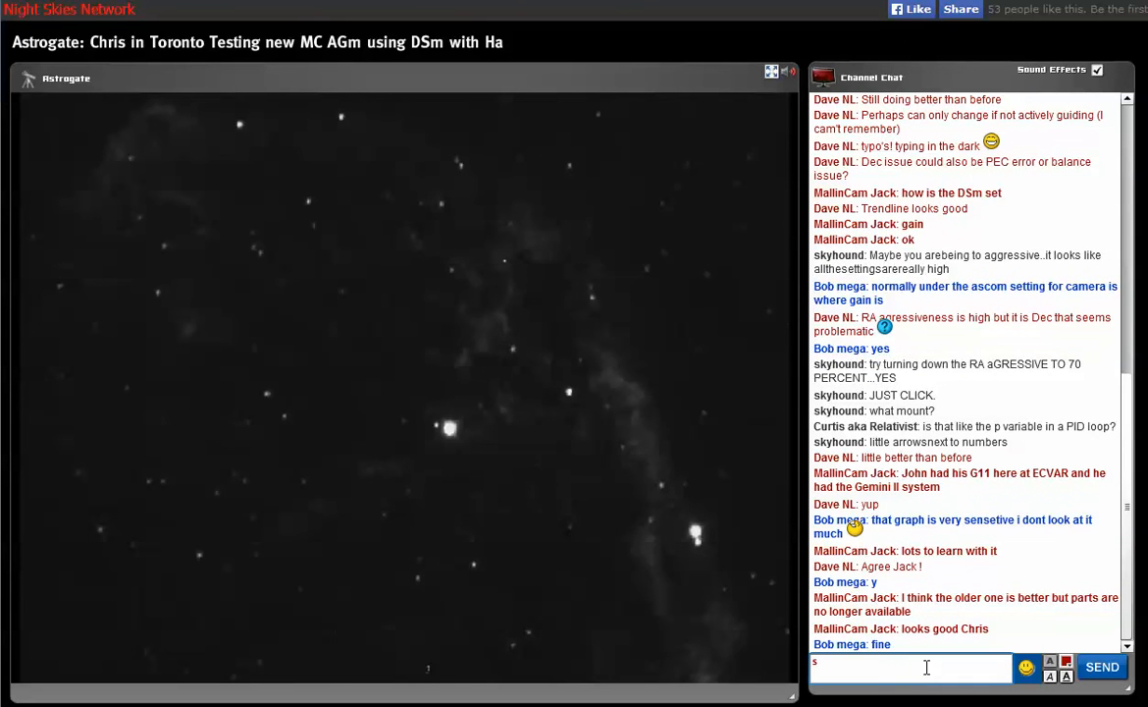
text(tars)
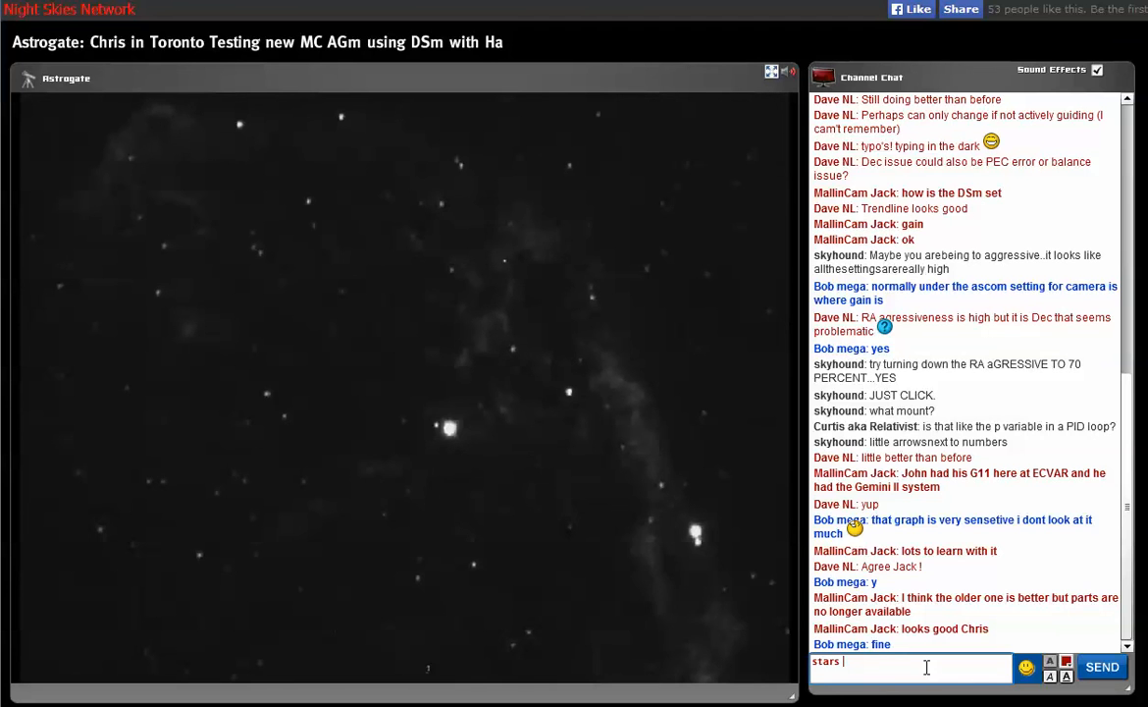
Post 'stars look good' and a first-light-with-my-DSc-at-ECVAR note in the chat
text(loo)
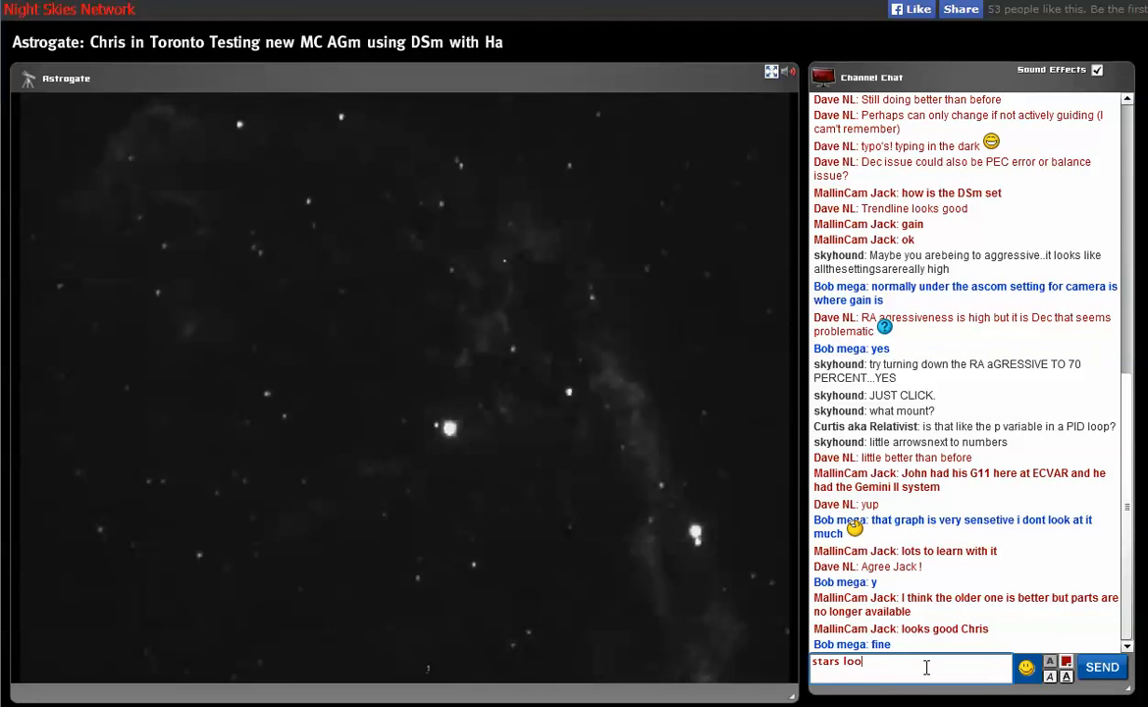
click(1102, 667)
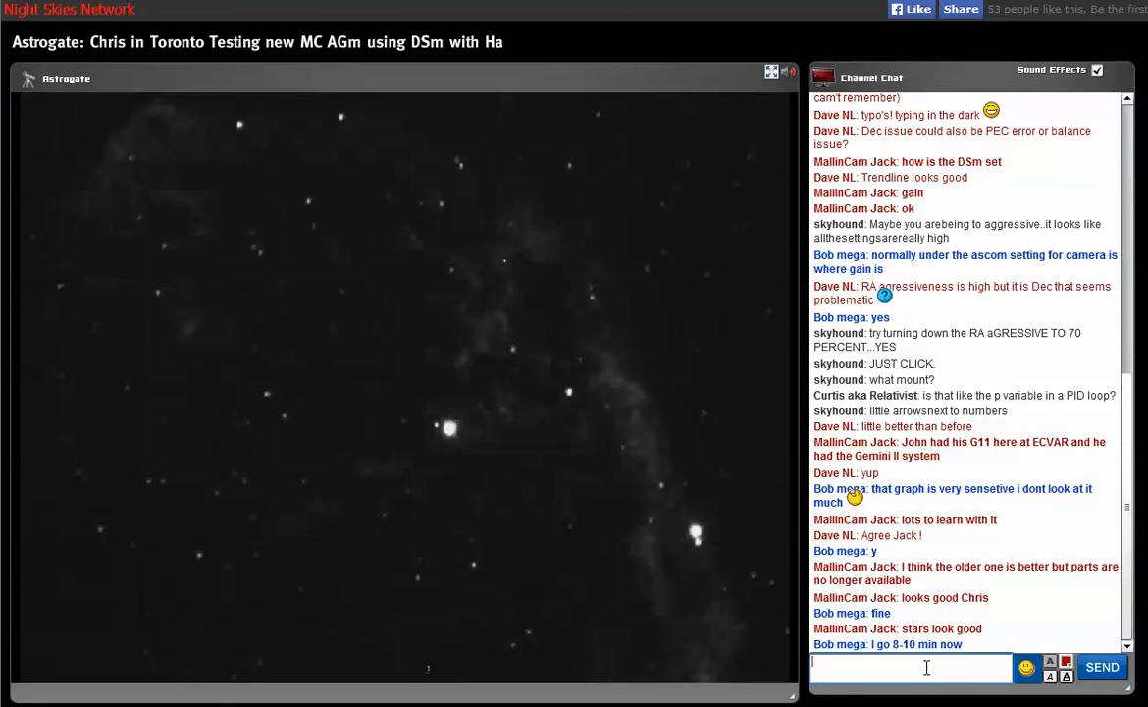
text(got first light)
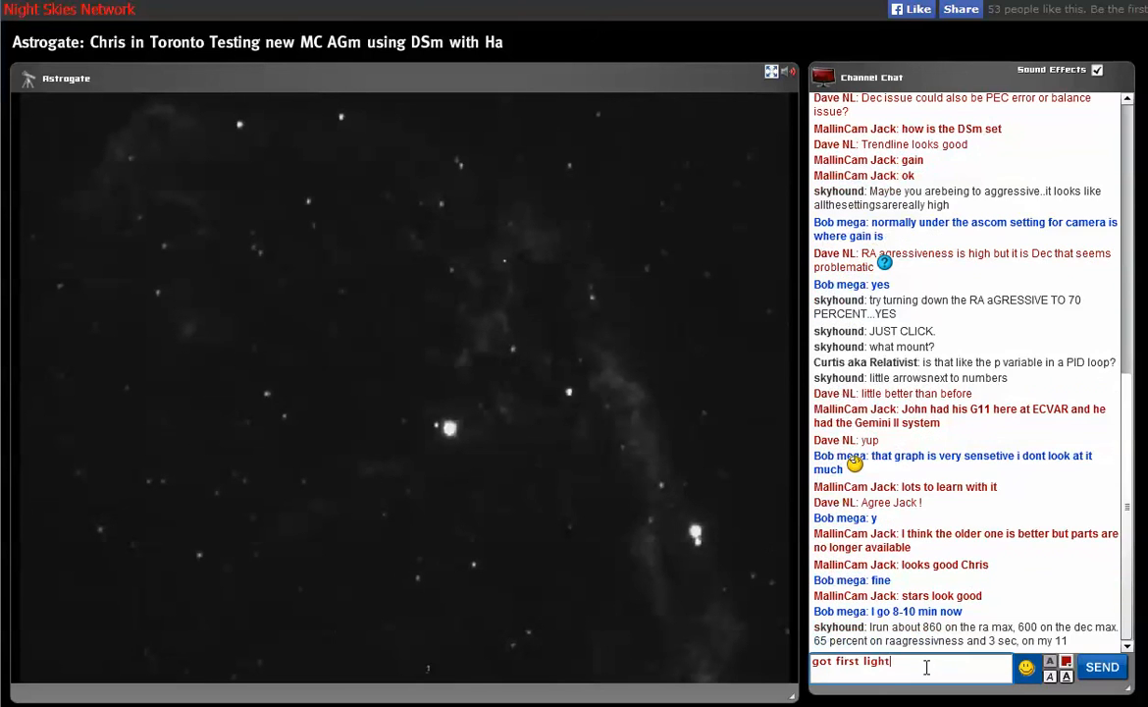
text(with my)
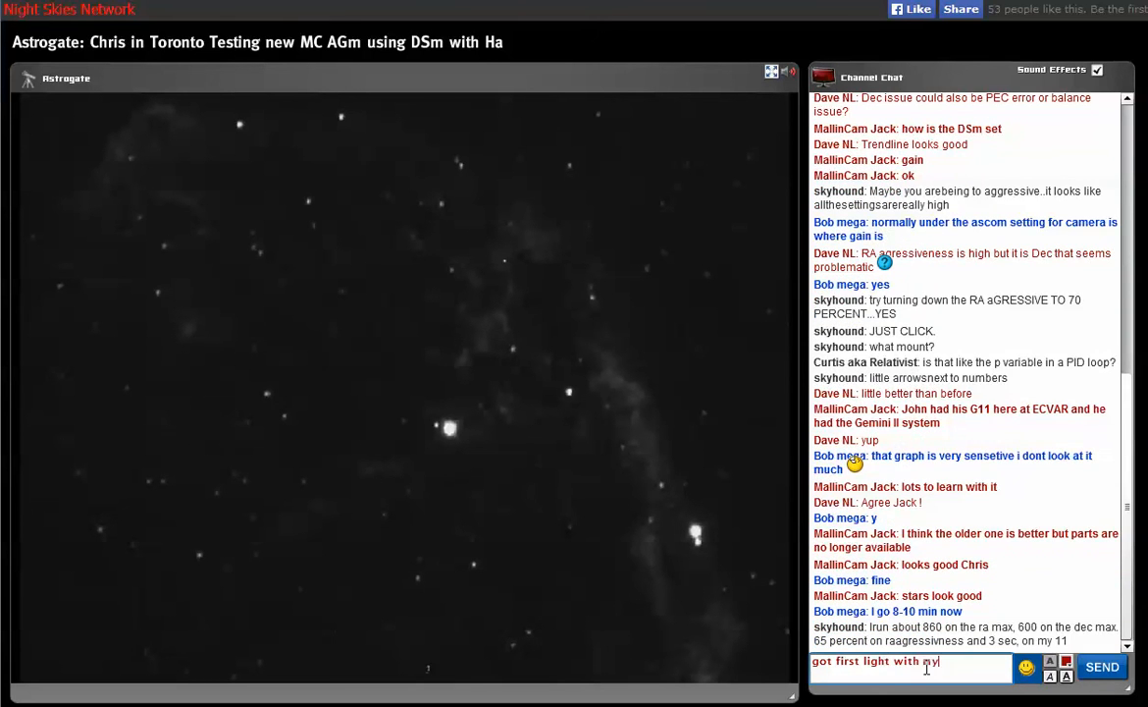
text(D)
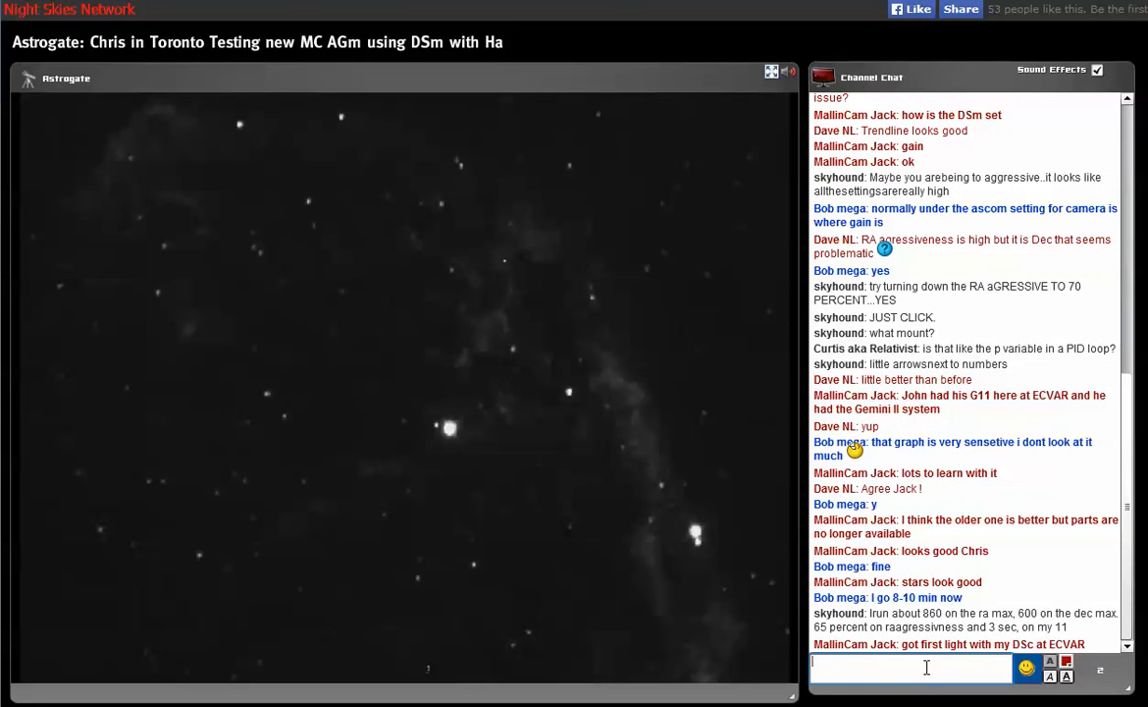
click(911, 667)
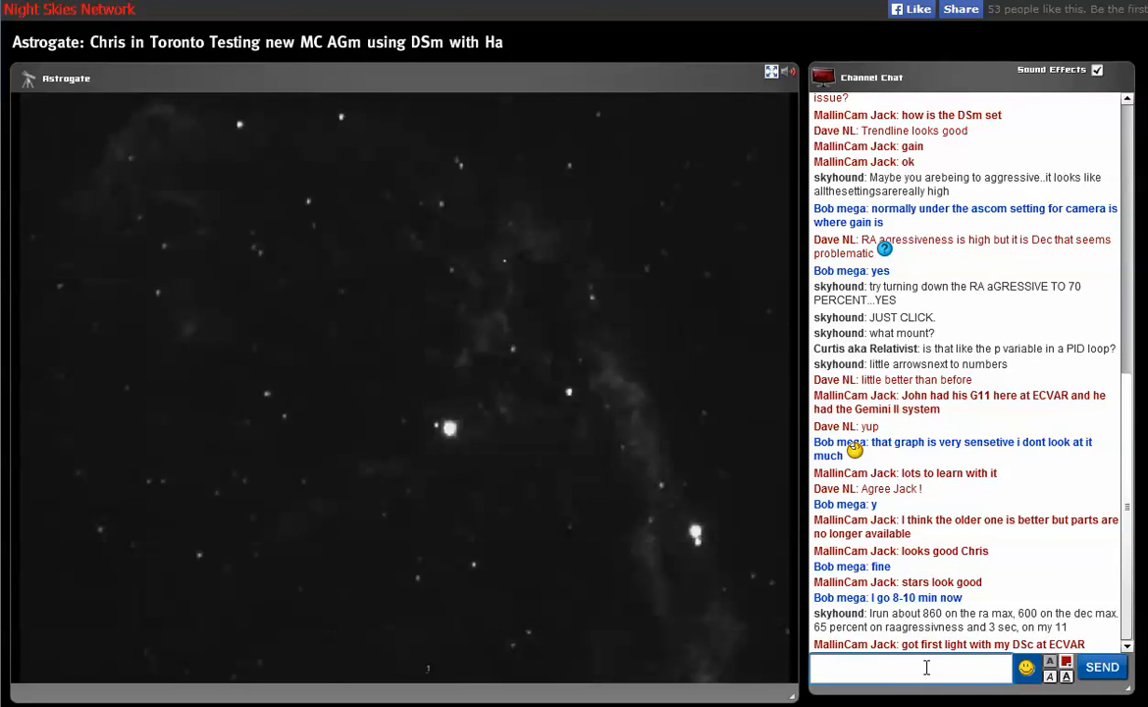
Post the short replies 'not too bad' and 'at f/2'
text(not too bad)
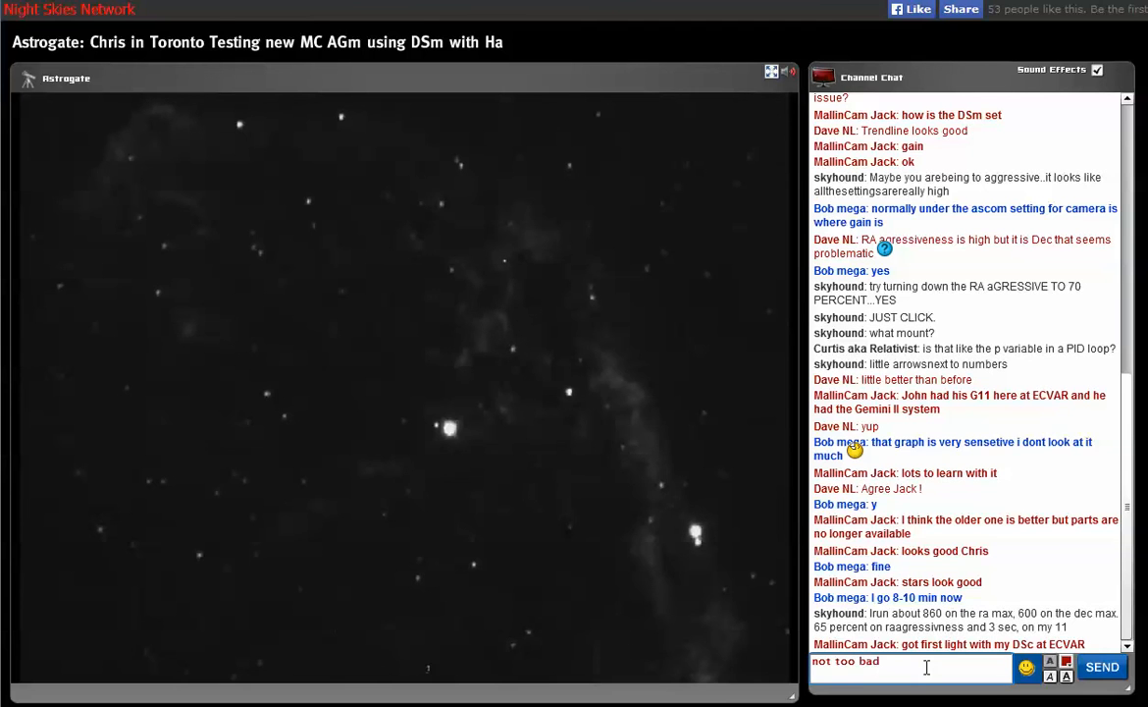
click(1101, 667)
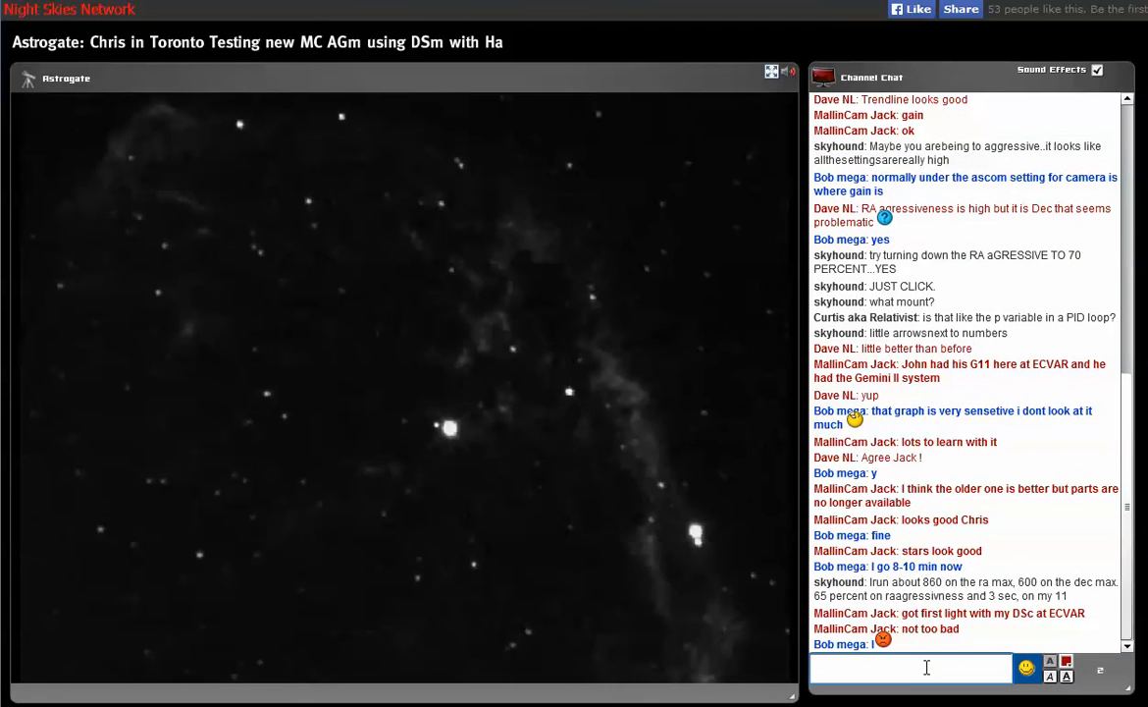
text(a)
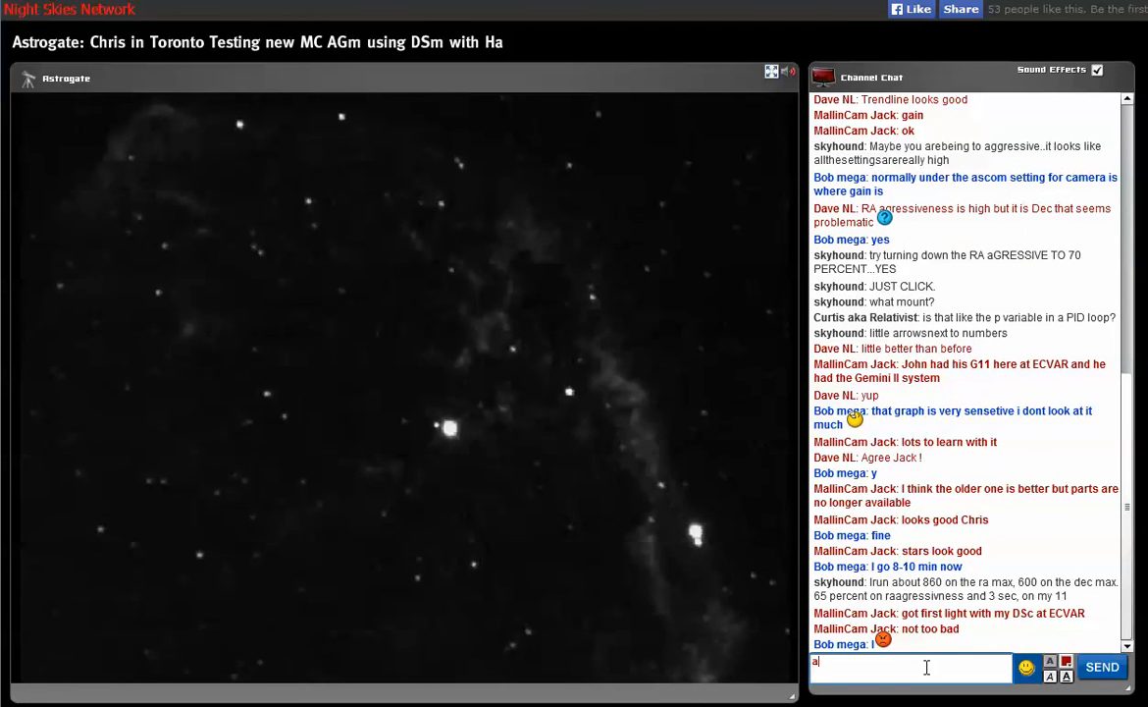
text(t f/)
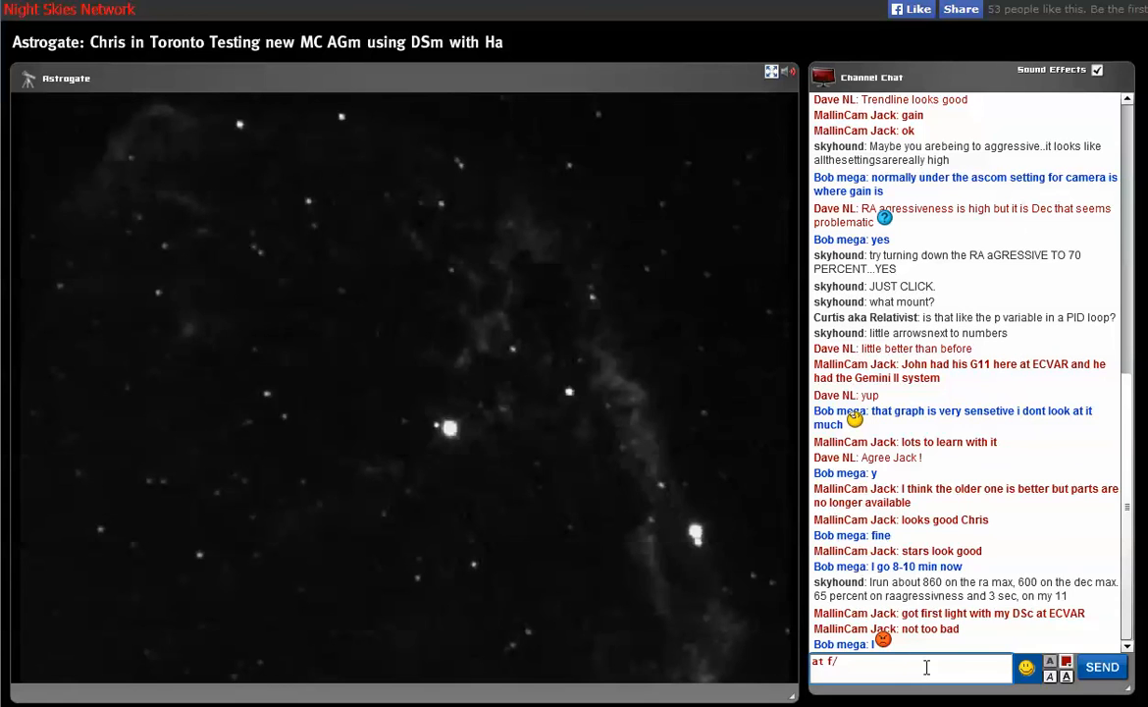
click(1104, 667)
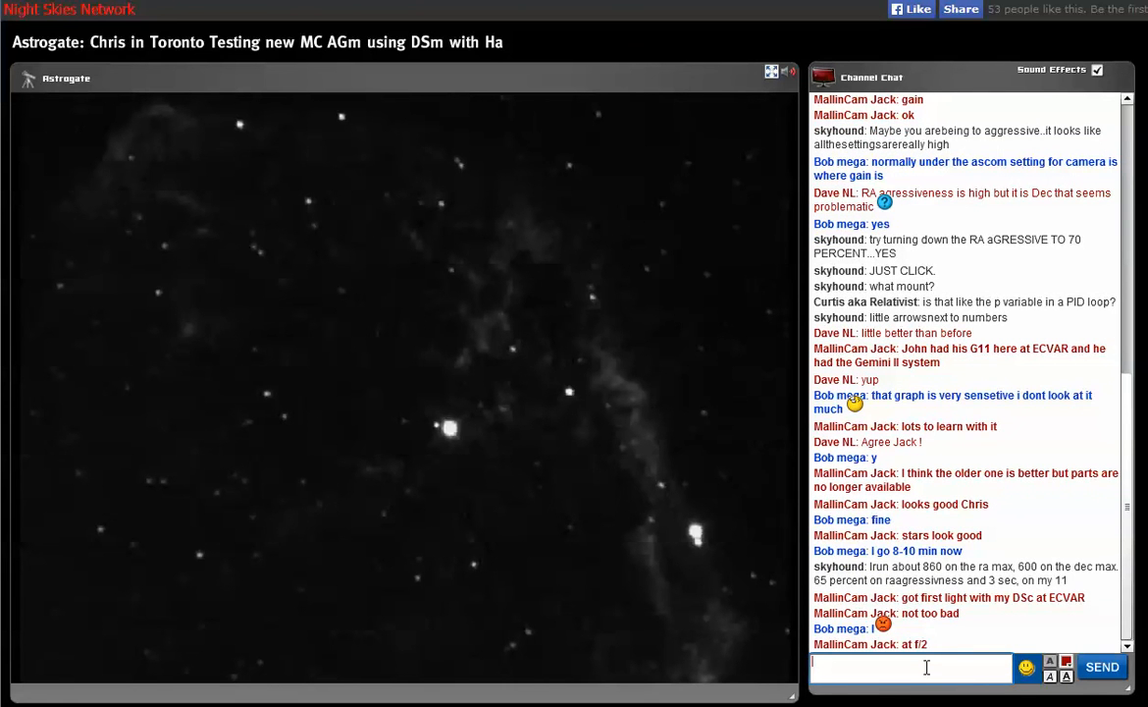
Post the chat note that Starizona emailed and will correct the 11" HyperStar issues ASAP
text(got an)
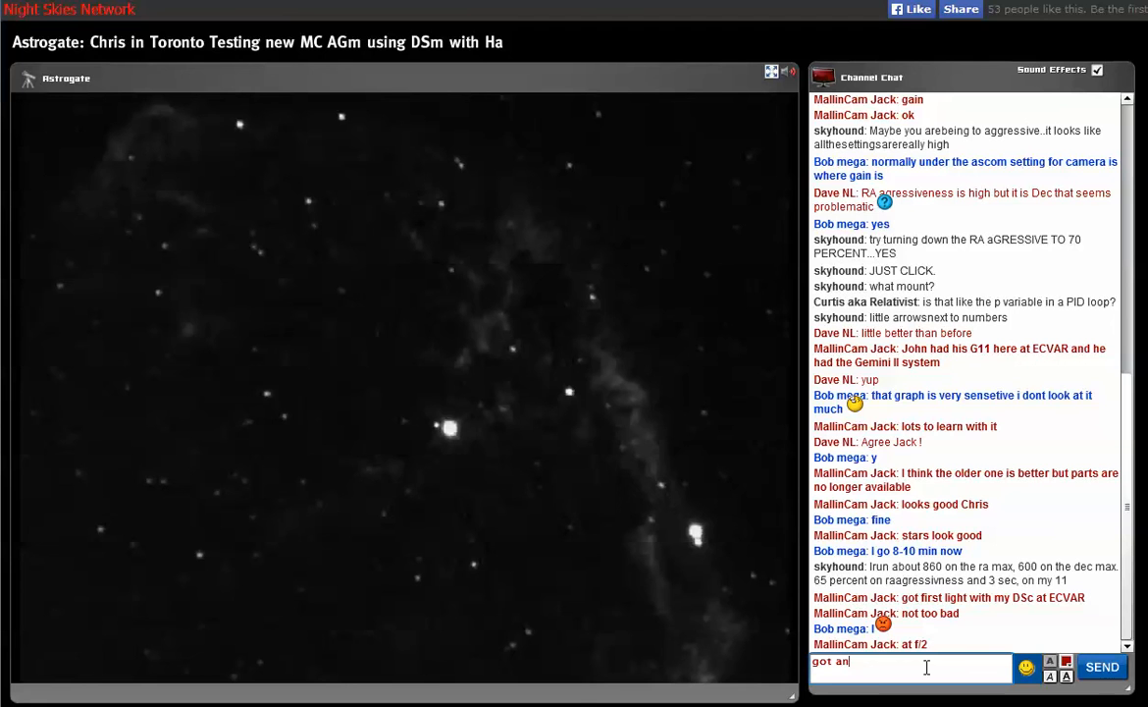
text(em)
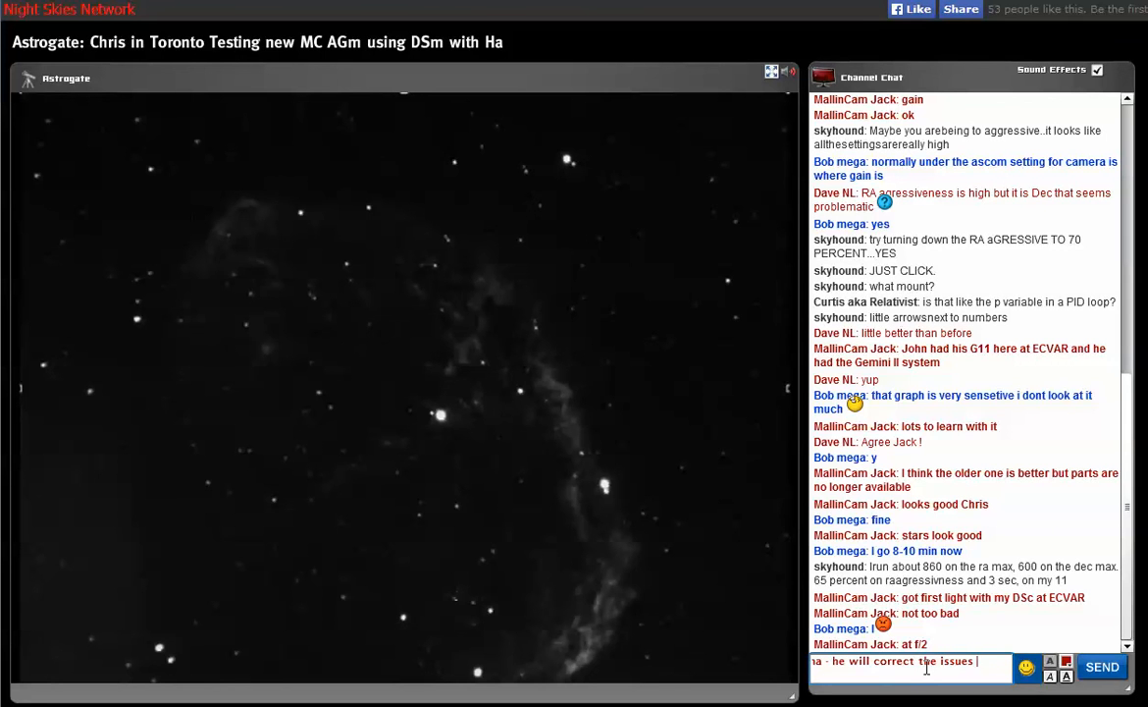
text(with my)
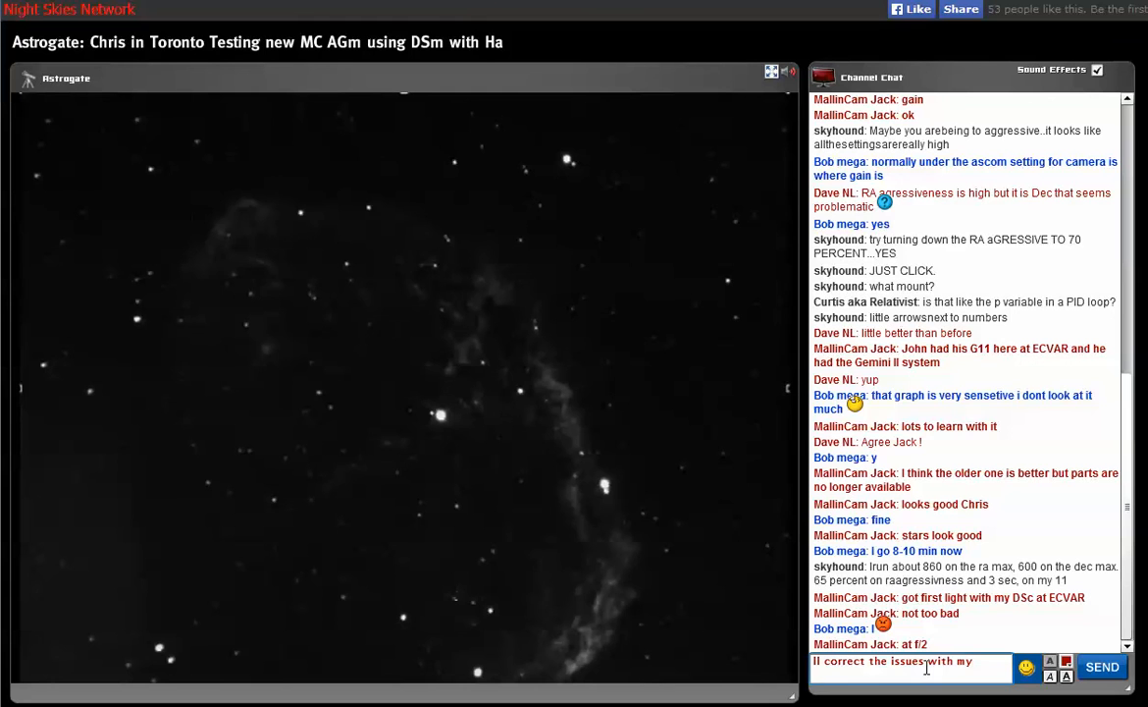
text(11")
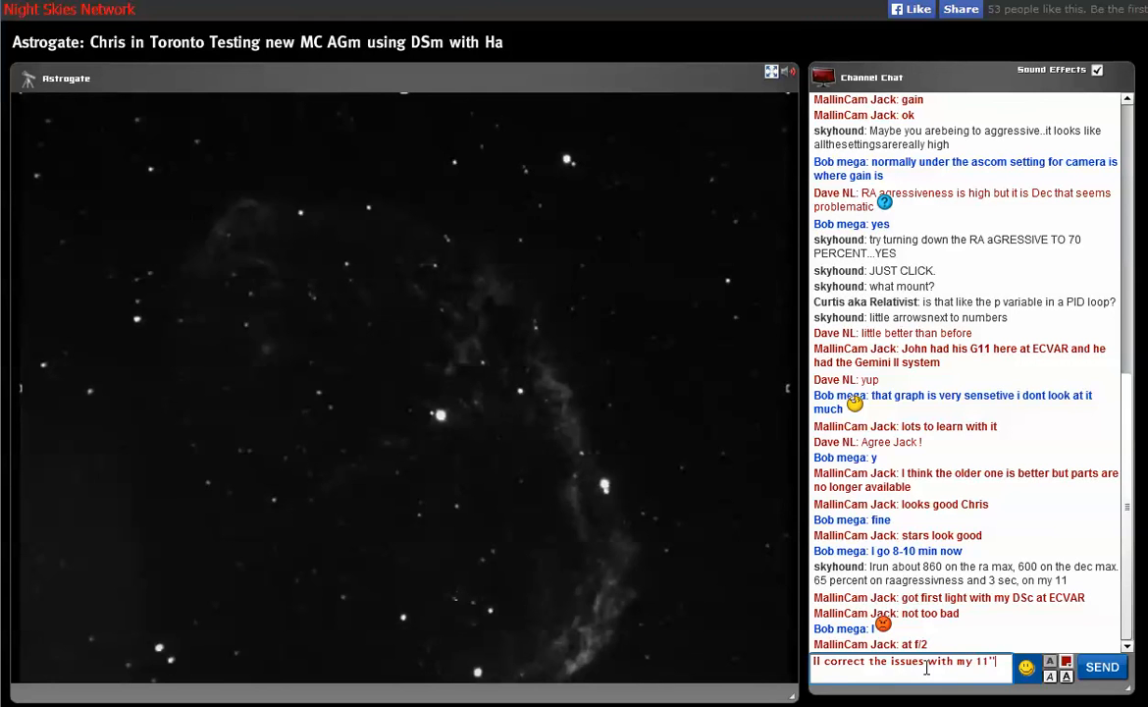
text(HyperStar)
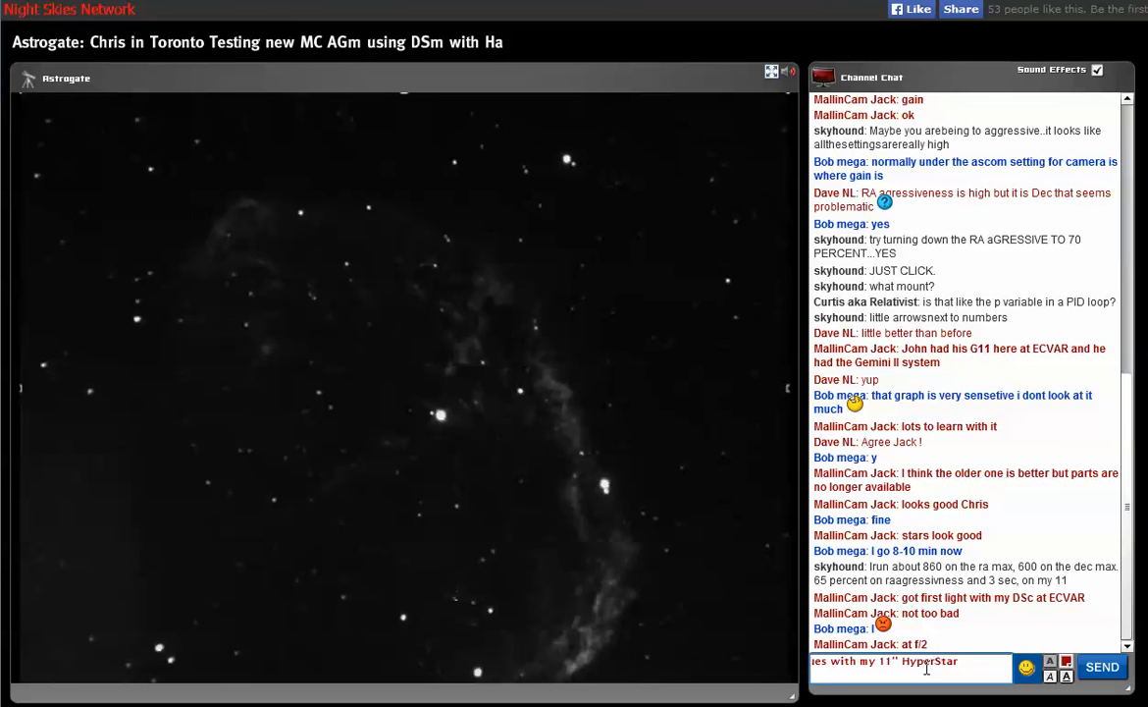
text(ASA)
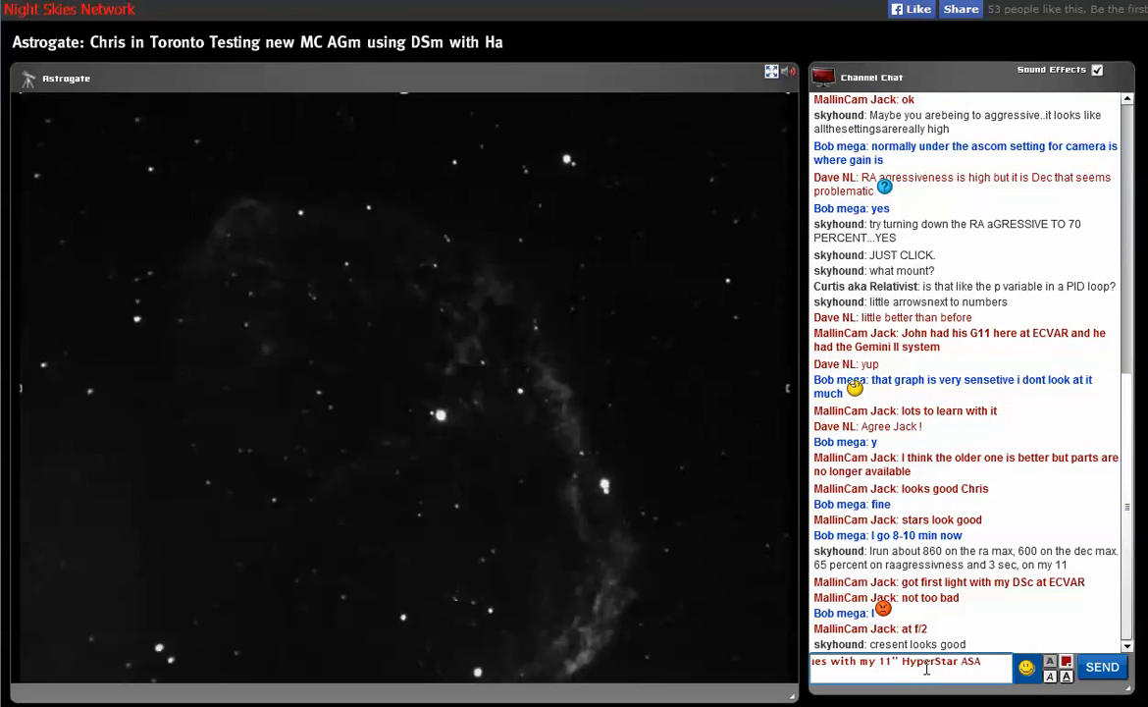
click(1101, 667)
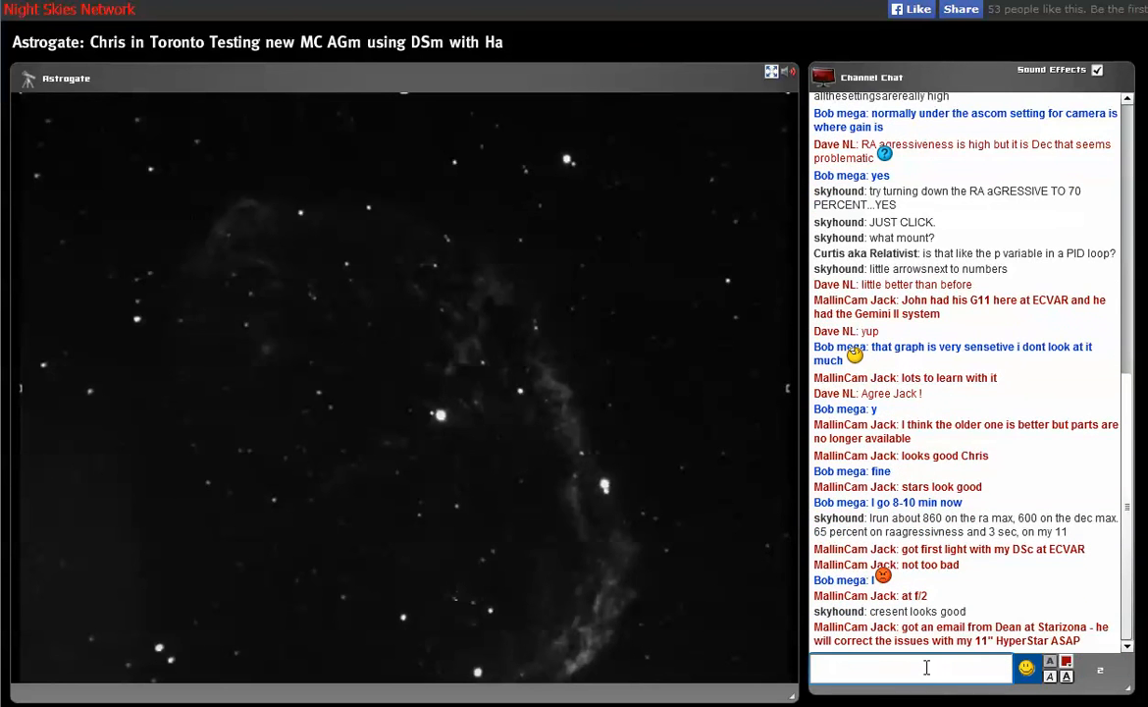
click(911, 668)
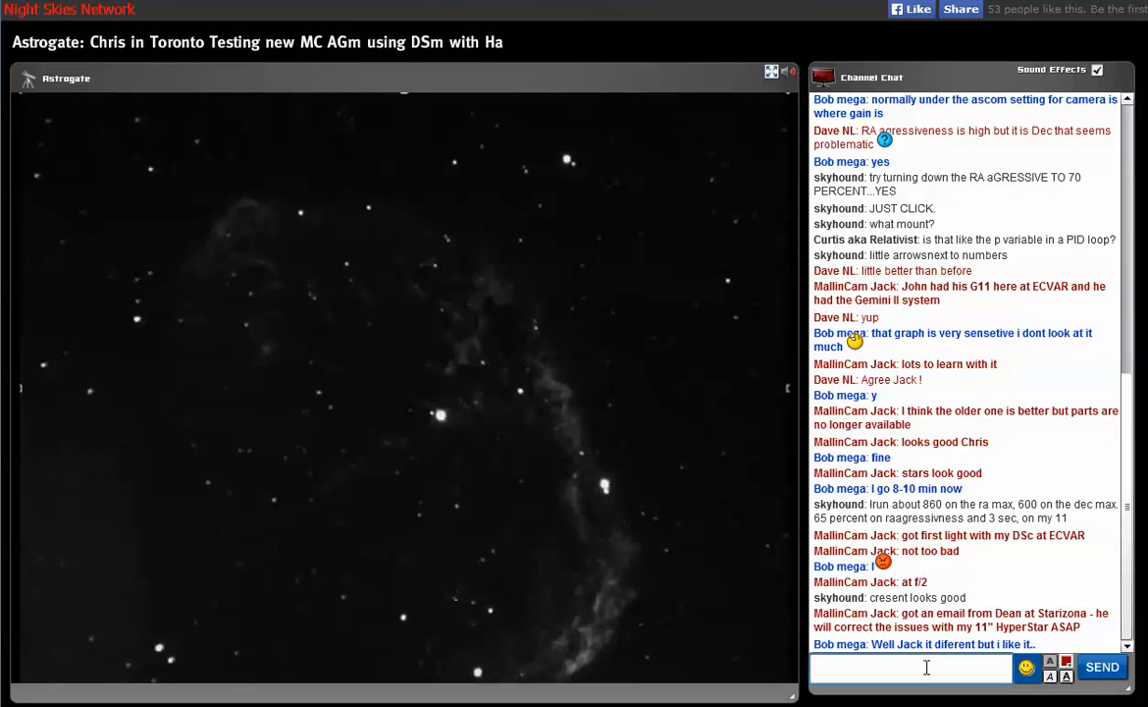
Post the reply to Bob that it is different but very sensitive
click(911, 668)
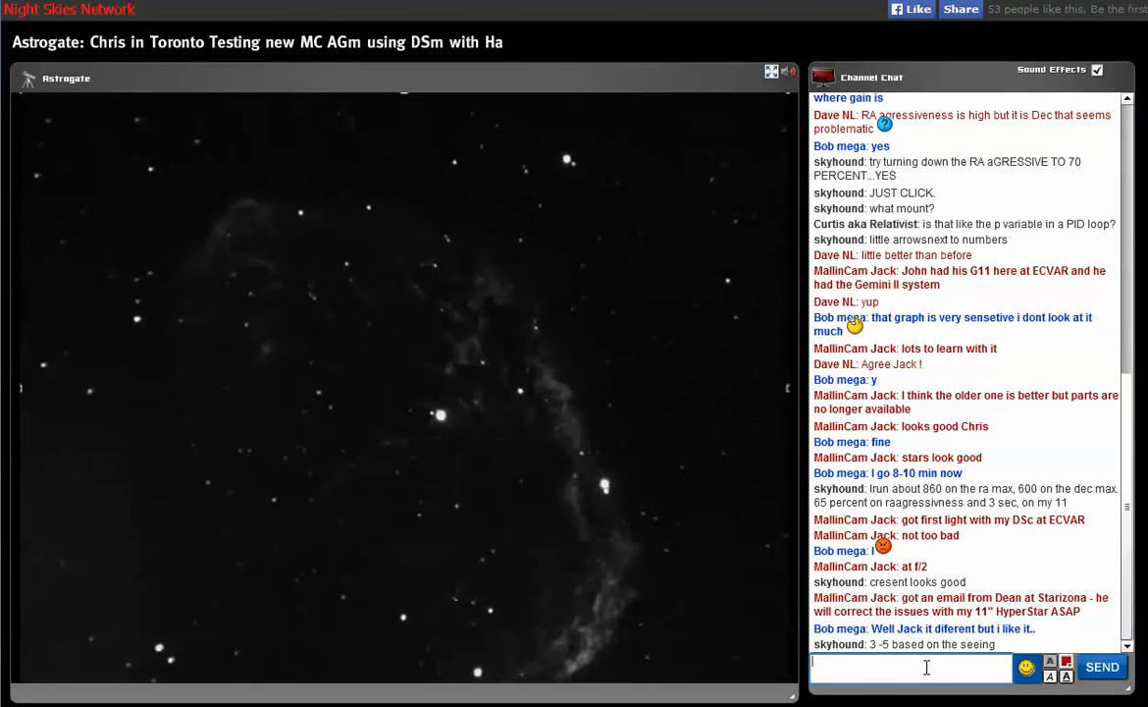
text(Bob, i)
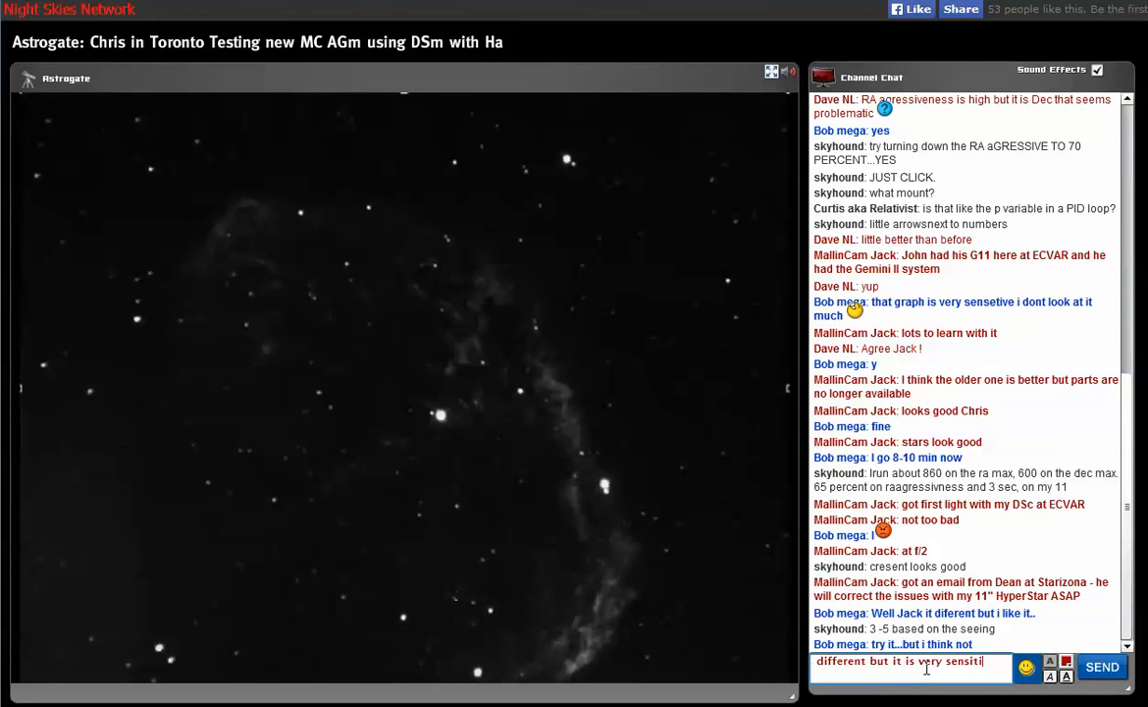
click(1101, 667)
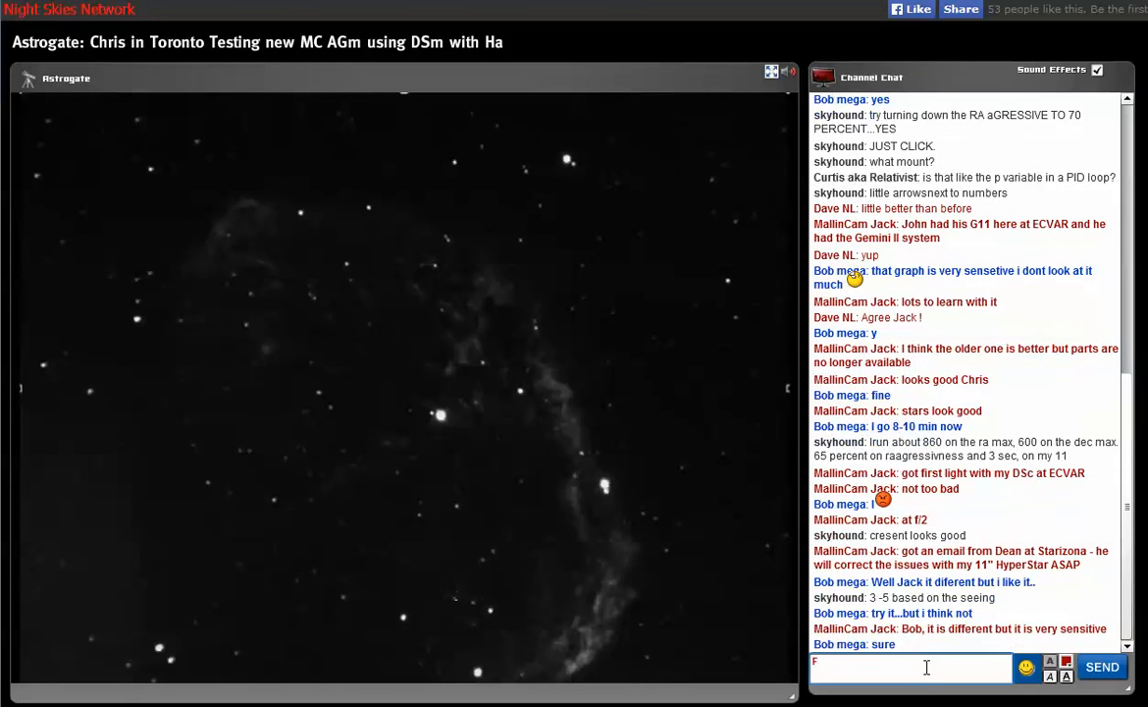
Start a message to Frank about Green end loving it and his 15" Starstructure
text(Frank)
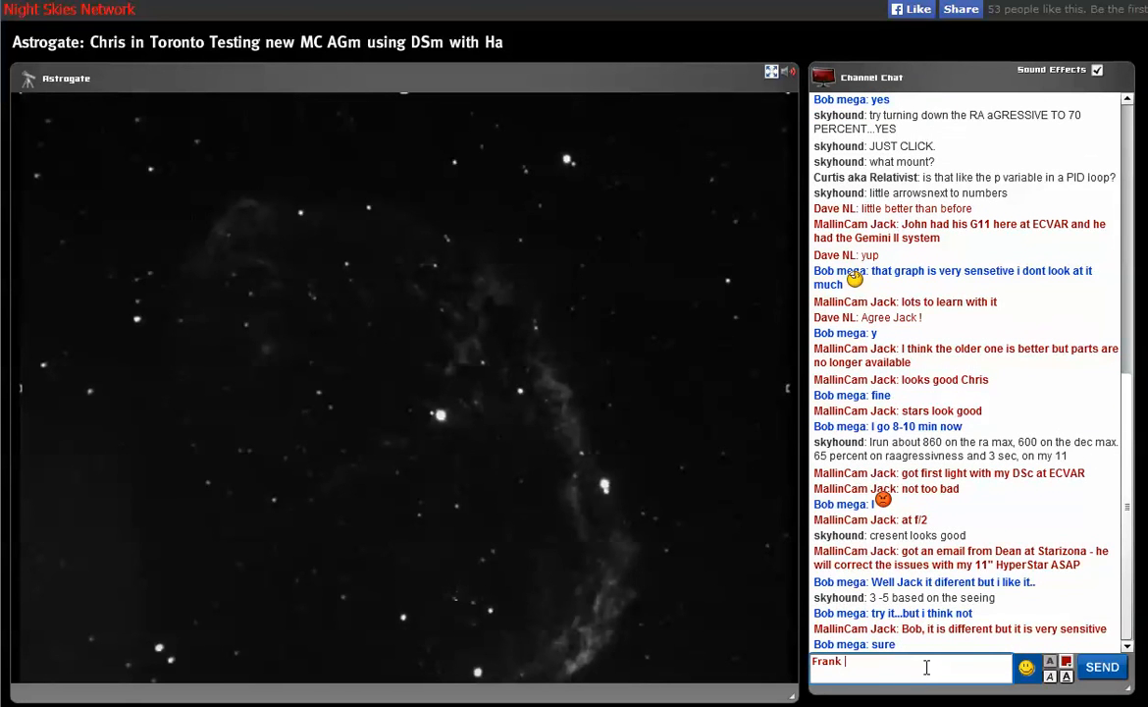
text(Green ended up)
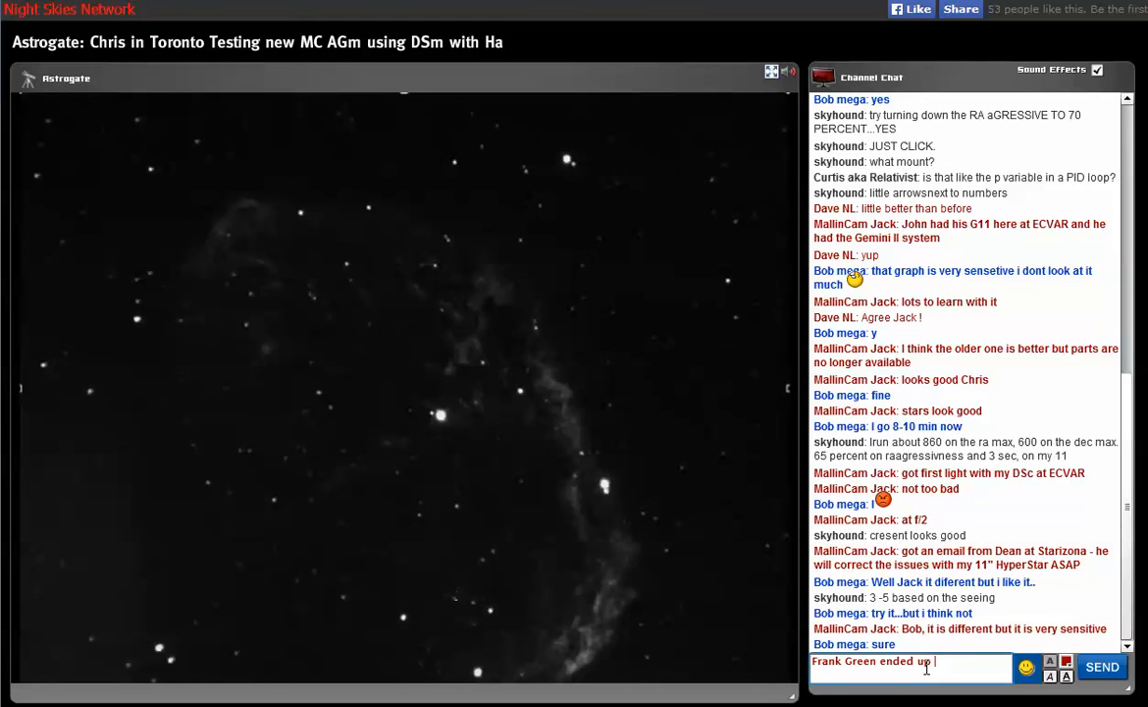
text(loving it on his)
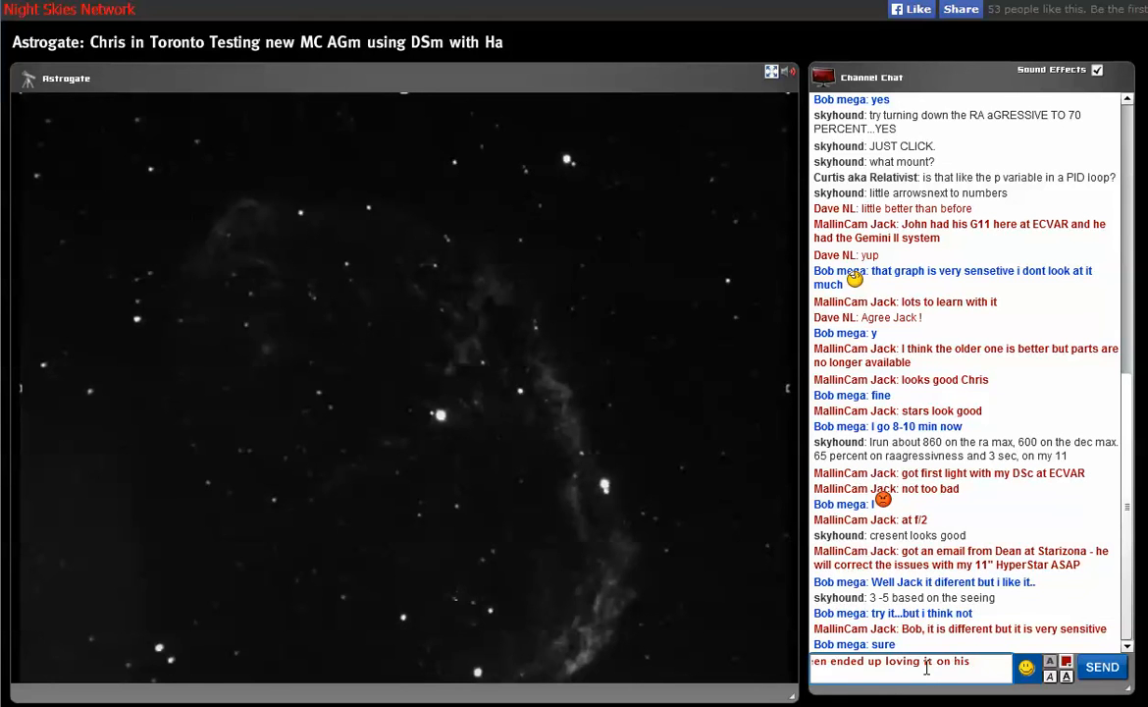
text(15" Starstruc)
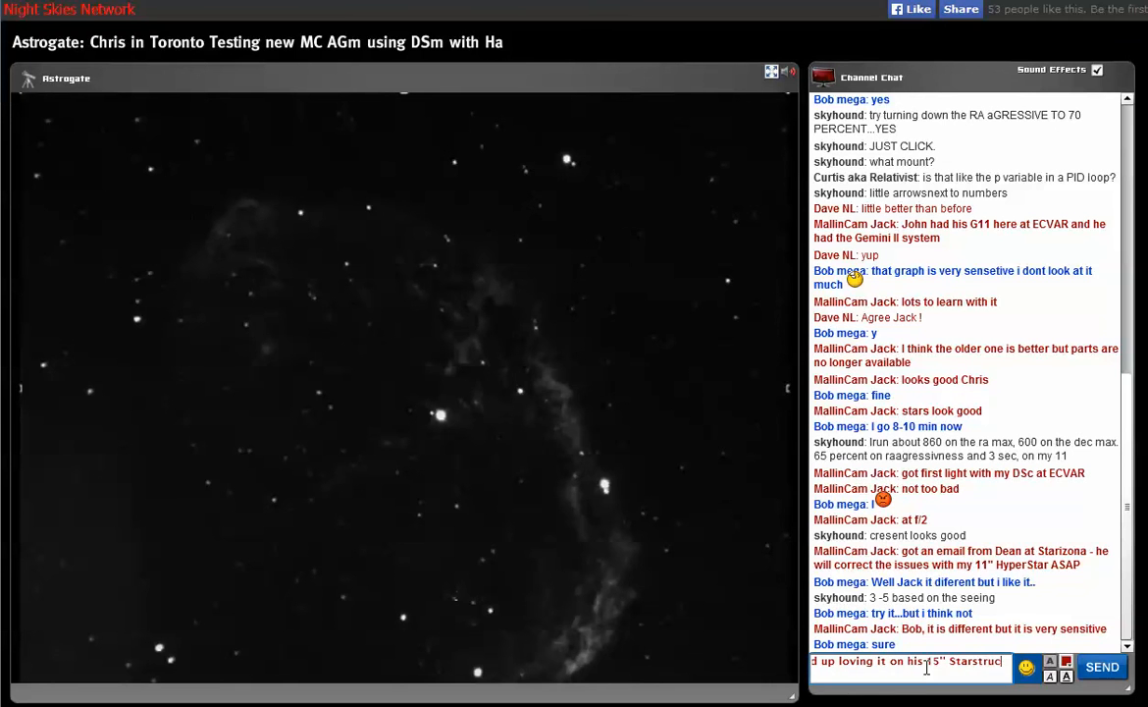
Post the 15" Starstructure message, the note about CAV in November, and a 'yes' reply
click(1101, 667)
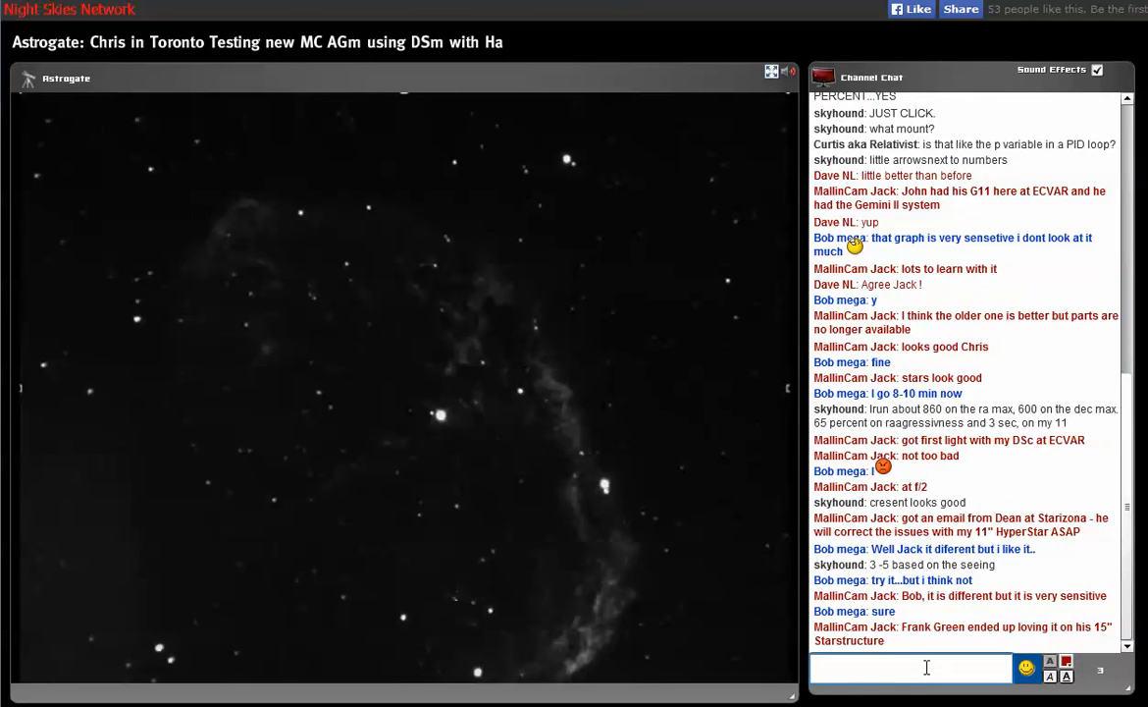
text(he is supposed to be a)
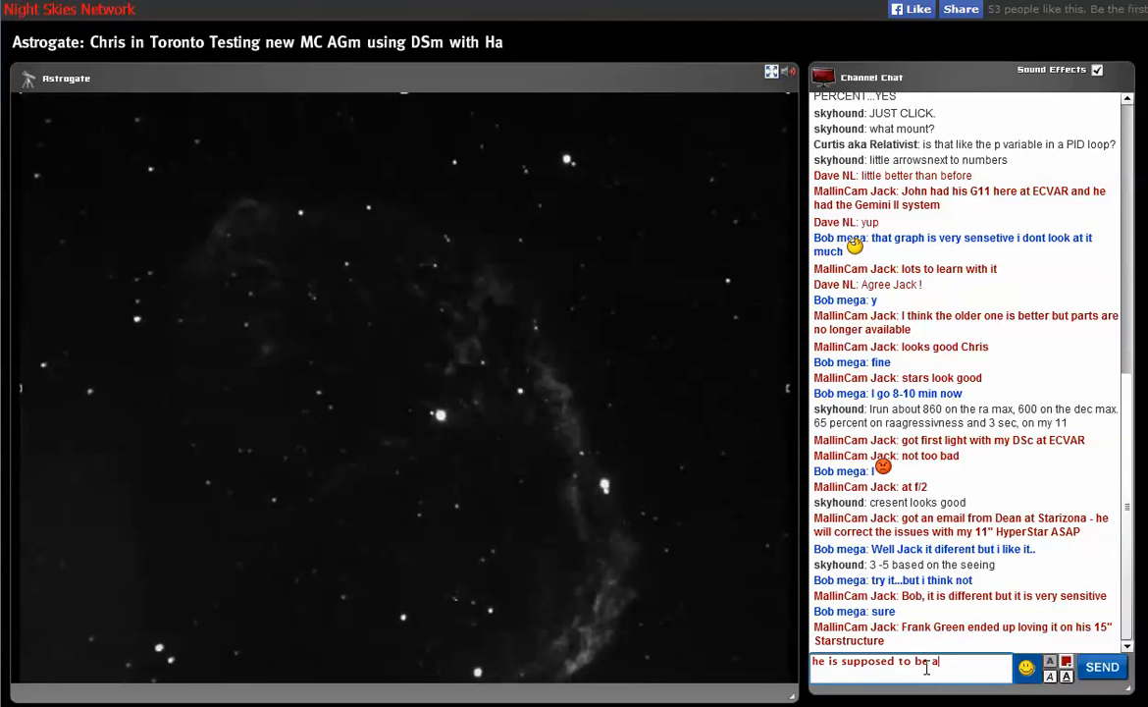
text(t CAV in Novembe)
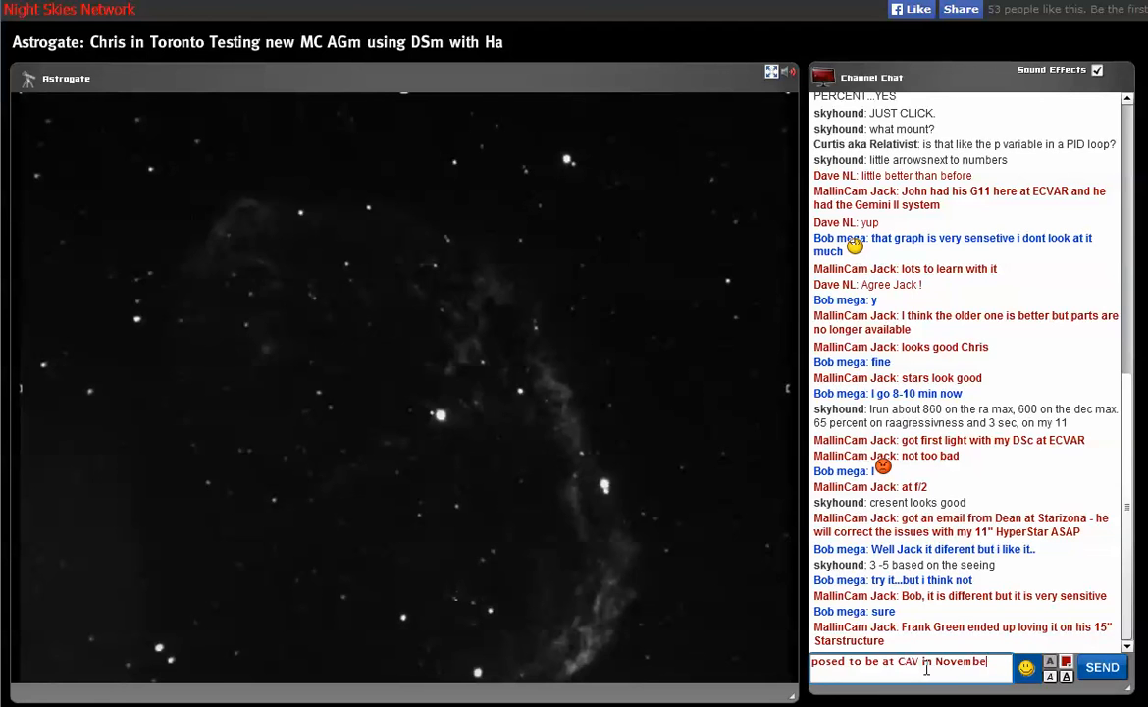
click(1101, 667)
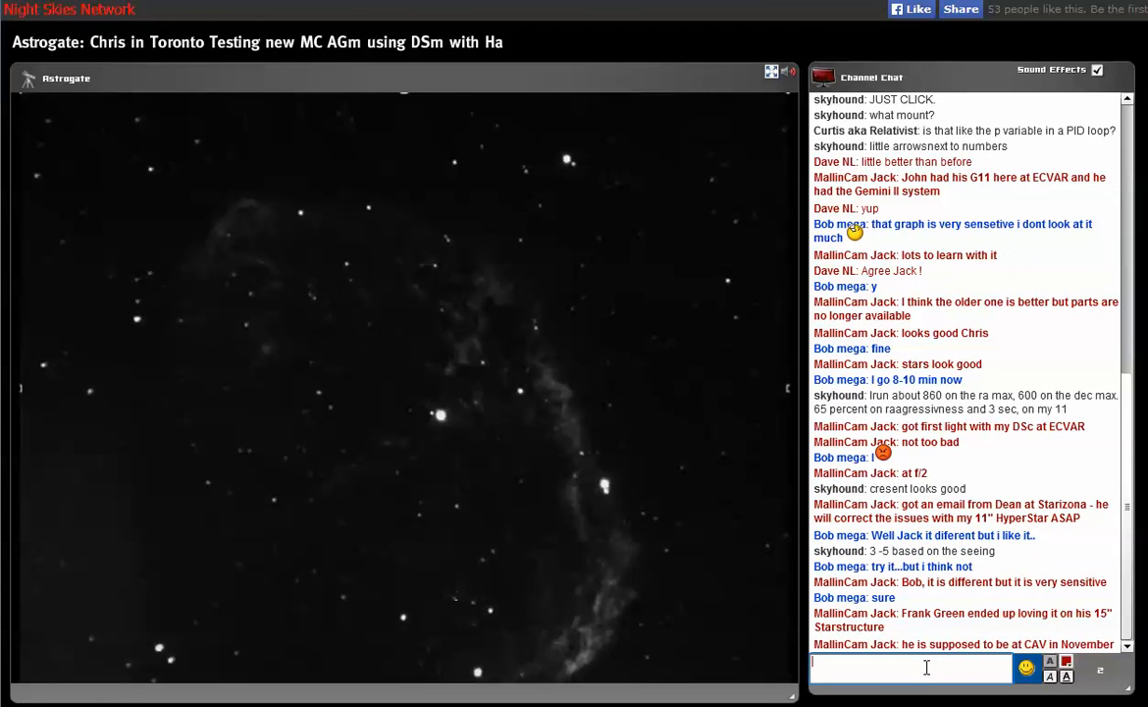
text(yes)
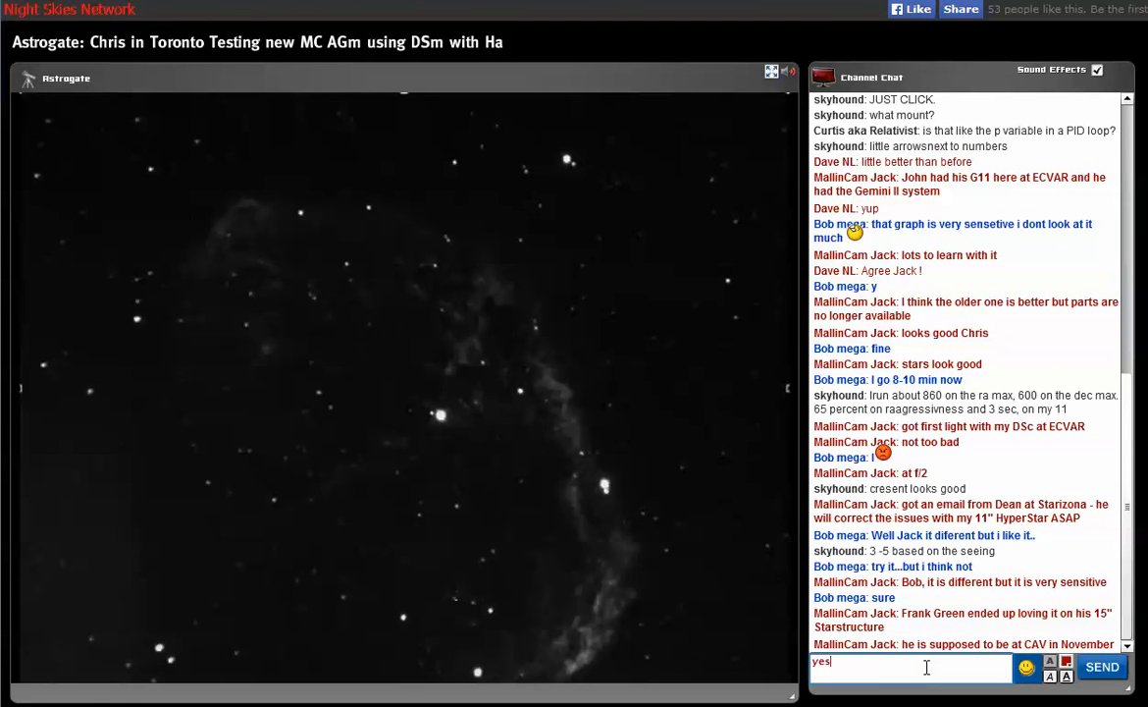
click(1101, 667)
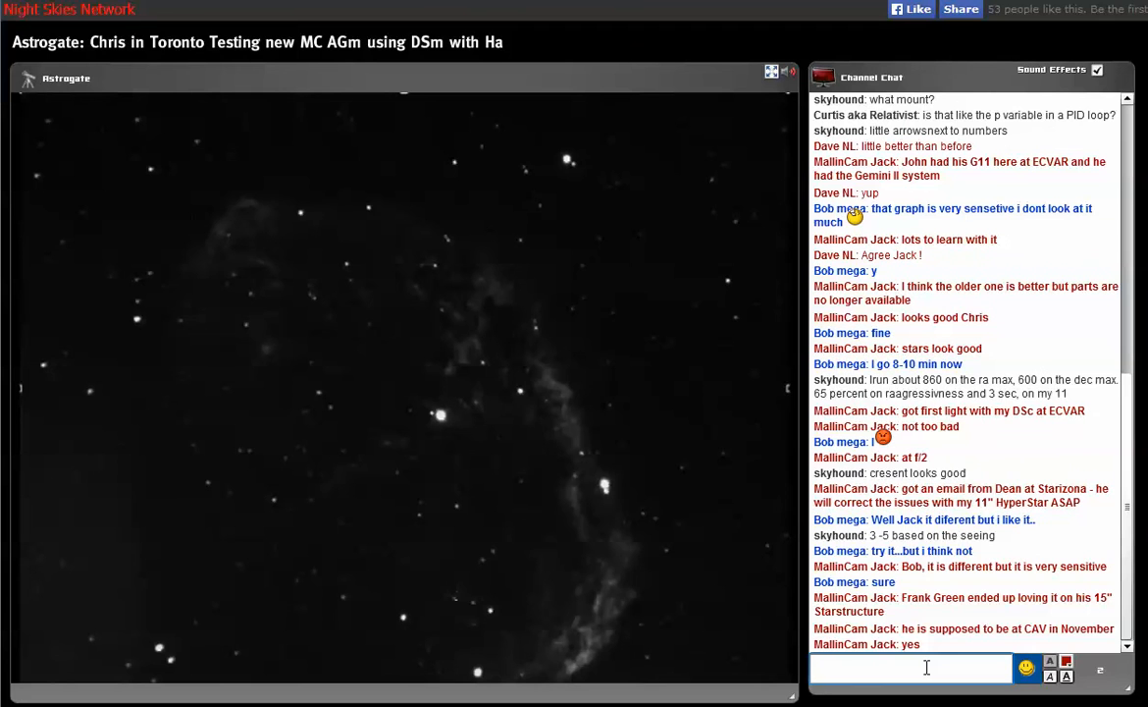
Post the message about 4.5 but an MFR-3 with spacers being so close to f/3
click(911, 668)
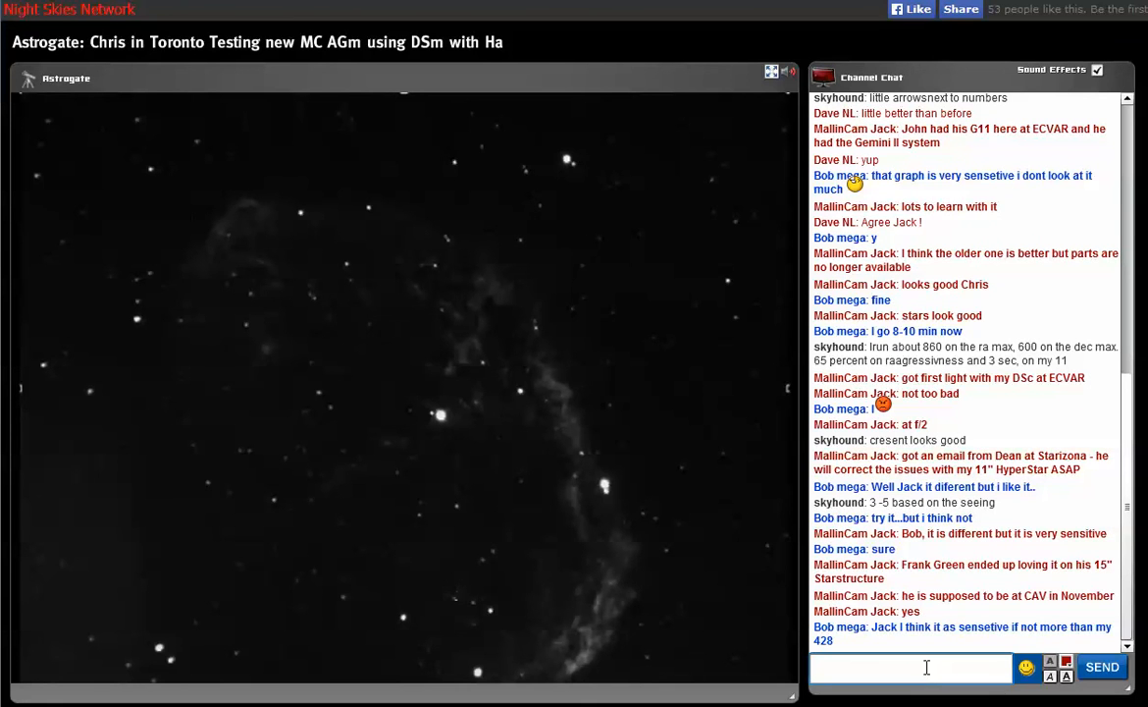
click(911, 667)
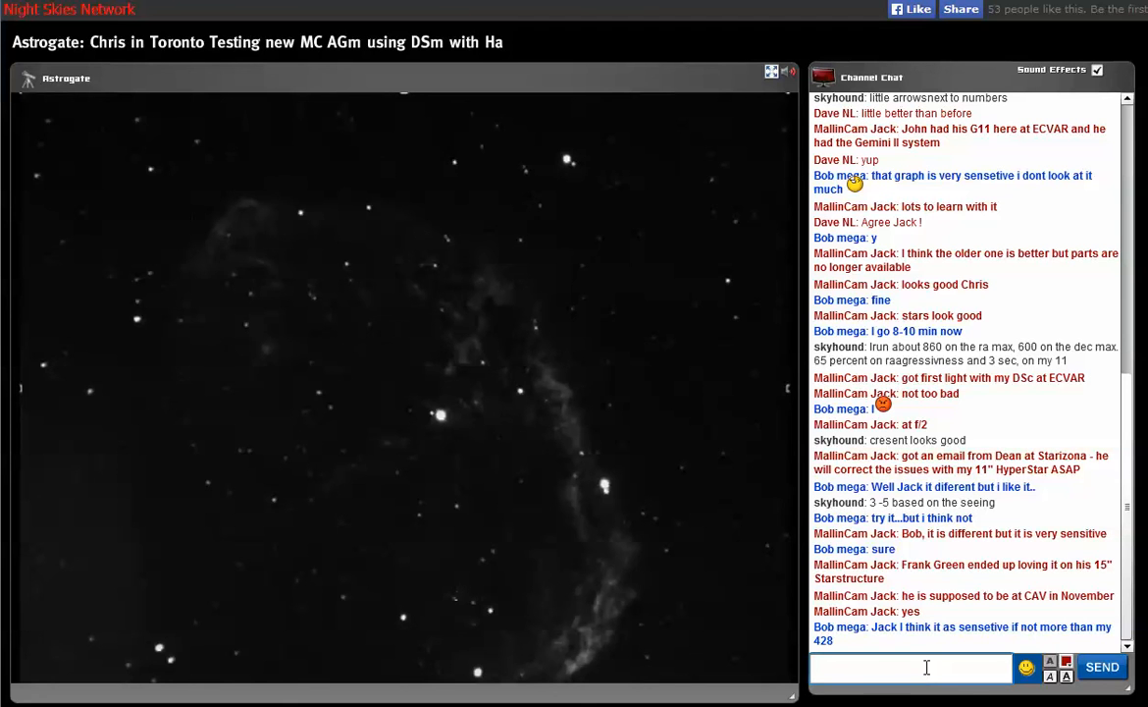
click(911, 667)
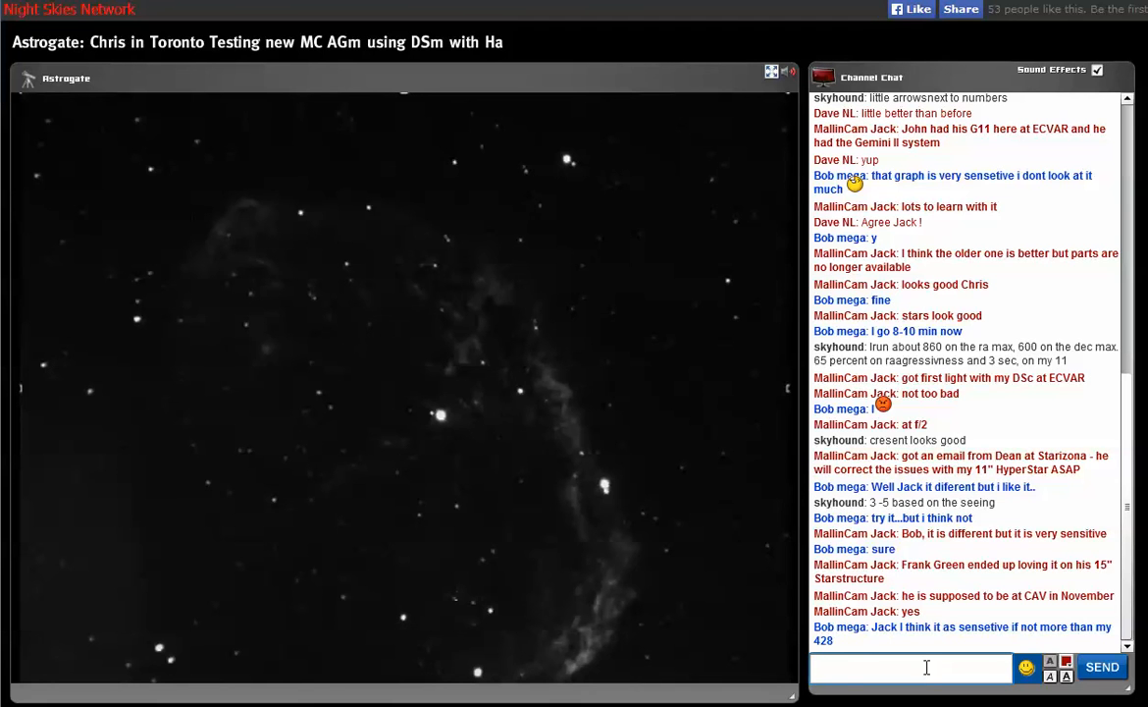
click(910, 668)
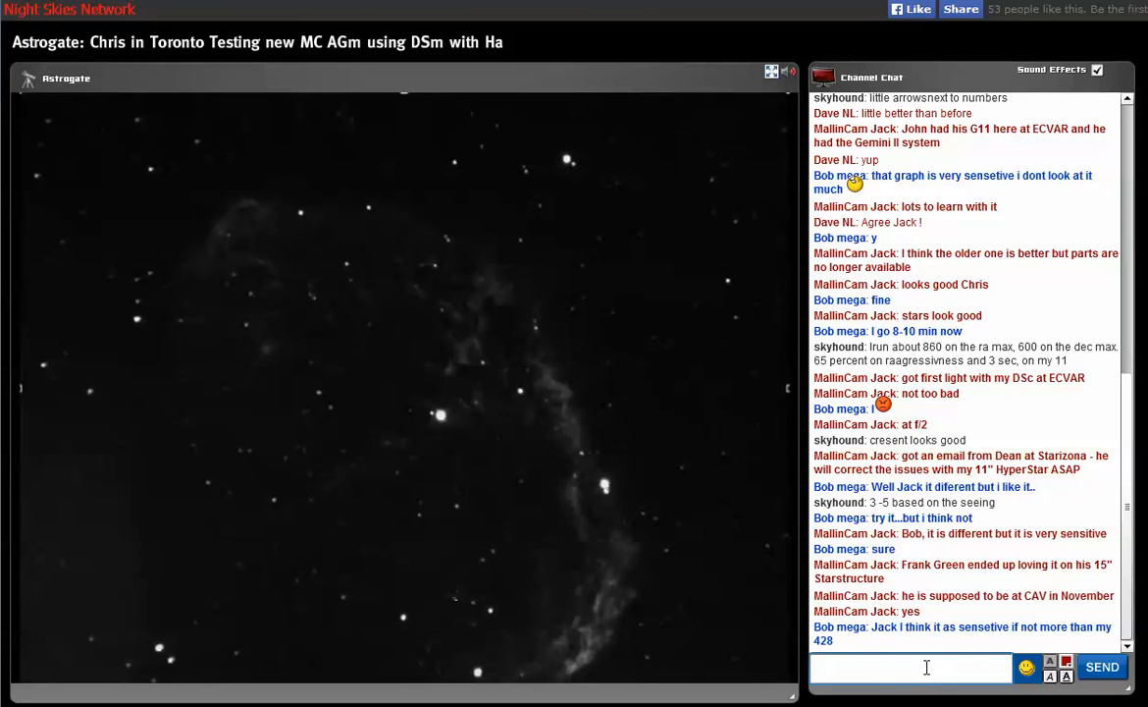
scroll(down, 3)
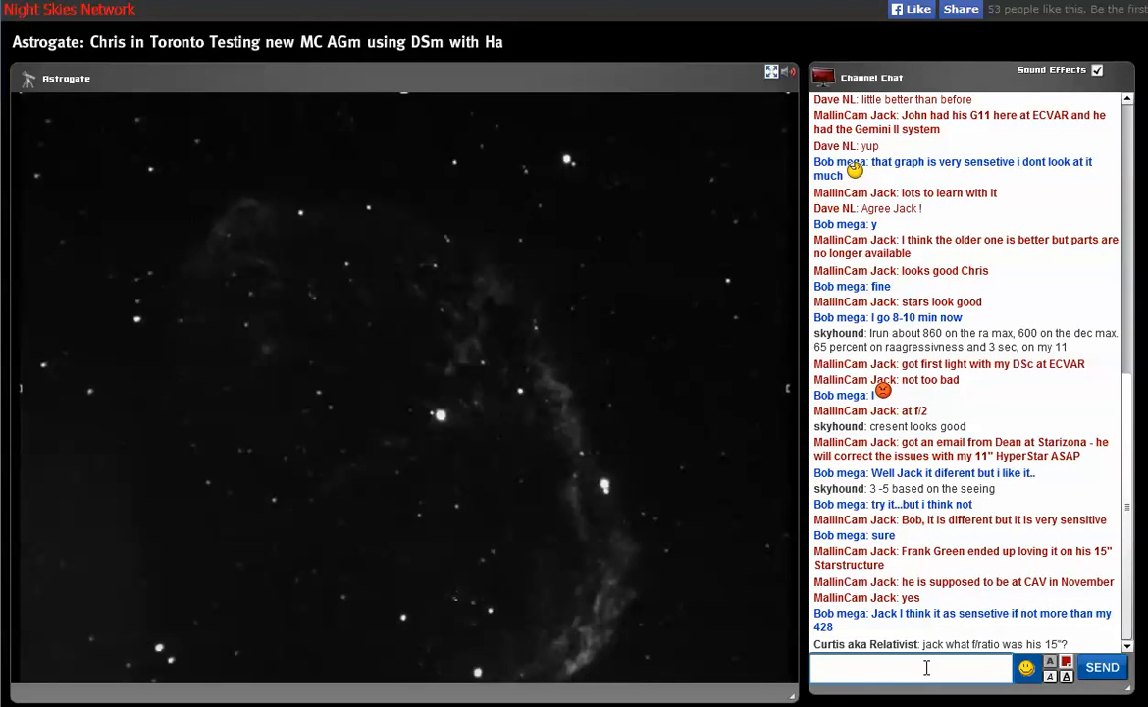
text(4.5)
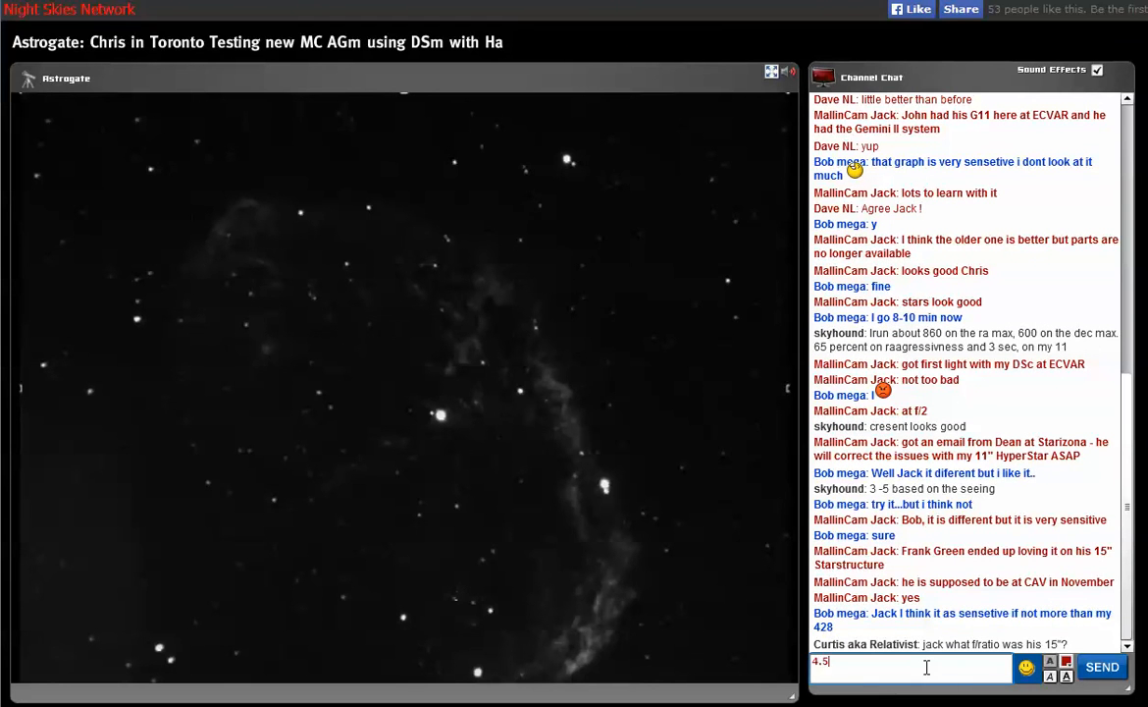
text(but he was using an MFR)
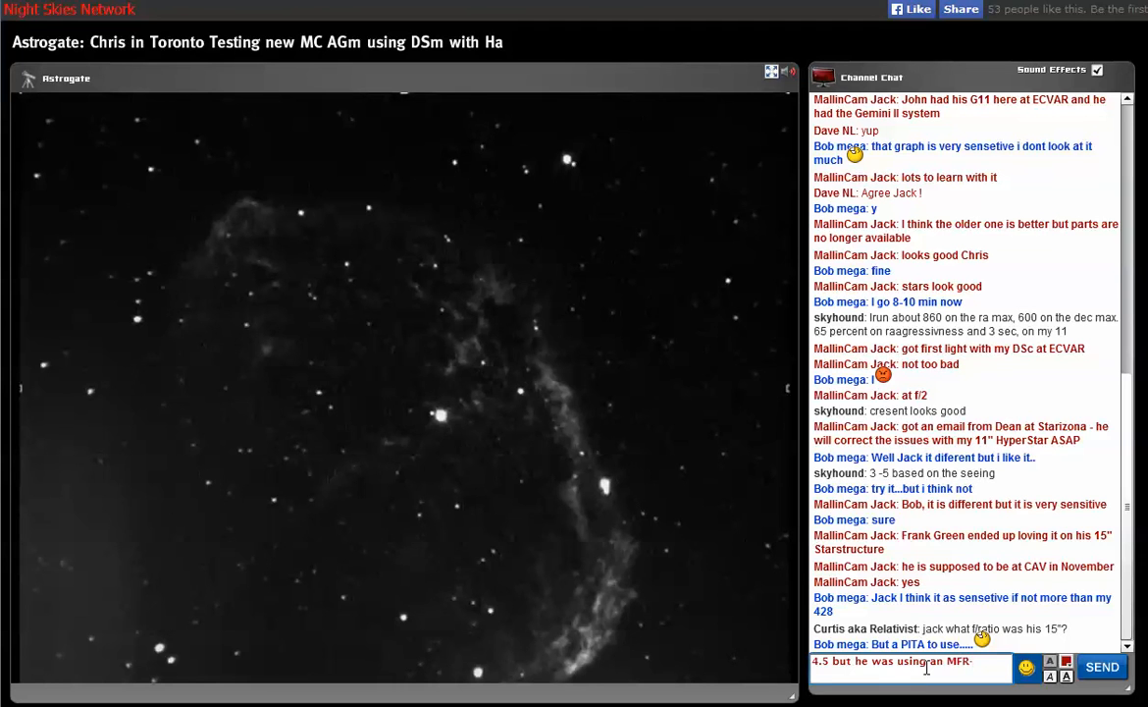
text(-3 with)
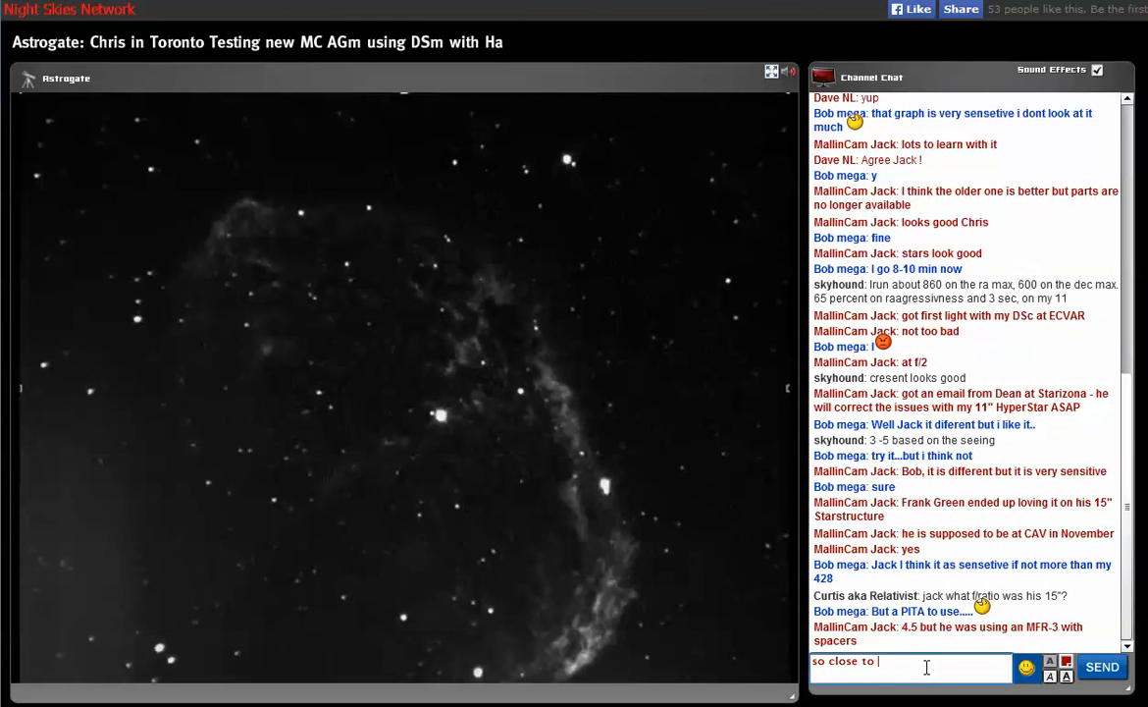
text(f)
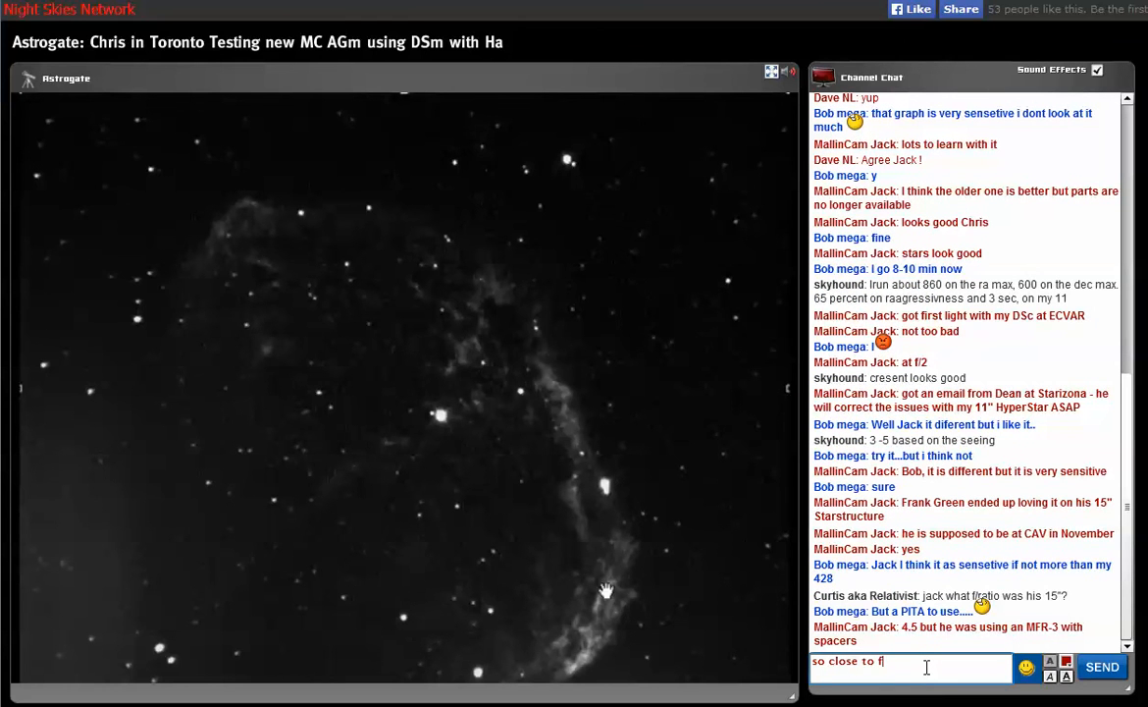
click(1101, 668)
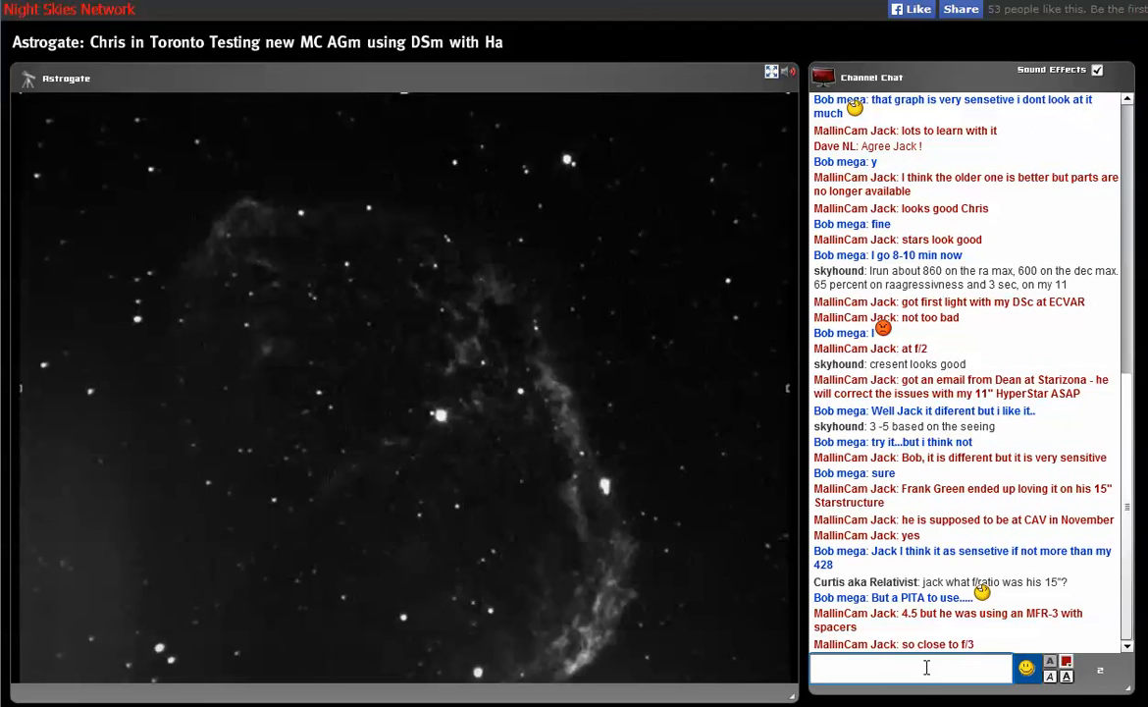
click(909, 667)
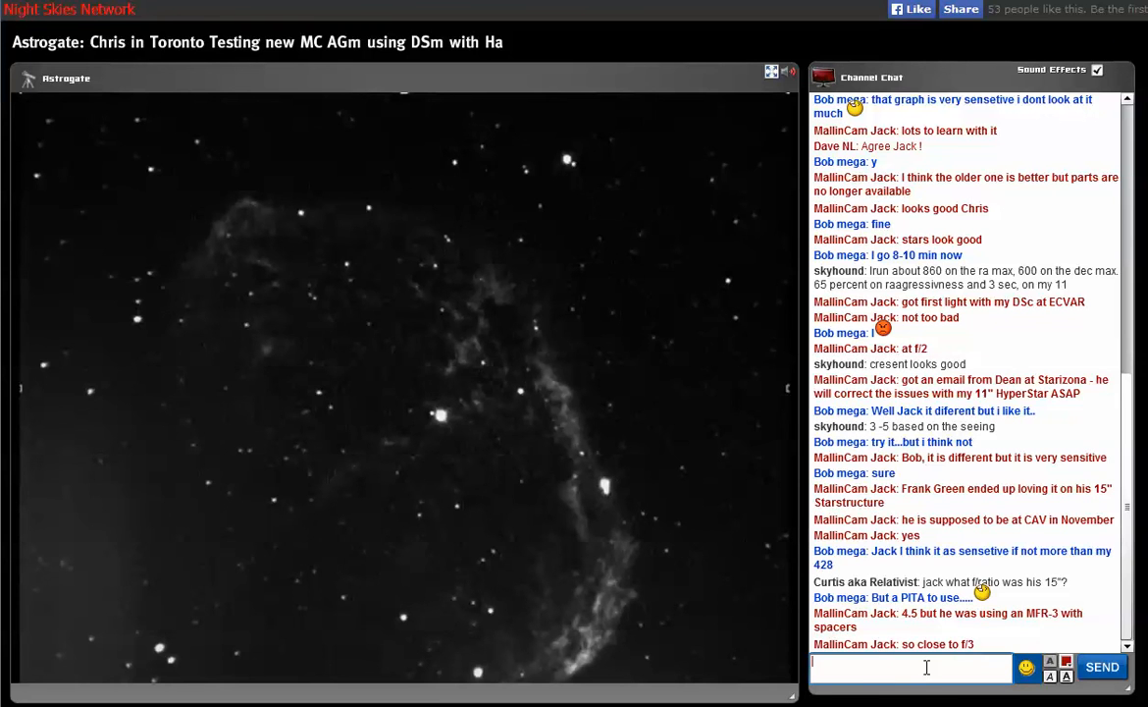
scroll(down, 3)
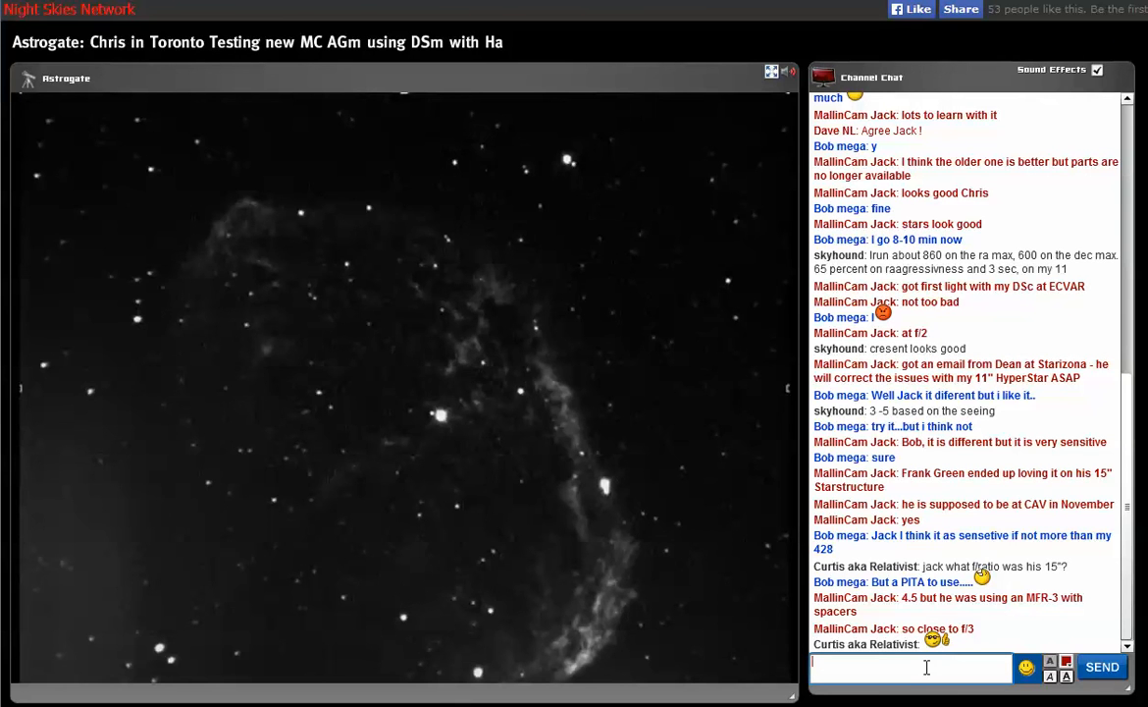
mouse_move(145, 569)
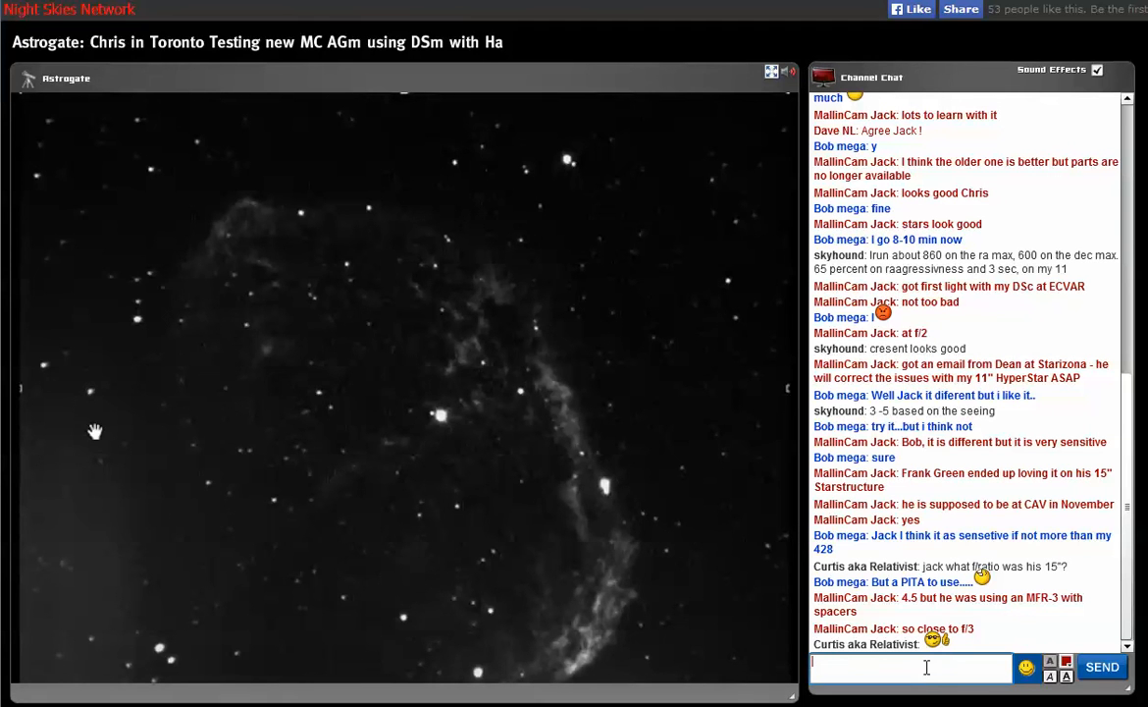
mouse_move(110, 507)
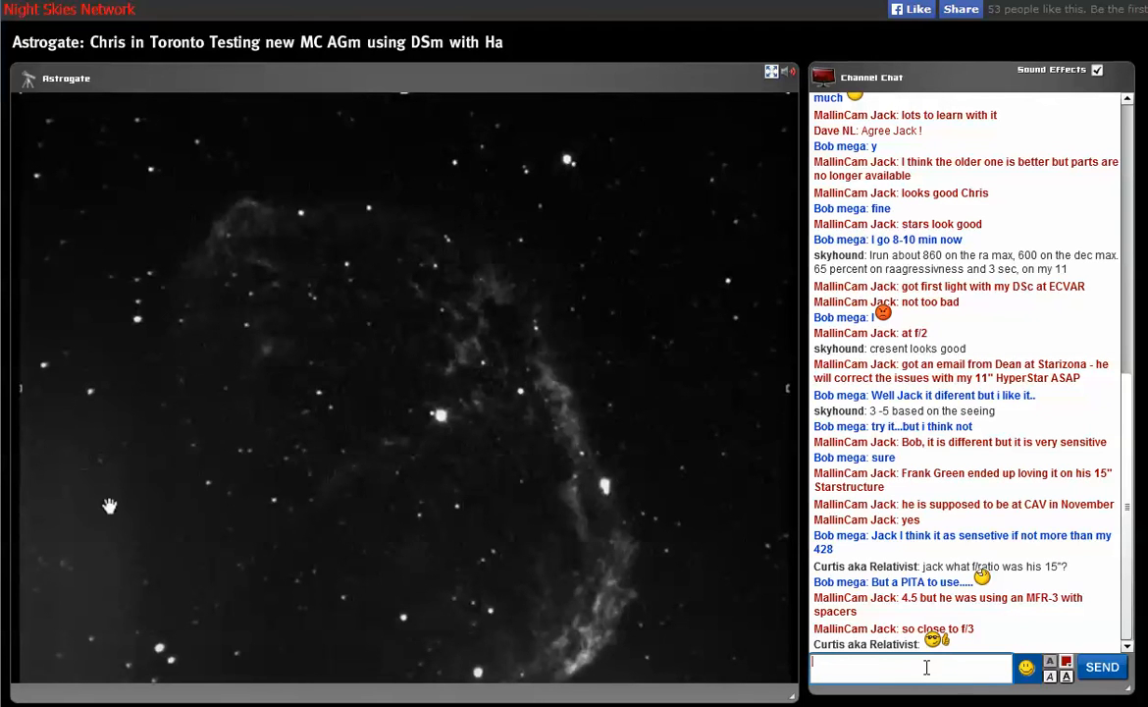
mouse_move(142, 658)
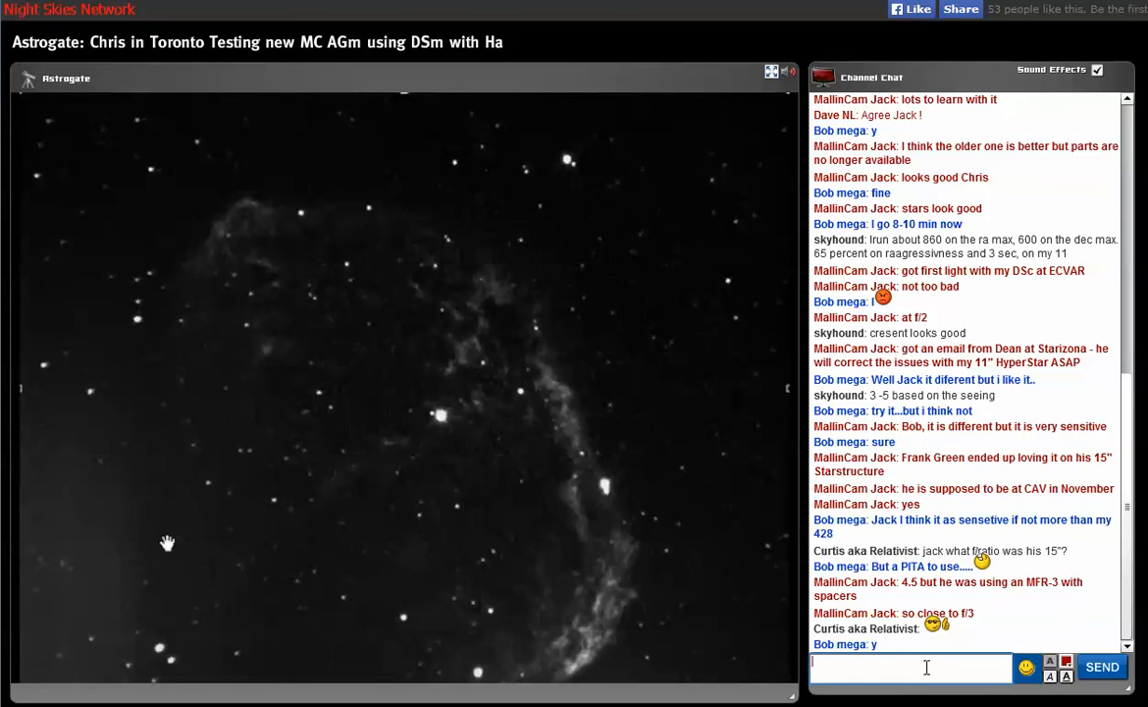
Post 'yes slight' and then 'gn curtis' to the departing viewer
text(y)
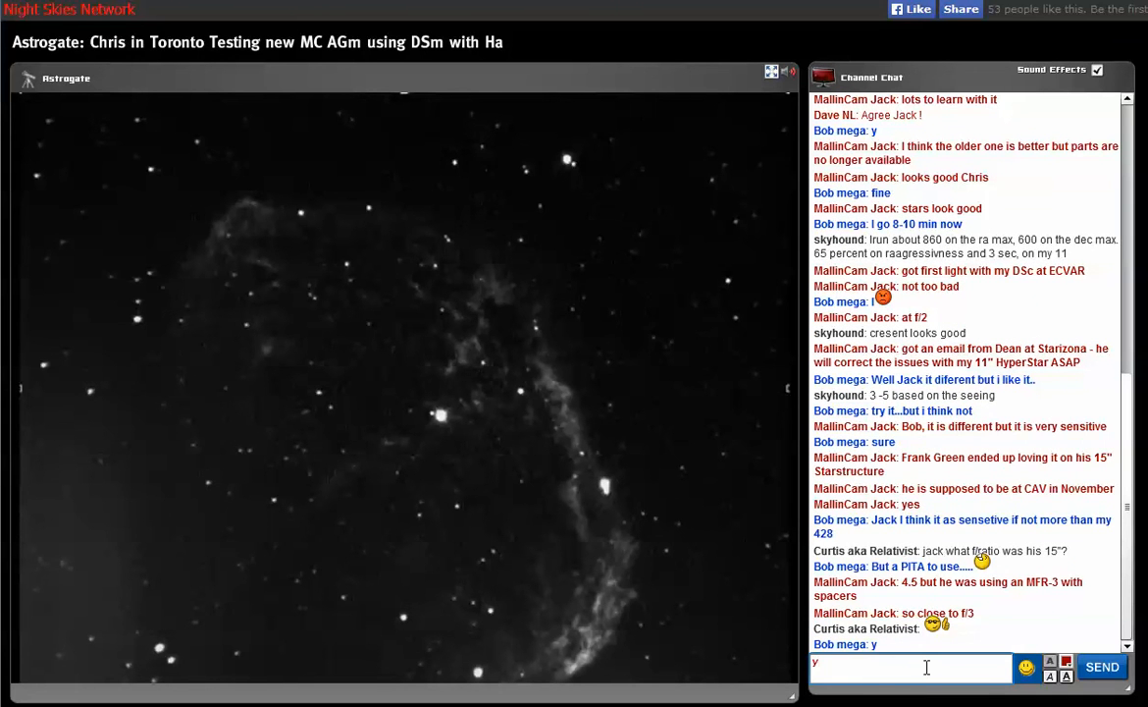
text(es slig)
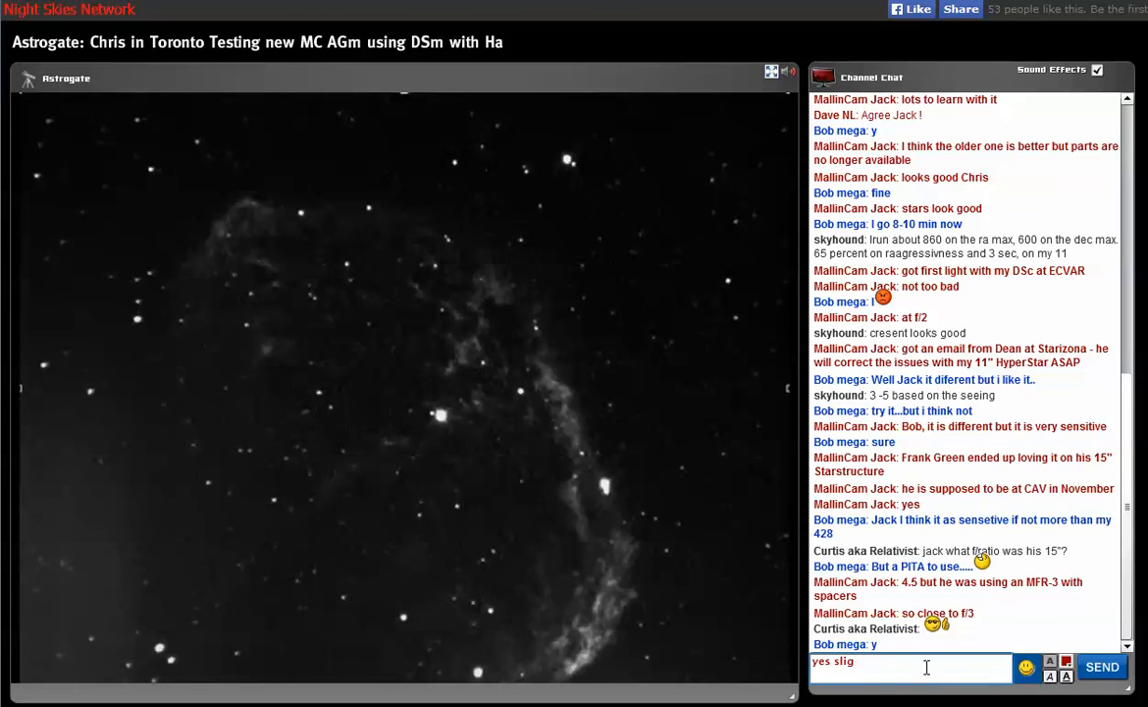
click(1101, 667)
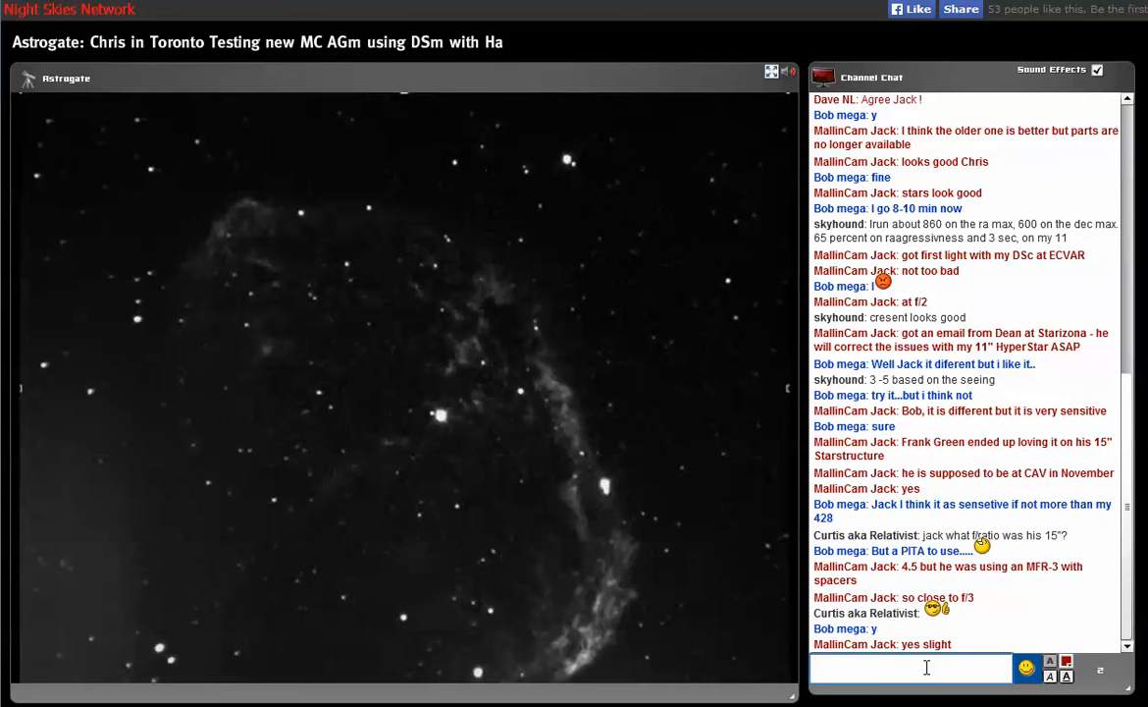
click(910, 668)
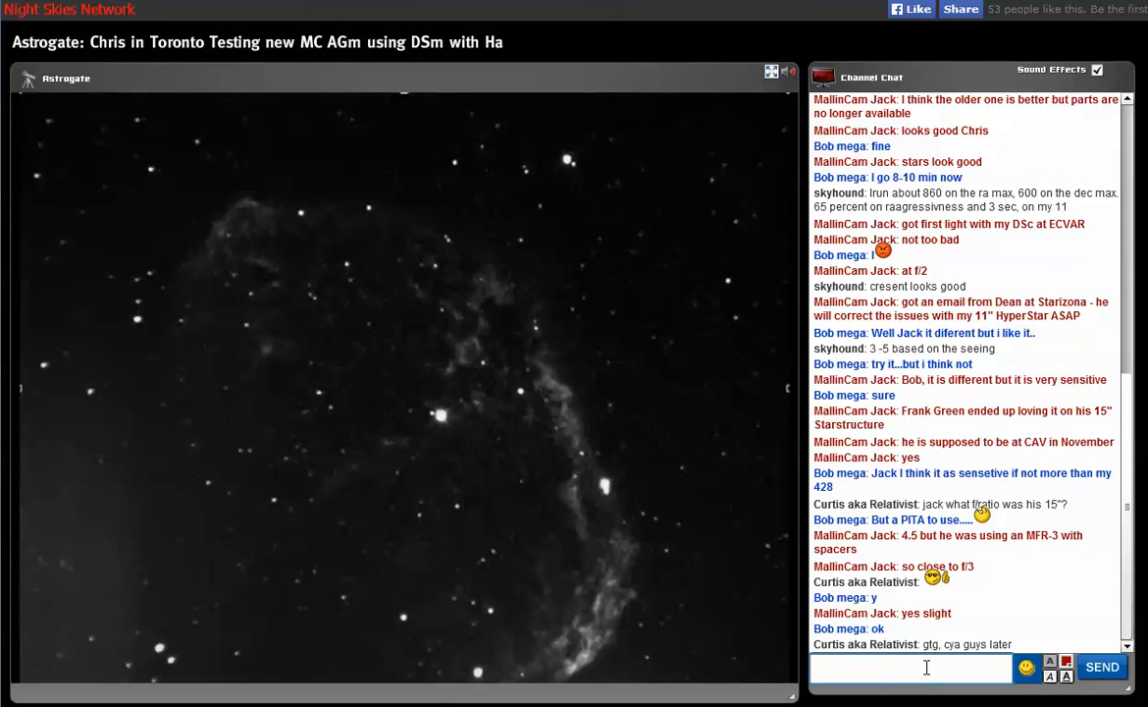
text(gn c)
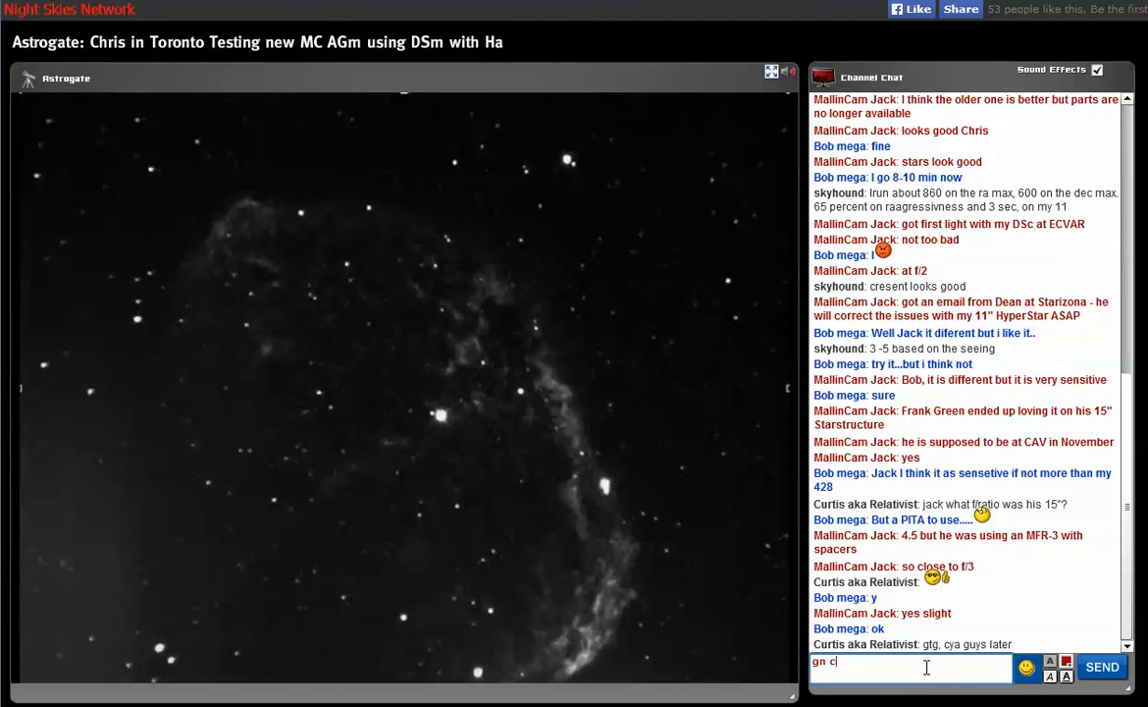
click(1102, 667)
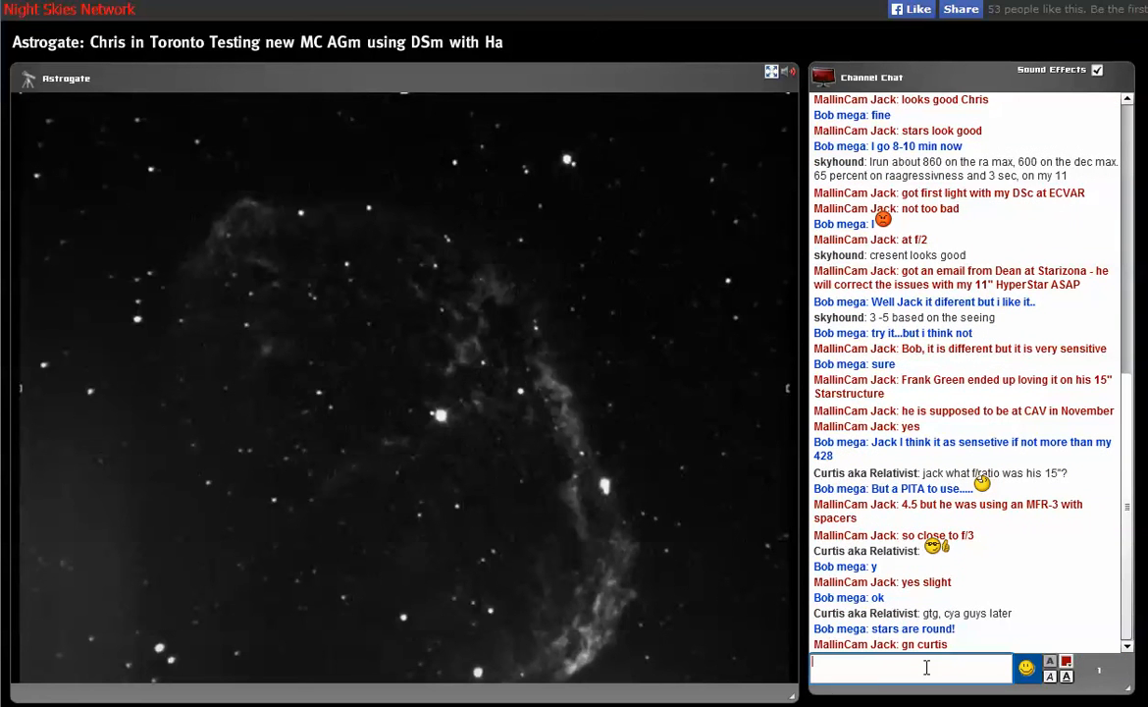
Begin typing 'I may stop and save this one' in the chat input
click(911, 668)
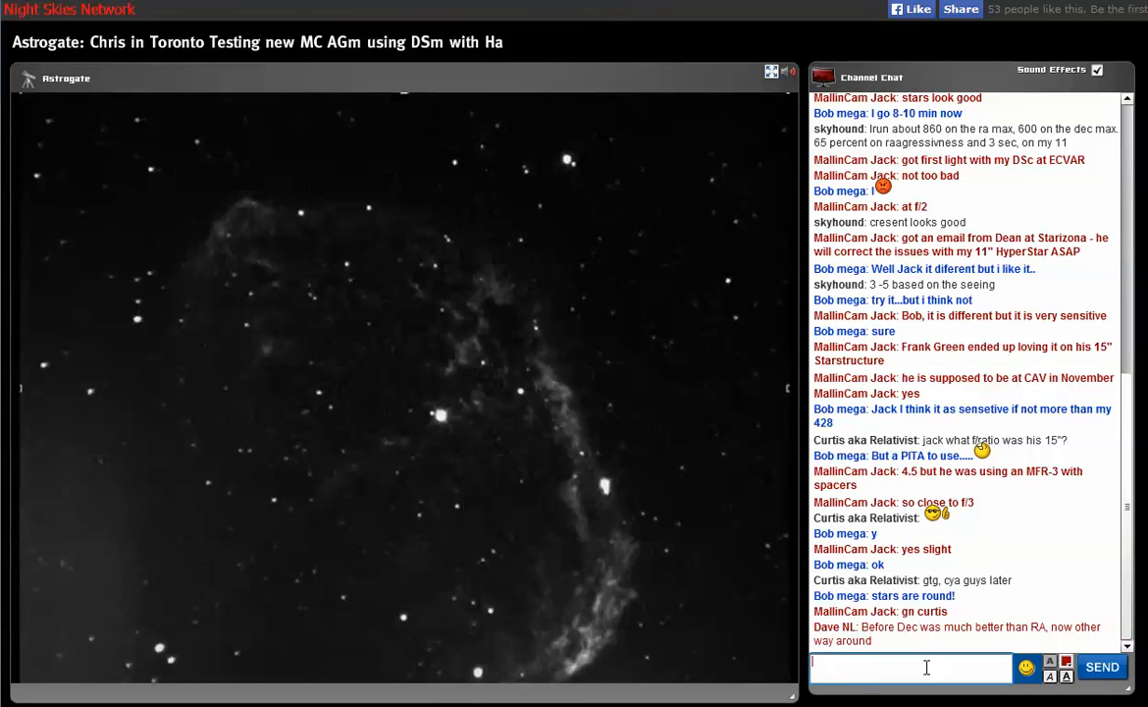
text(I ma)
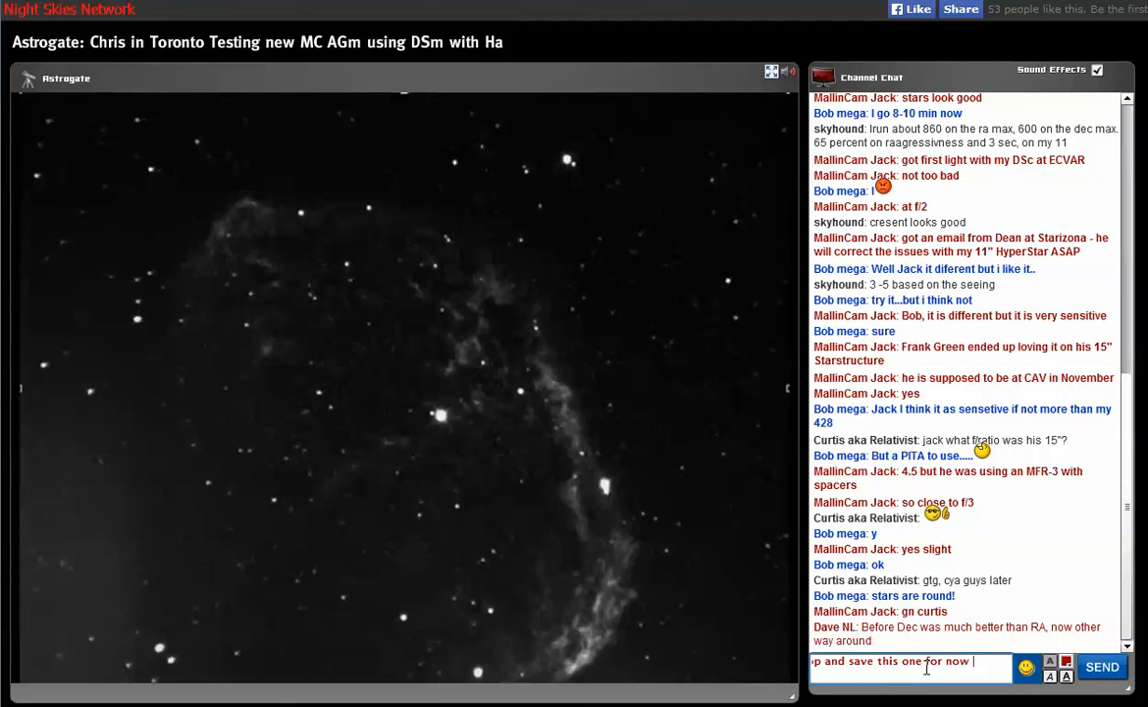
text(Ch)
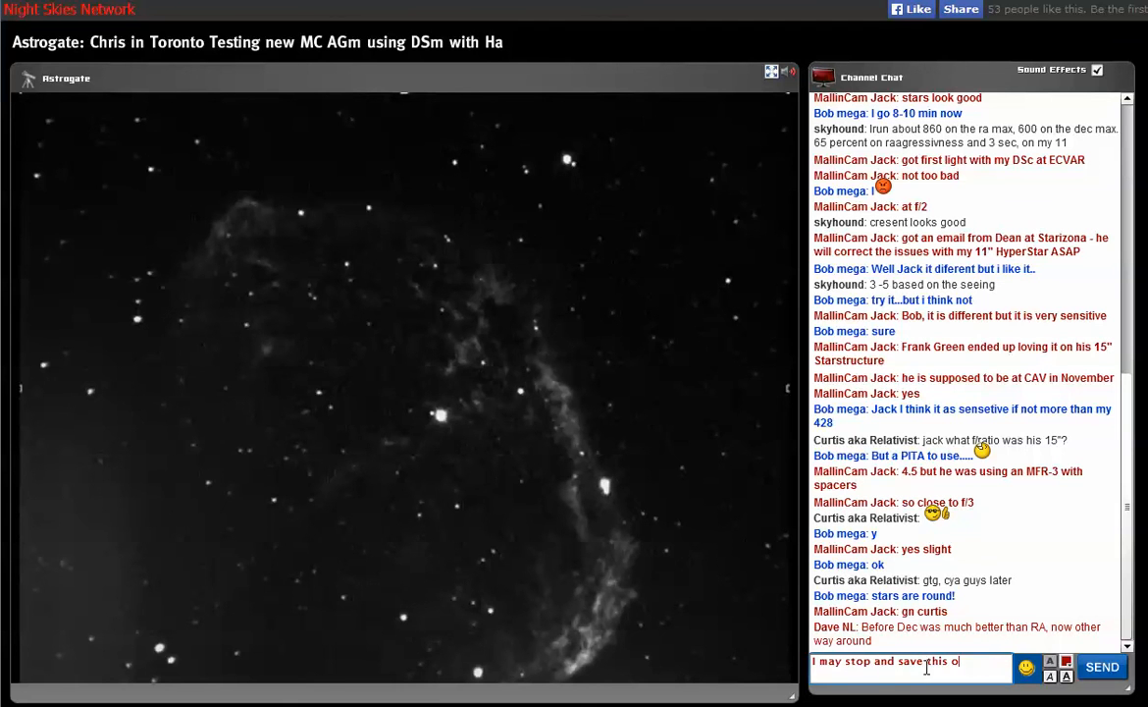
Finish and send the message about saving this one as soon as the image changes to one without the DFC
text(one a)
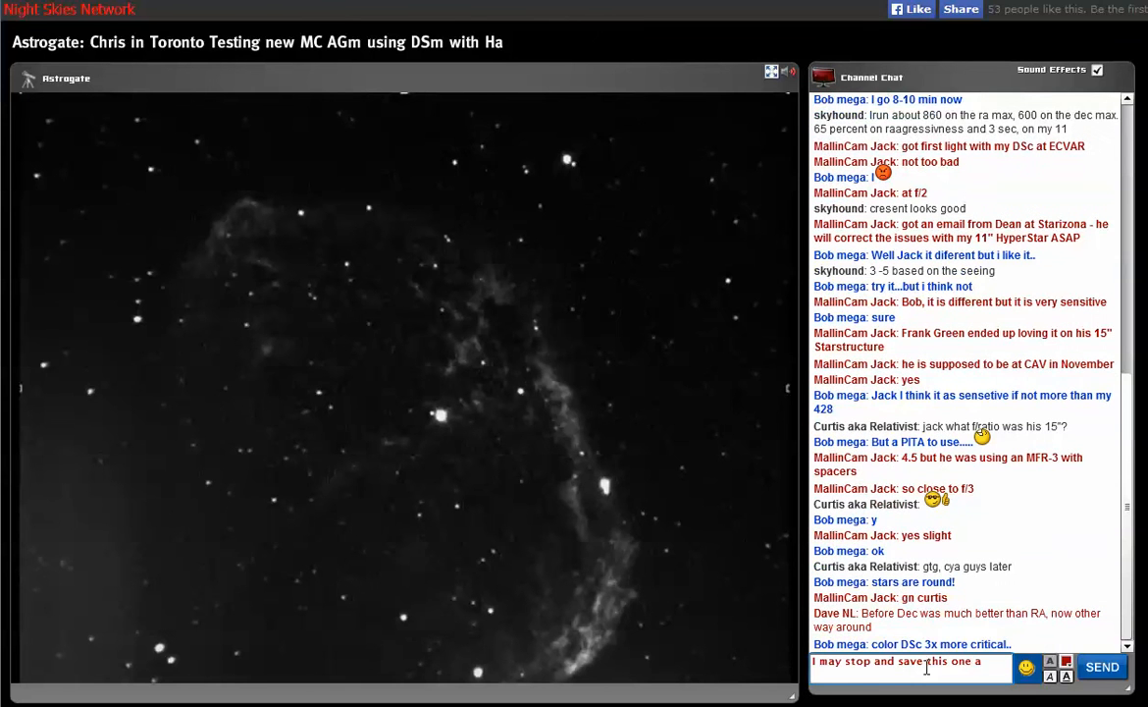
text(s soon as)
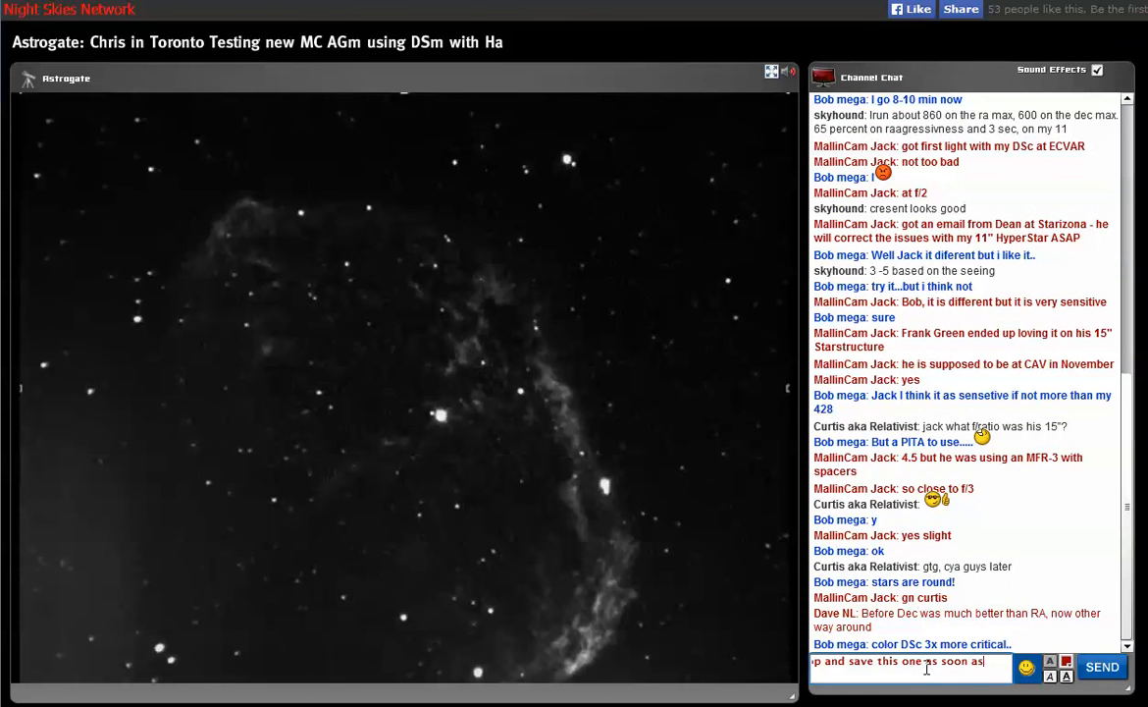
text(the)
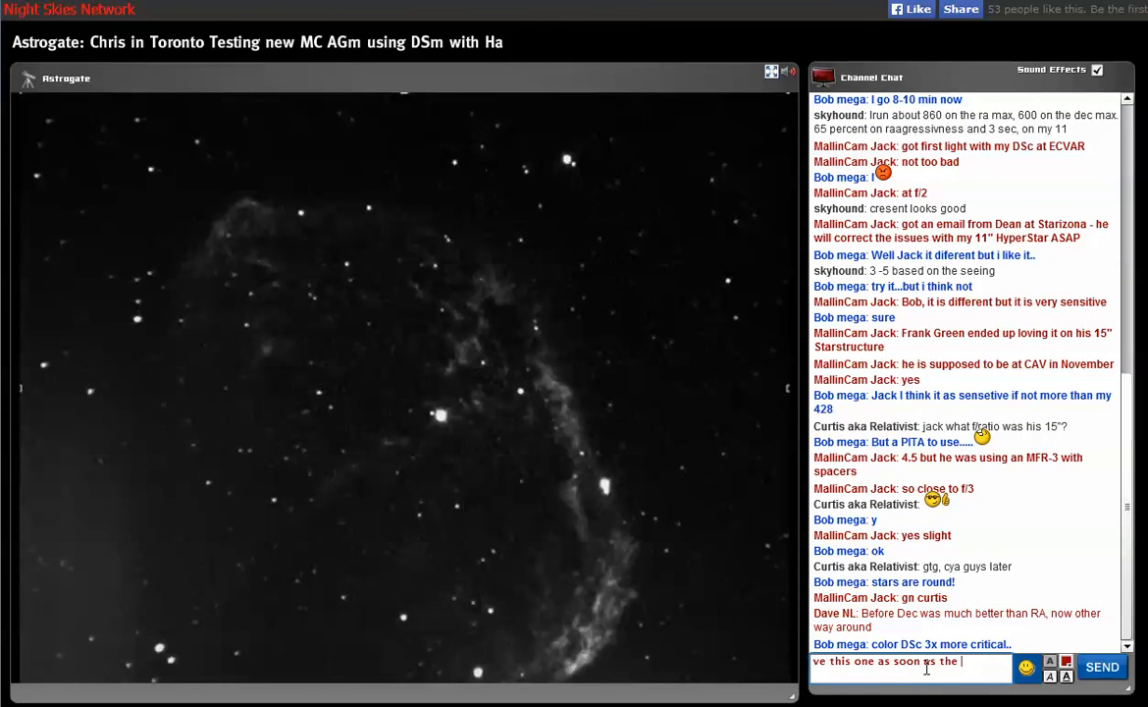
text(image change)
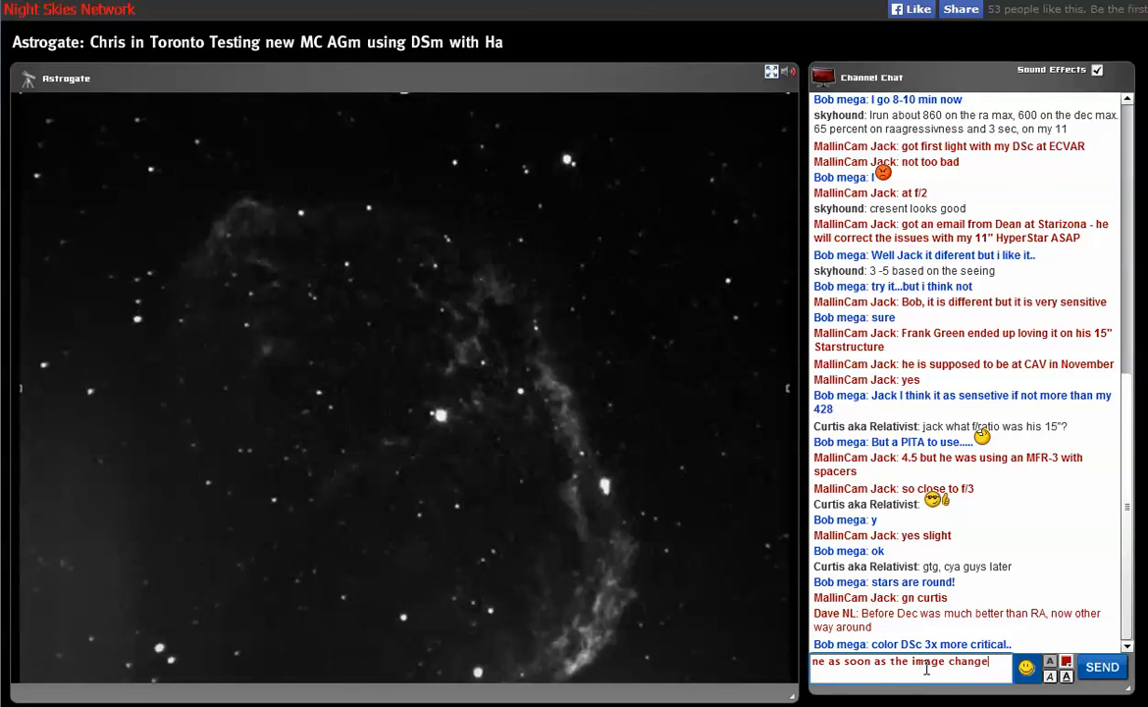
text(image changes to one with)
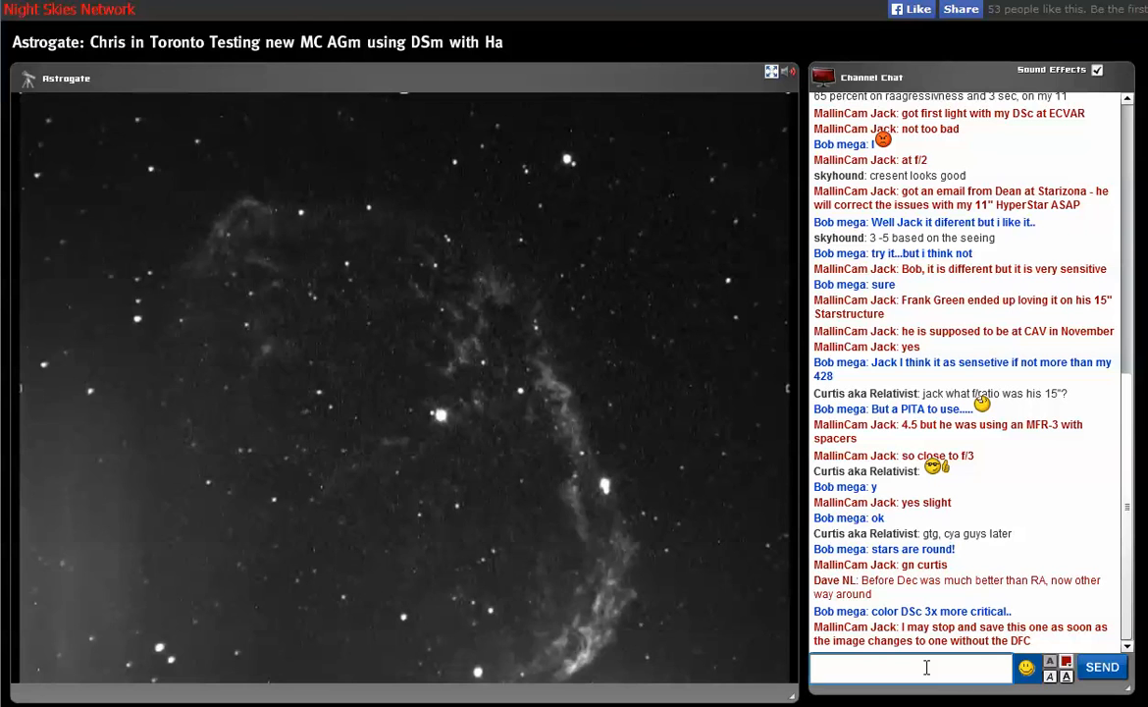
Post 'more am glow for sure', correcting a mistyped letter
text(m)
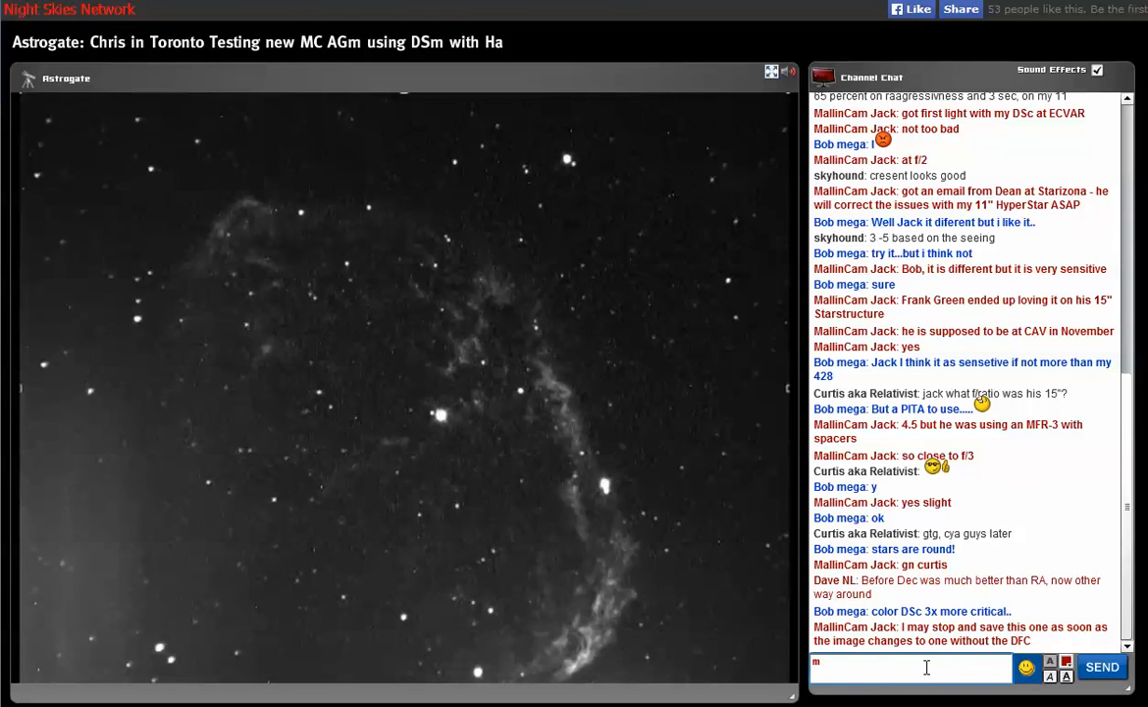
text(ore am c)
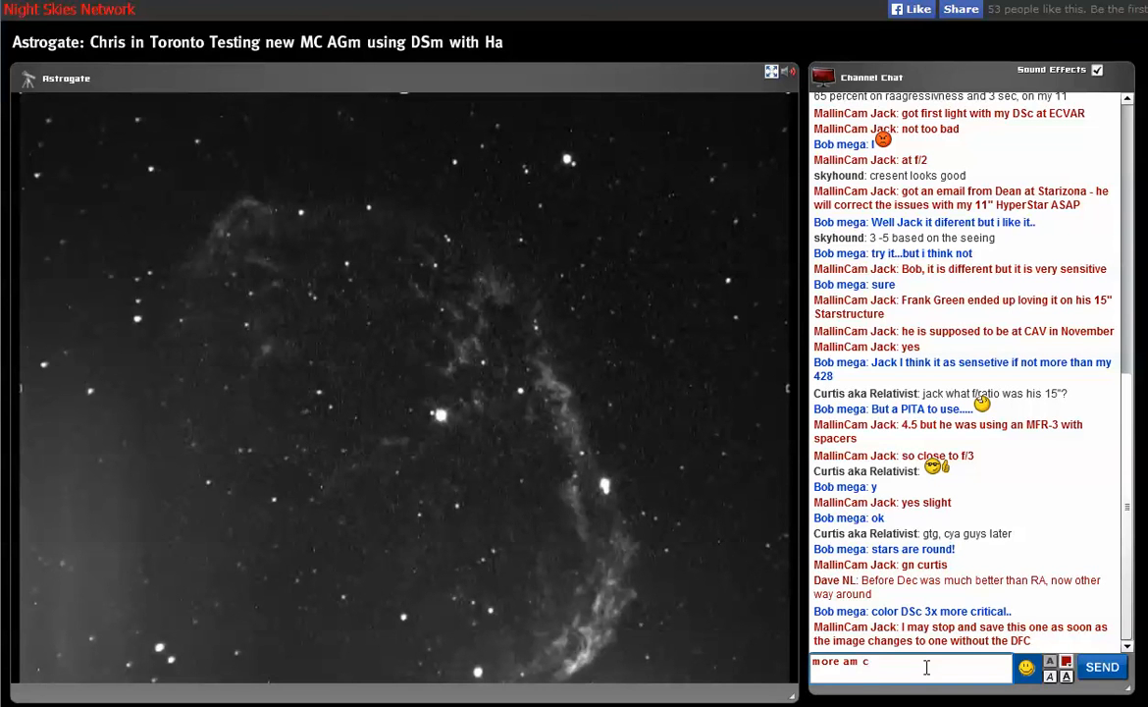
key(Backspace)
text(glow fo)
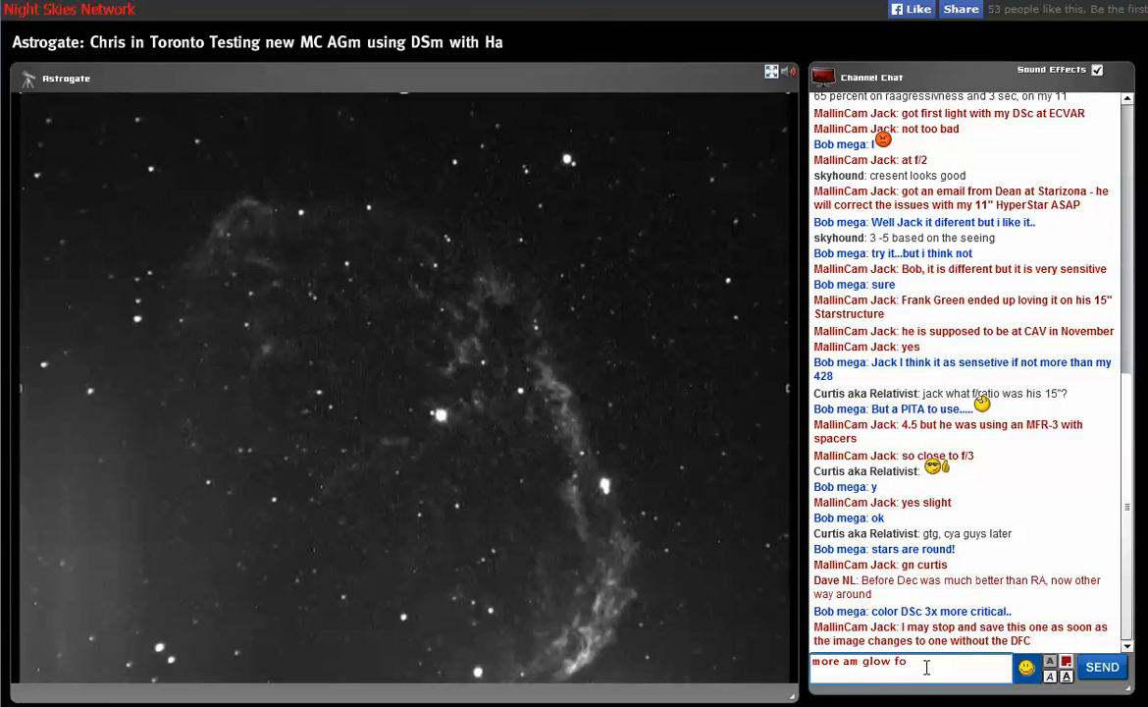
click(1101, 667)
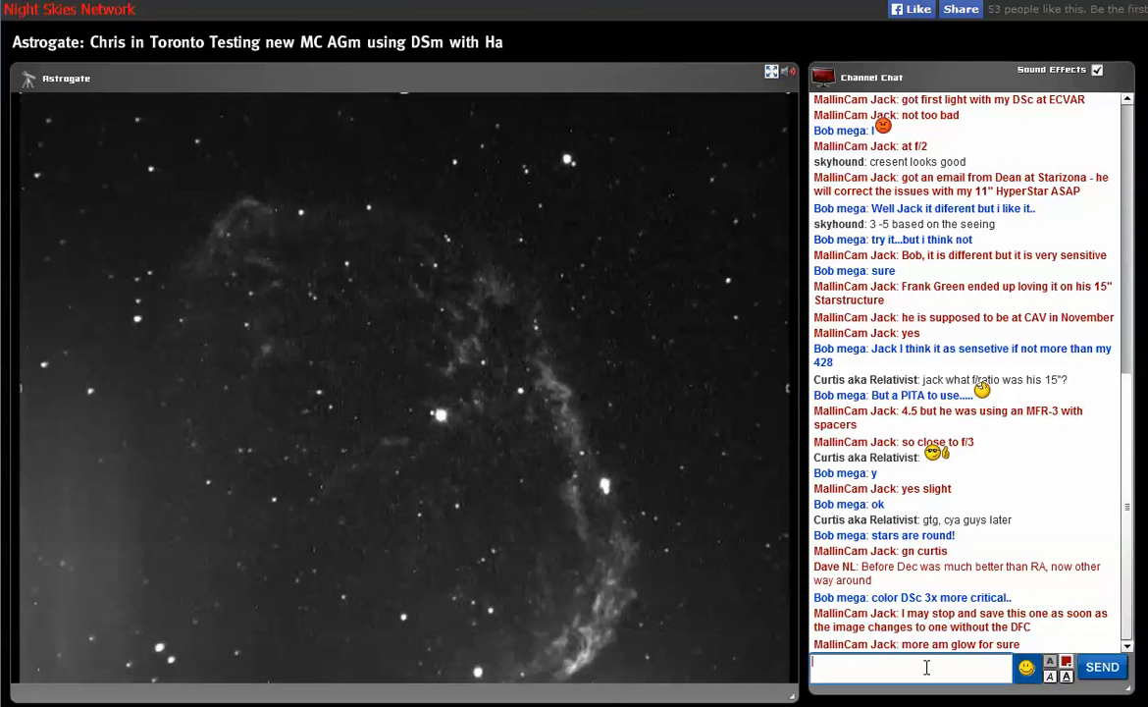
mouse_move(930, 597)
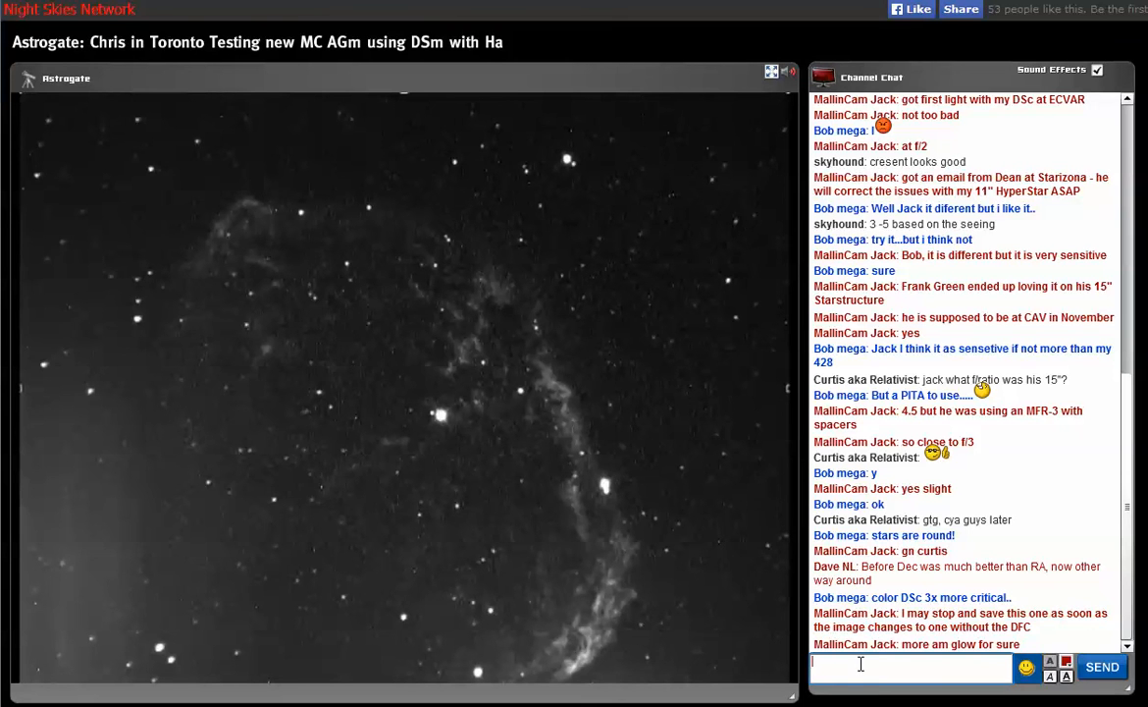
Post the 'not max but close' reply
text(not max but close)
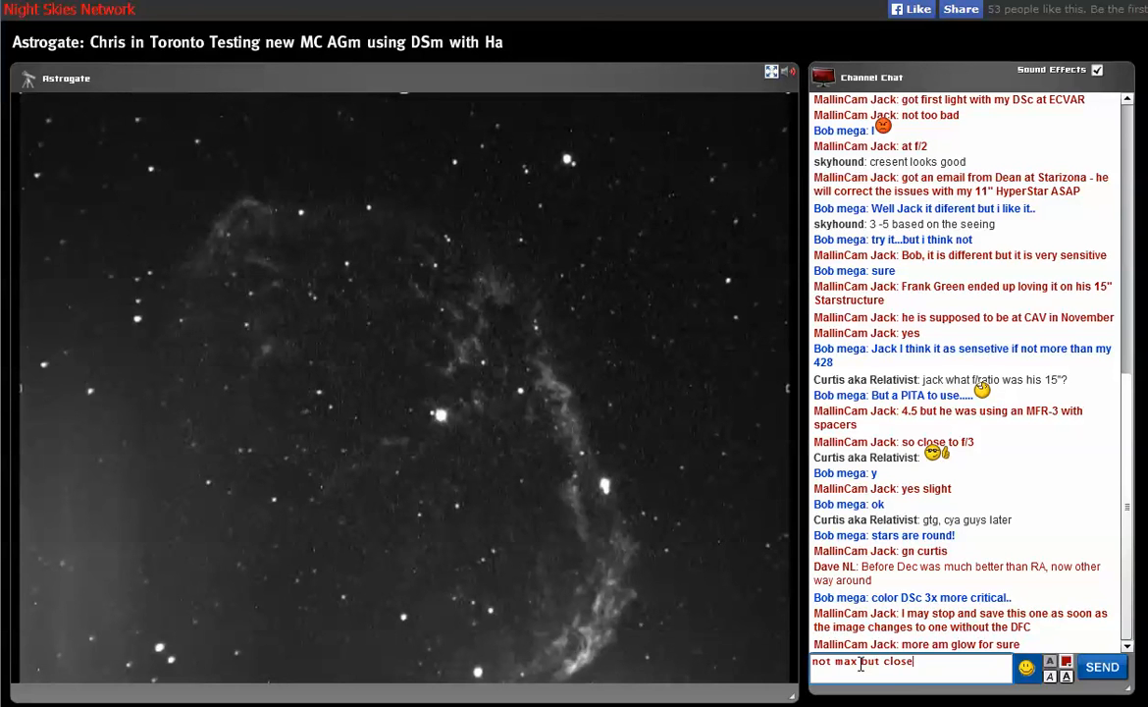
click(1102, 667)
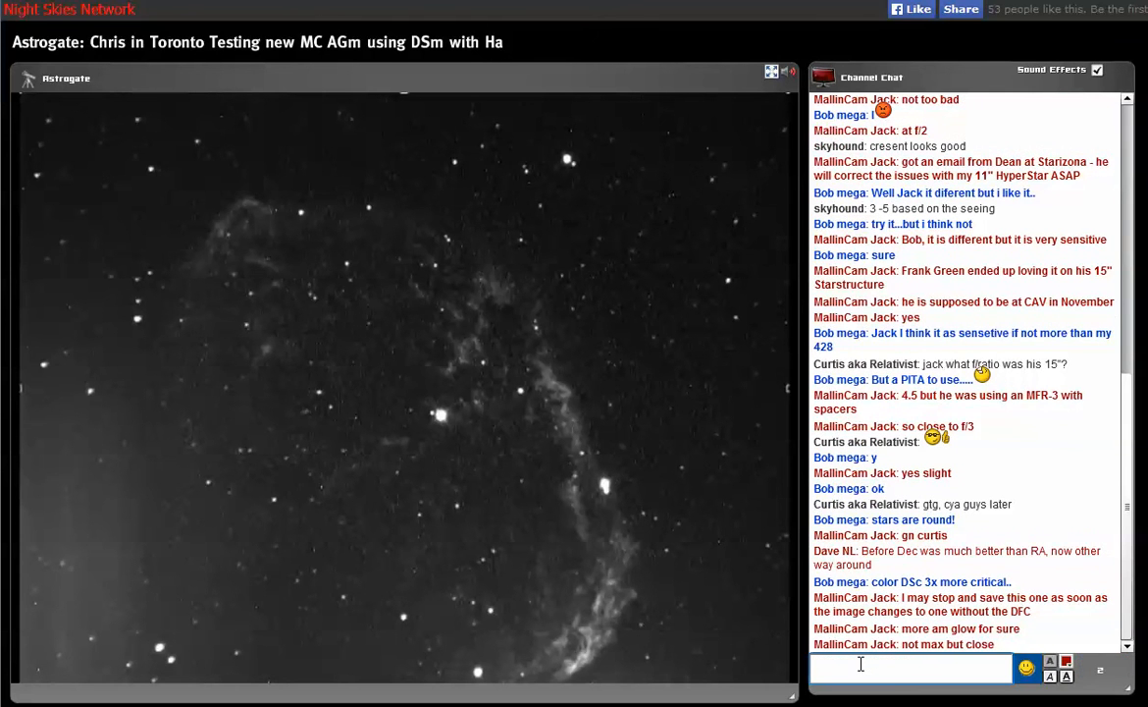
click(911, 667)
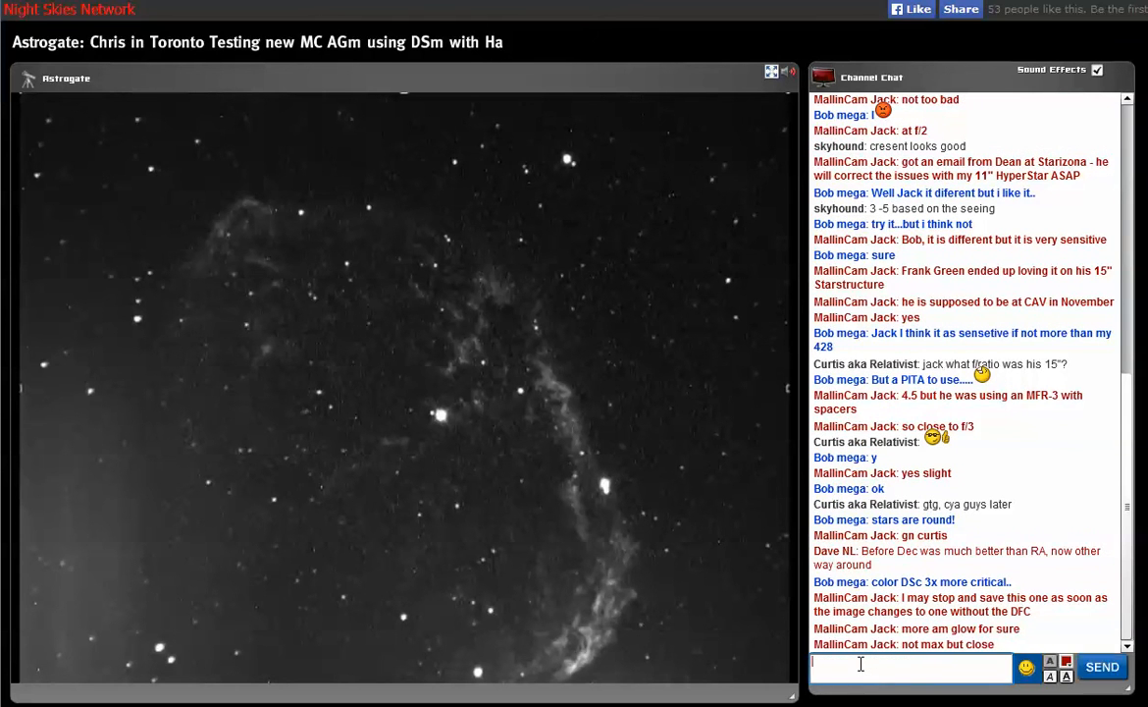